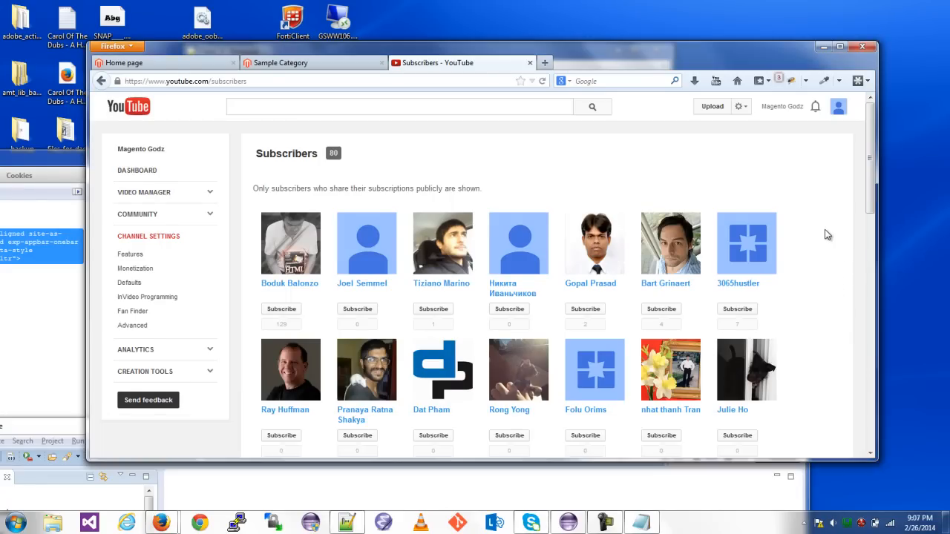
Switch Firefox to the local Magento store's Home Page tab showing its lorem ipsum content.
scroll(down, 3)
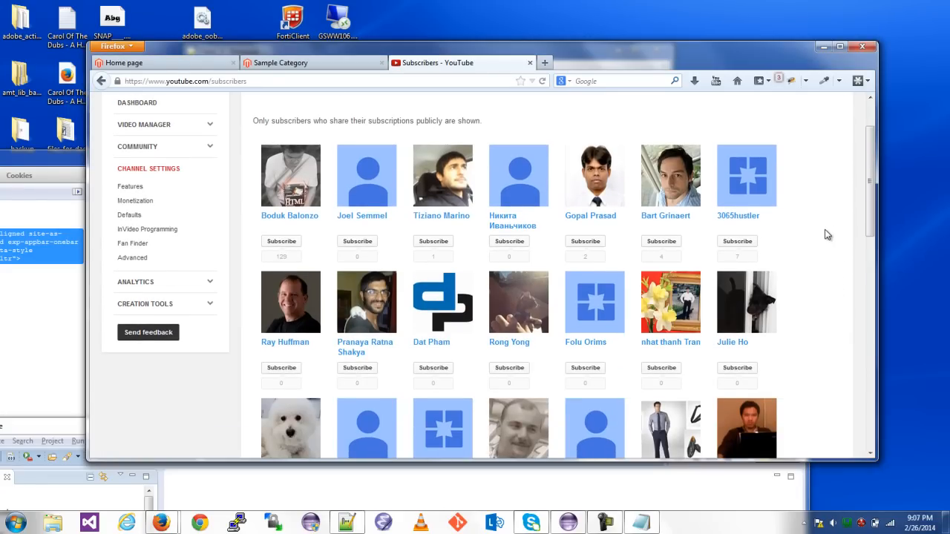
scroll(up, 3)
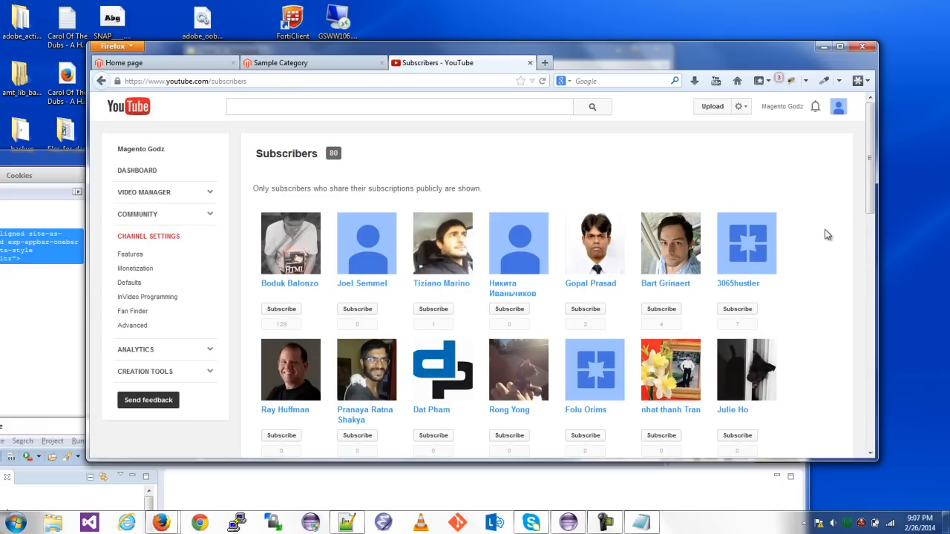
mouse_move(294, 154)
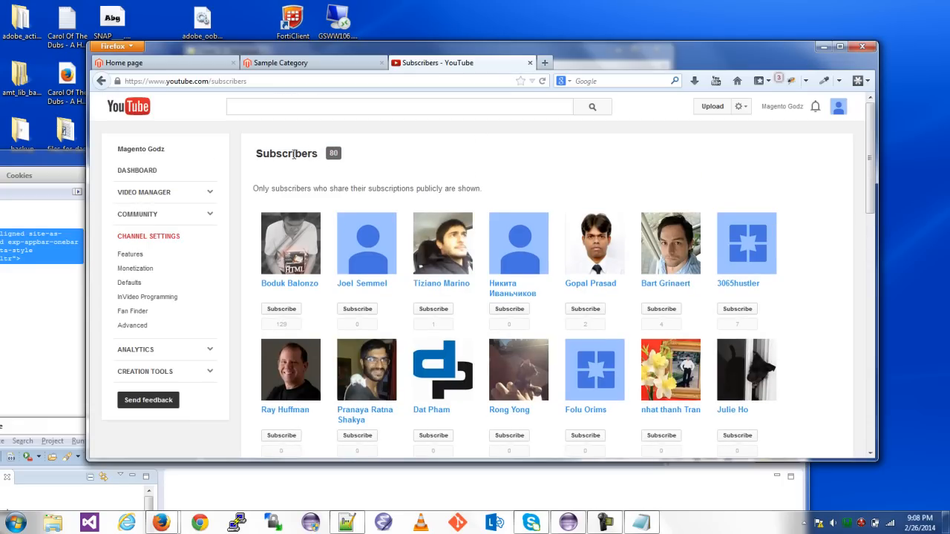
mouse_move(590, 156)
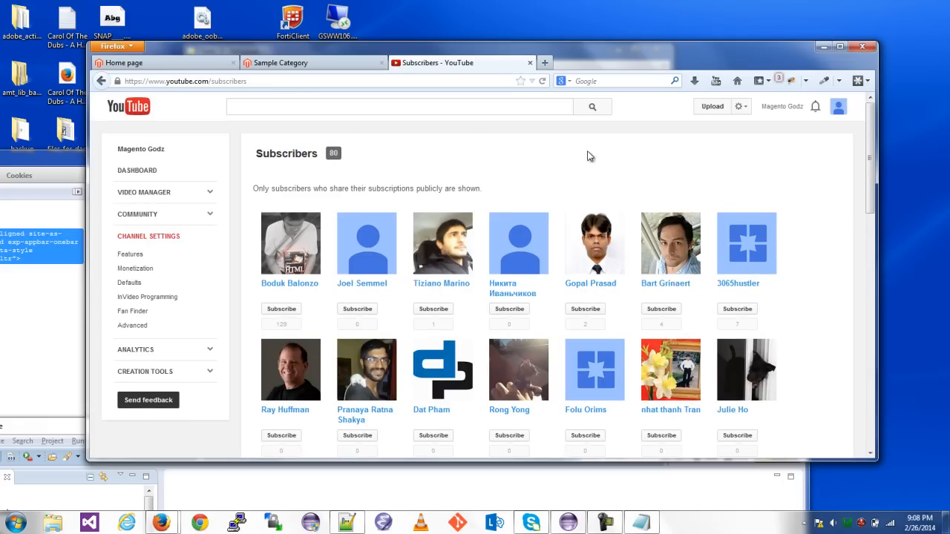
scroll(down, 3)
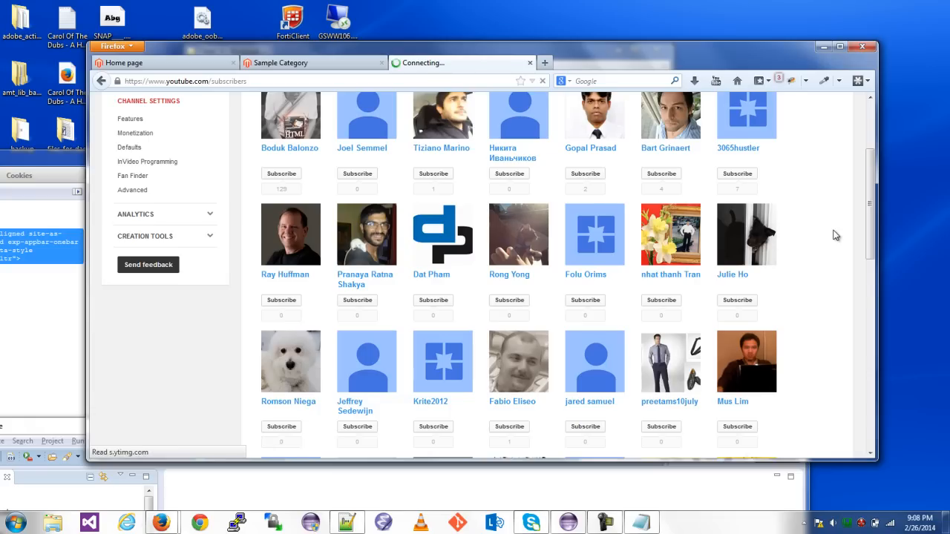
scroll(down, 3)
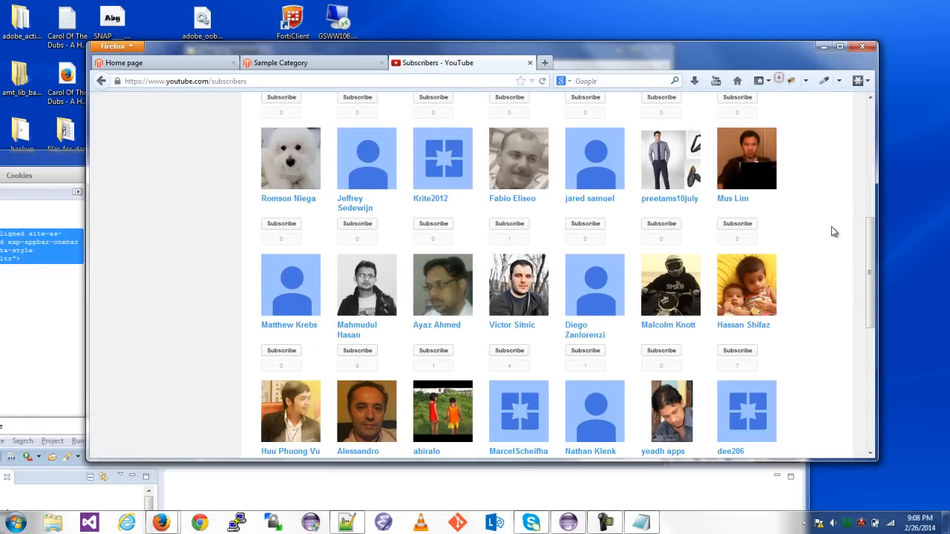
scroll(down, 3)
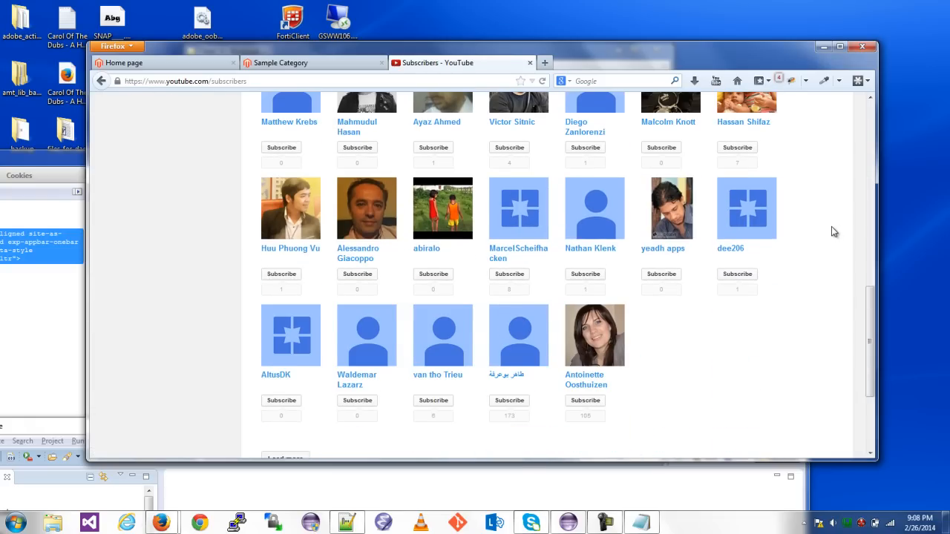
scroll(up, 3)
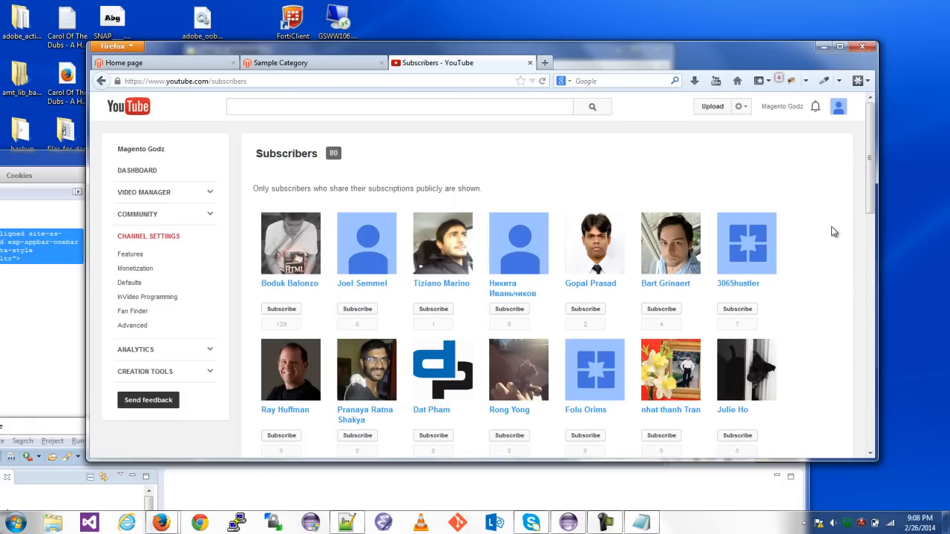
mouse_move(301, 62)
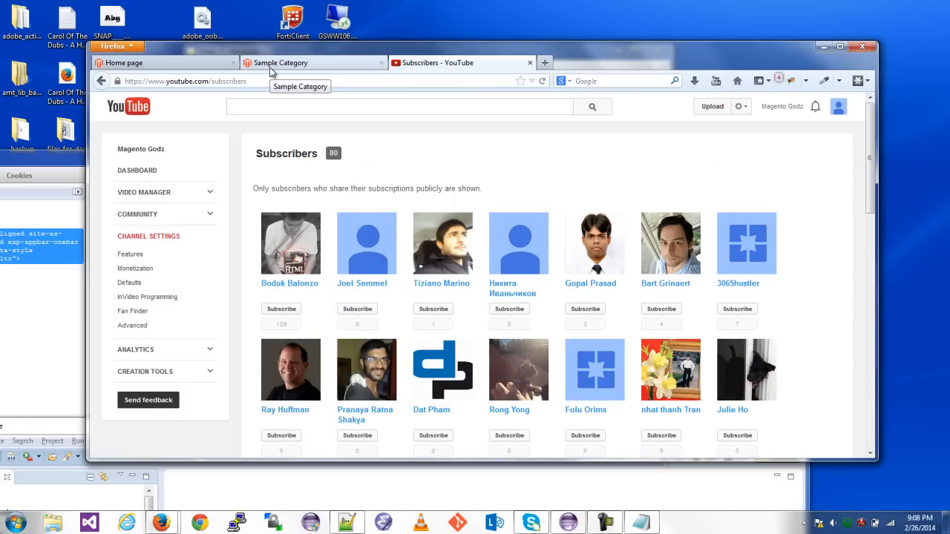
mouse_move(177, 67)
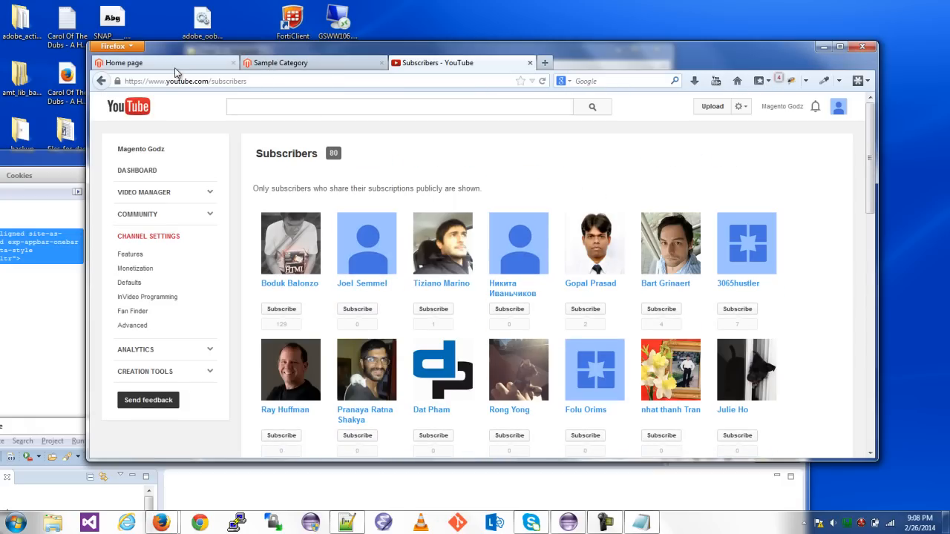
click(123, 62)
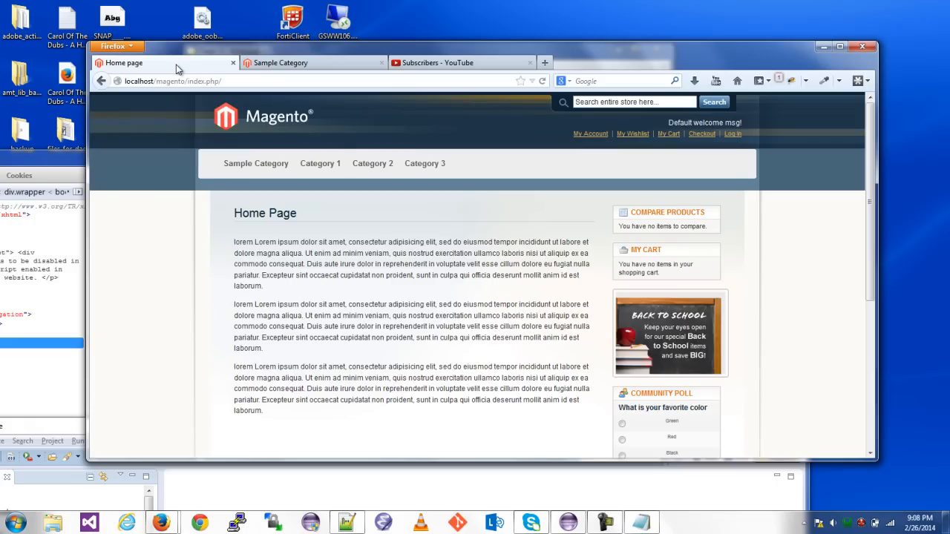
mouse_move(424, 163)
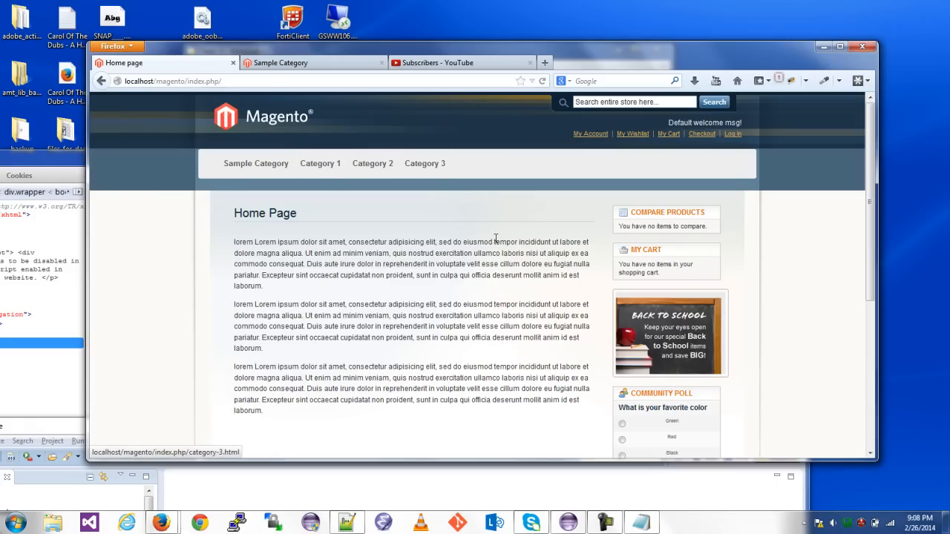
Select part of the home page's paragraph text and then clear the selection.
drag(349, 242, 446, 315)
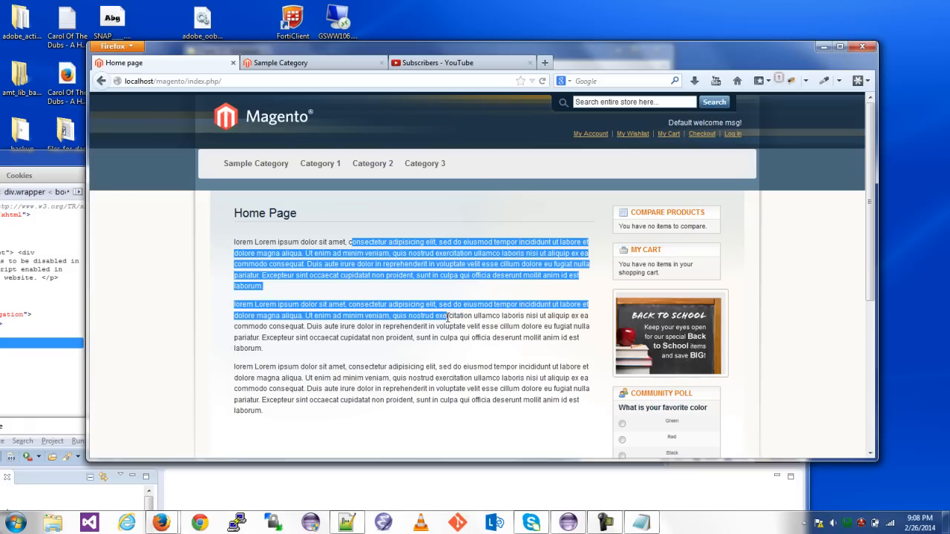
click(493, 360)
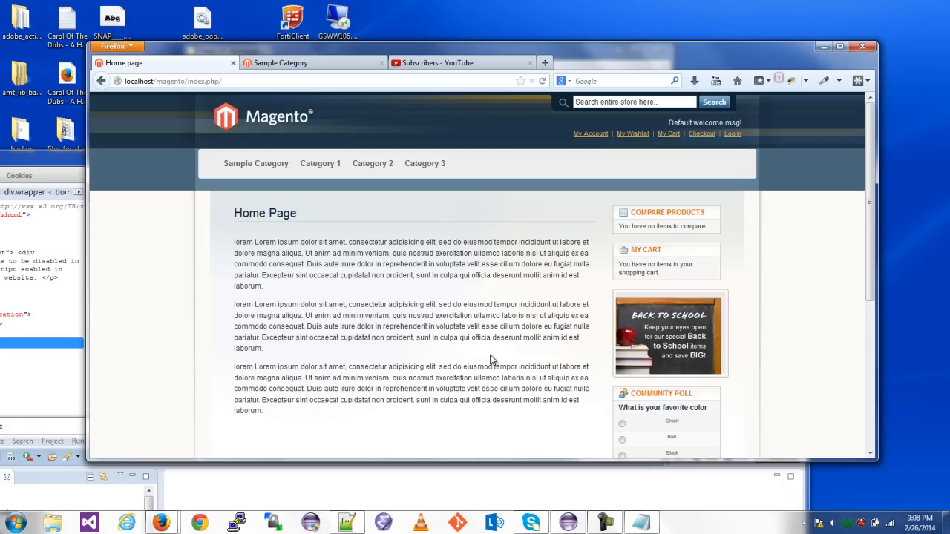
mouse_move(767, 109)
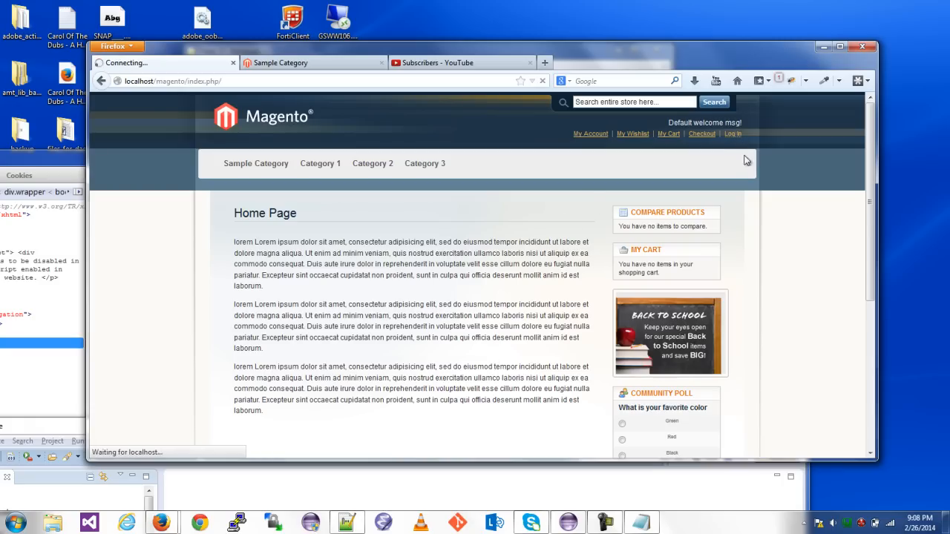
Load the Customer Login page via the header 'Log In' link and clear any text selection.
click(733, 133)
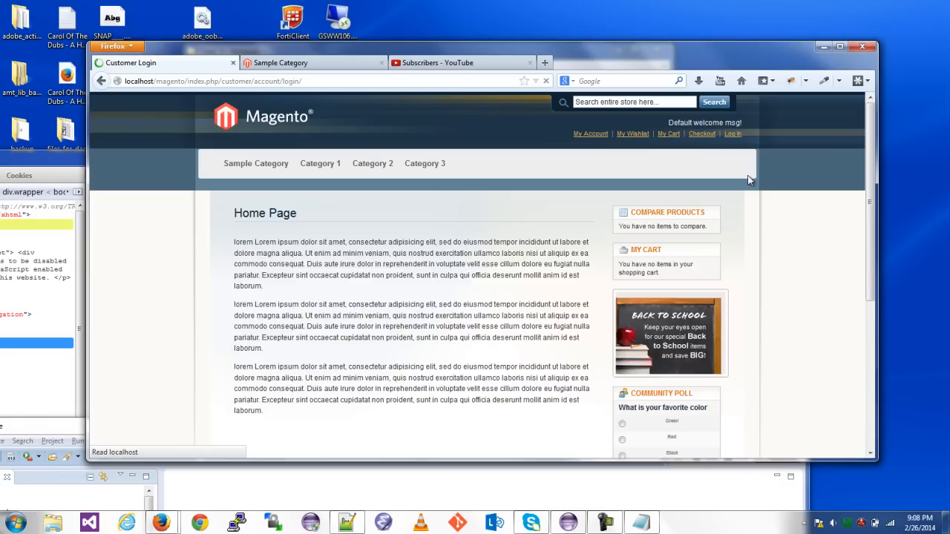
click(733, 134)
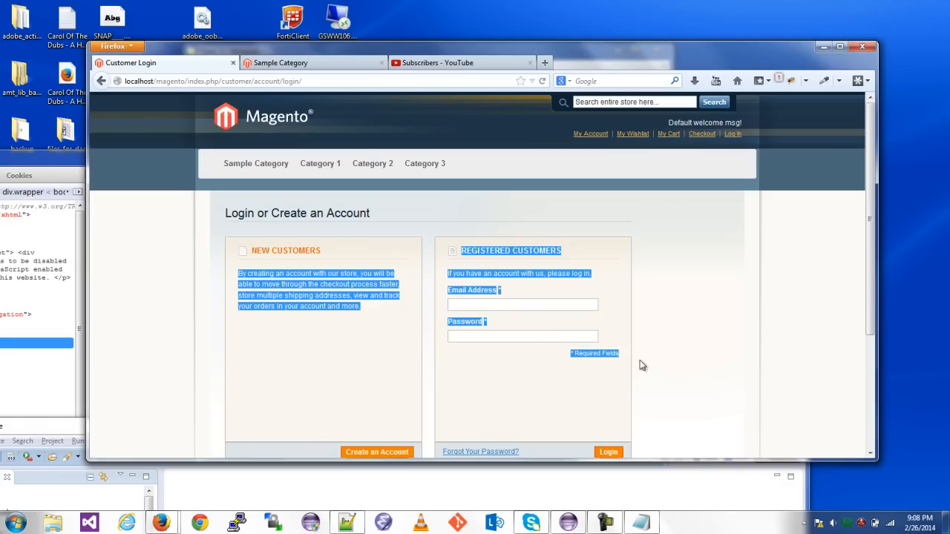
click(314, 248)
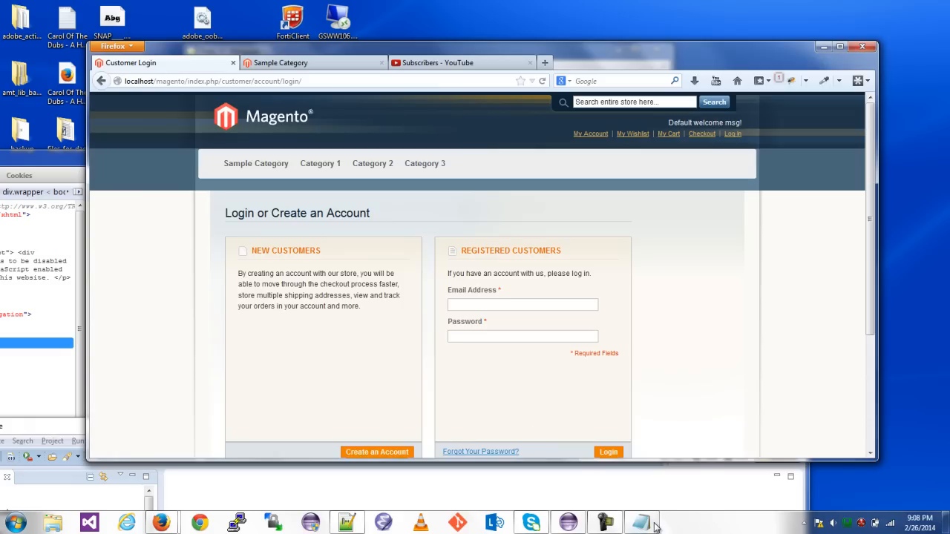
Copy ?tp=1&code=Hints from hints.txt and append it to the login URL to show template path hints.
click(640, 523)
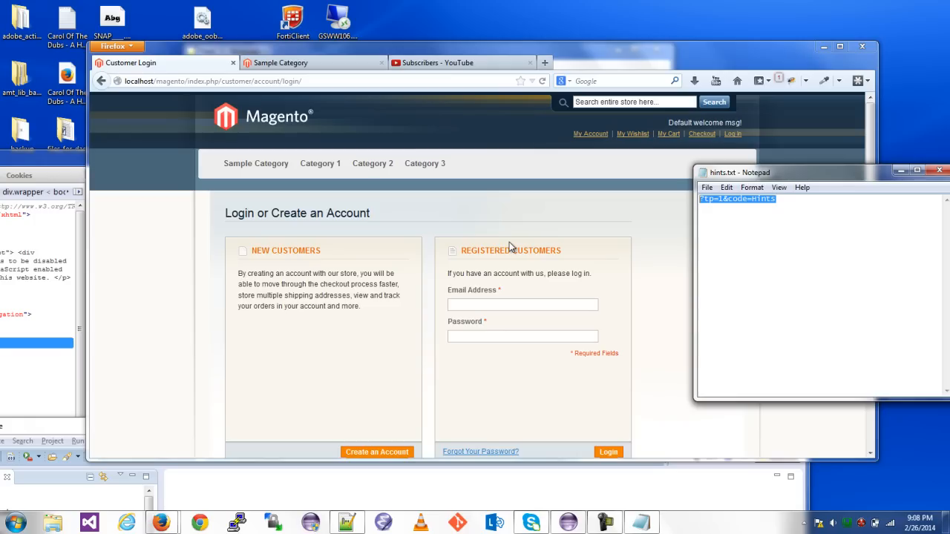
mouse_move(347, 98)
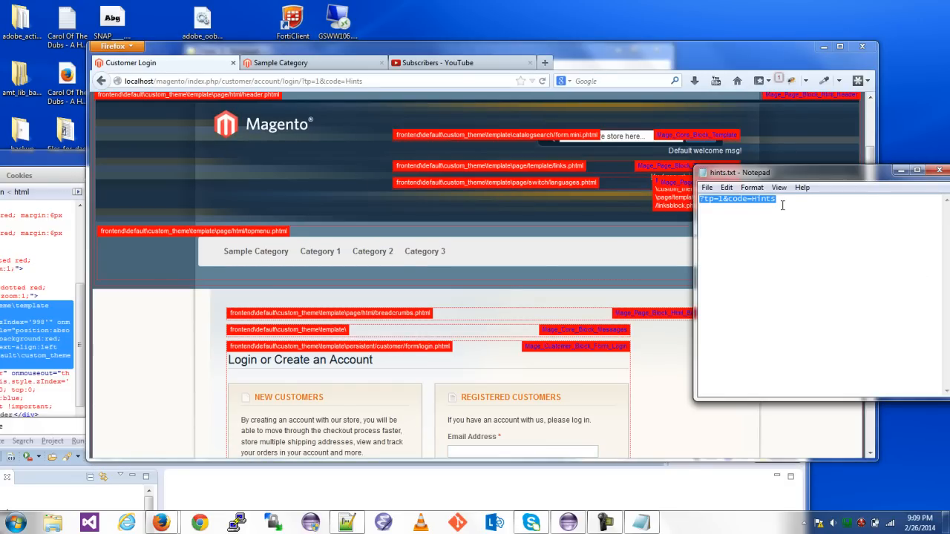
click(779, 199)
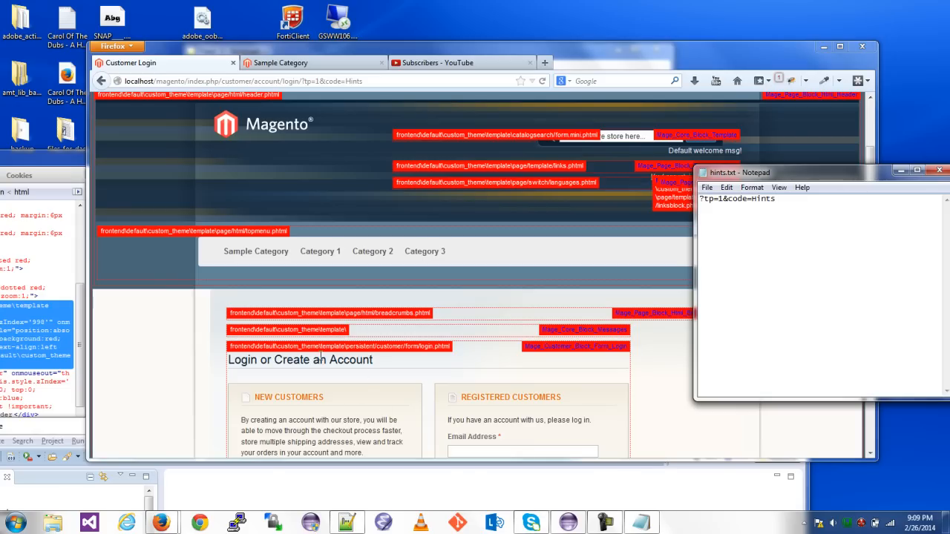
mouse_move(569, 523)
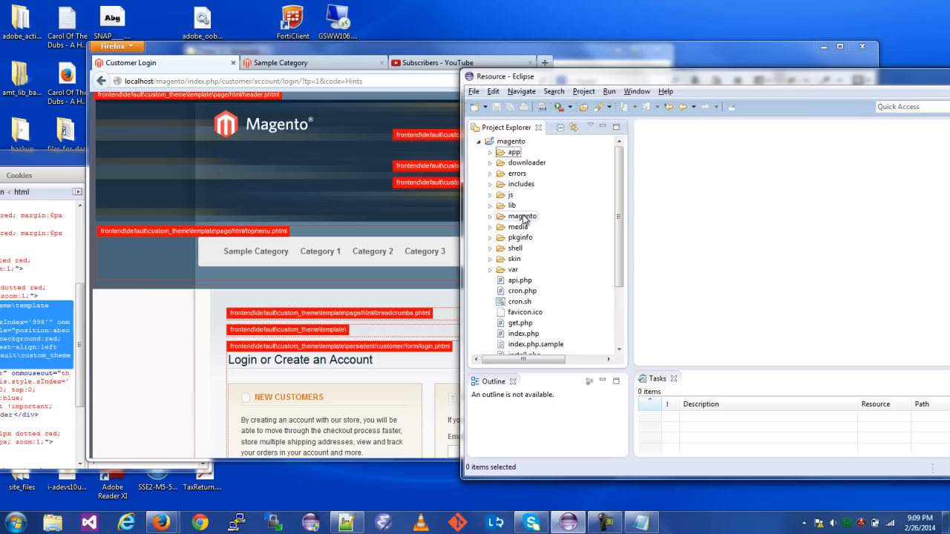
Expand app > design > frontend > default > custom_theme to persistent/customer/form and open login.phtml.
click(490, 151)
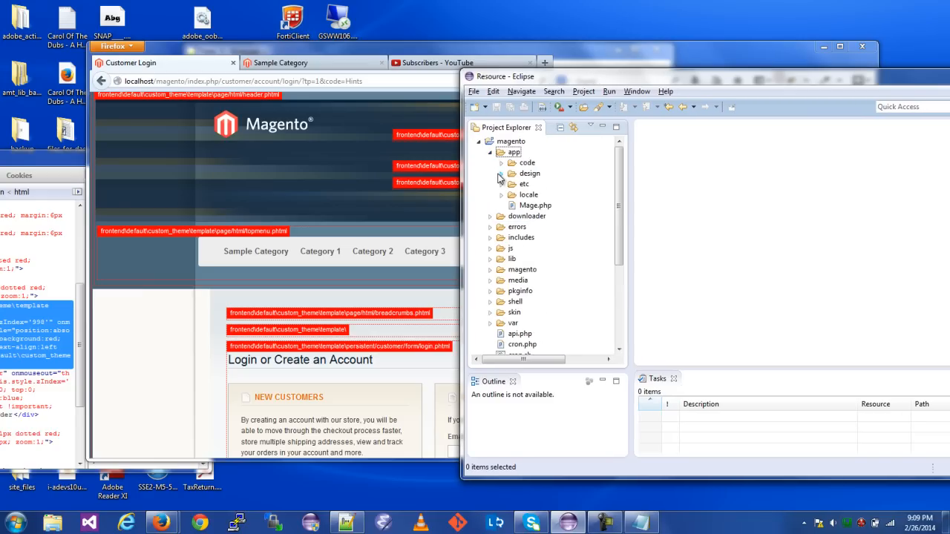
click(501, 173)
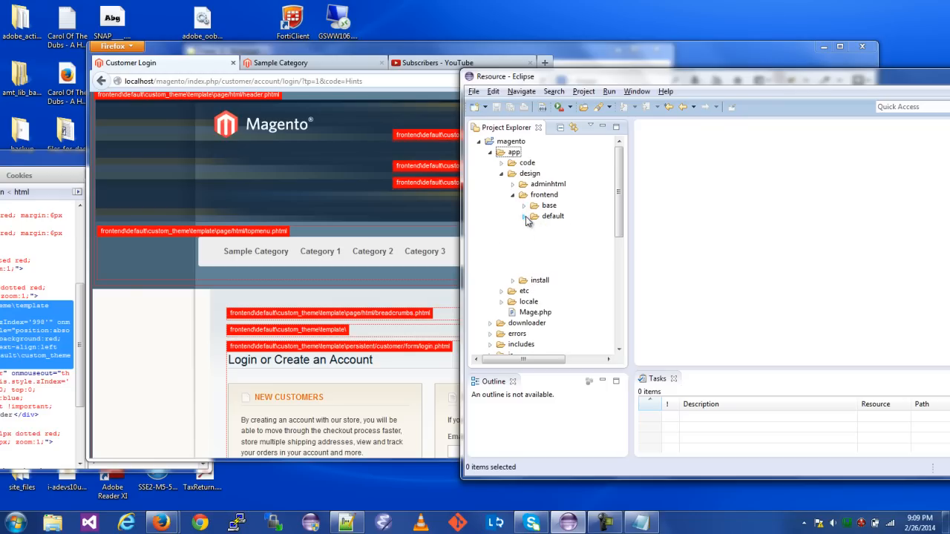
click(525, 216)
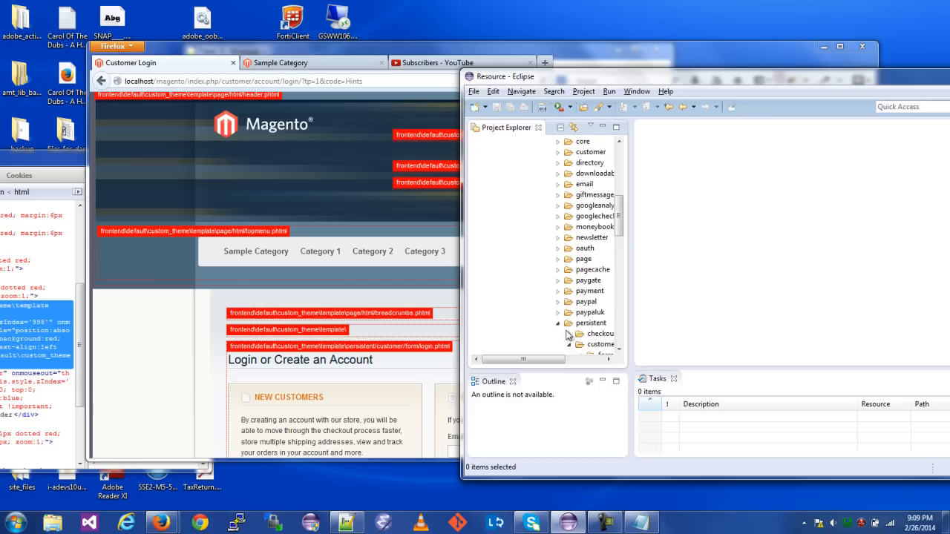
click(559, 323)
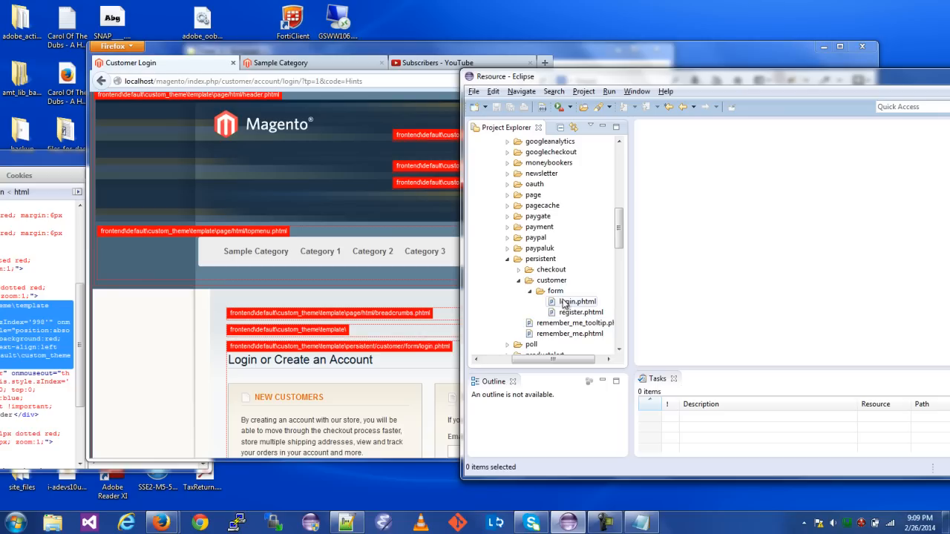
double_click(577, 301)
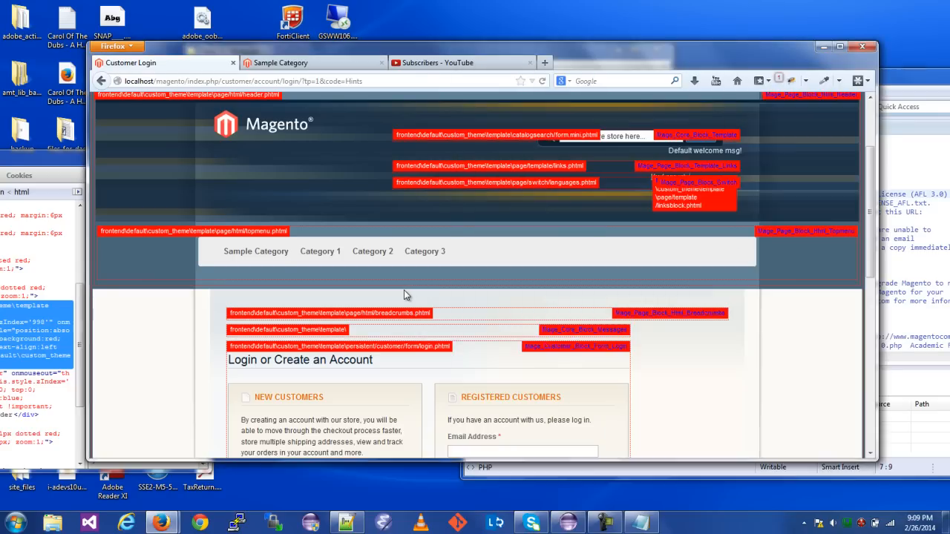
Remove ?tp=1&code=Hints from the address and reload the login page without hints.
click(297, 80)
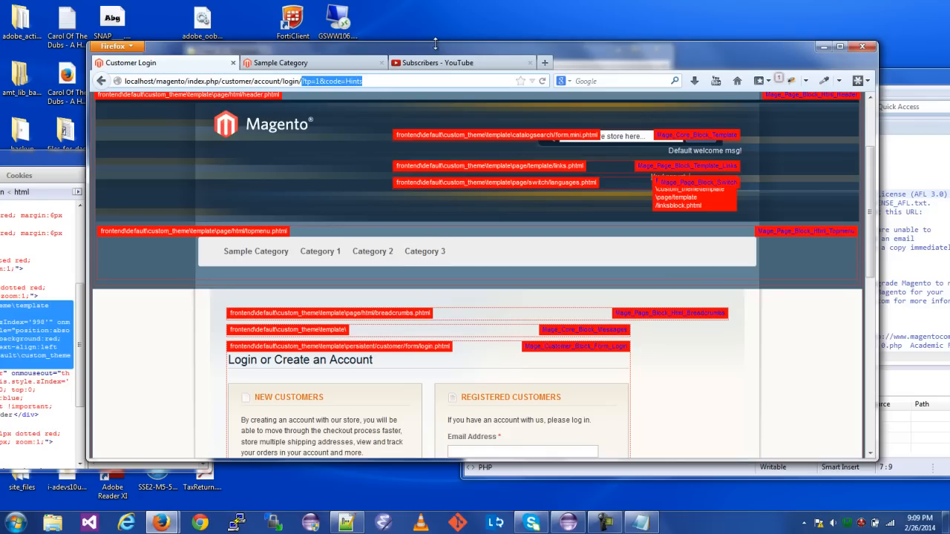
click(543, 81)
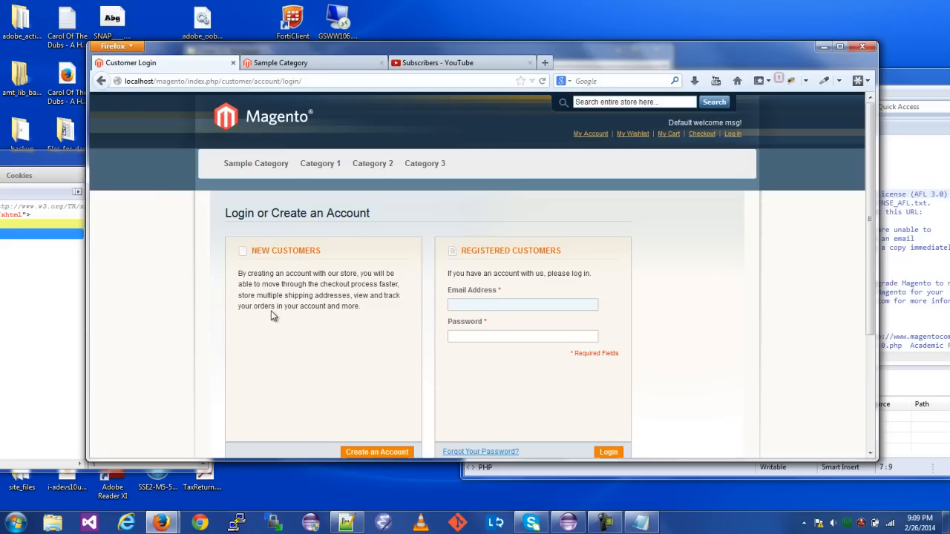
mouse_move(637, 261)
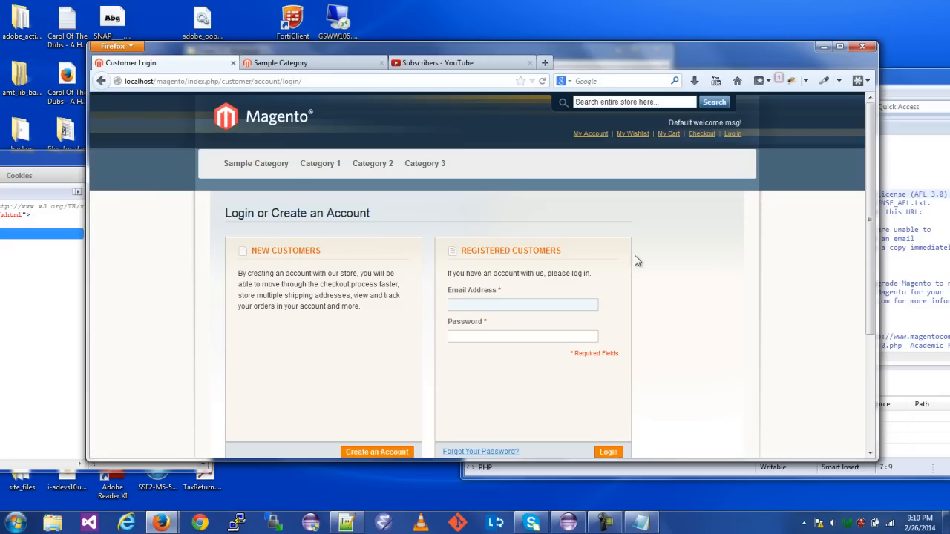
mouse_move(312, 214)
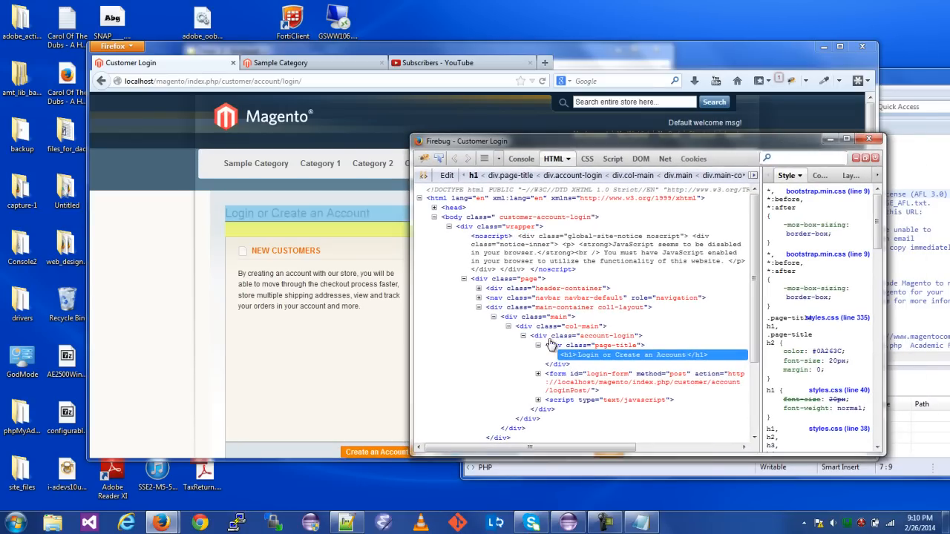
Select div.col-main in Firebug and disable its styles.css max-width 685px property.
click(561, 327)
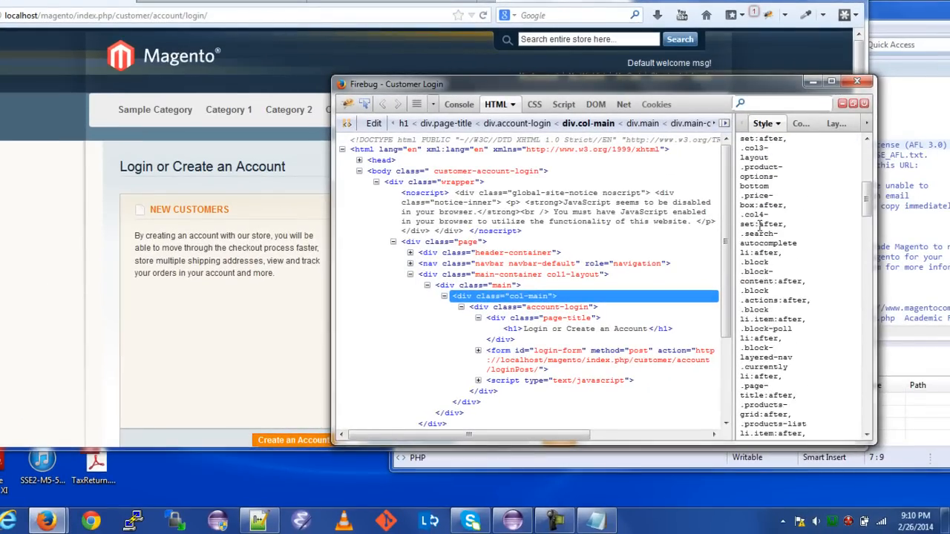
scroll(down, 3)
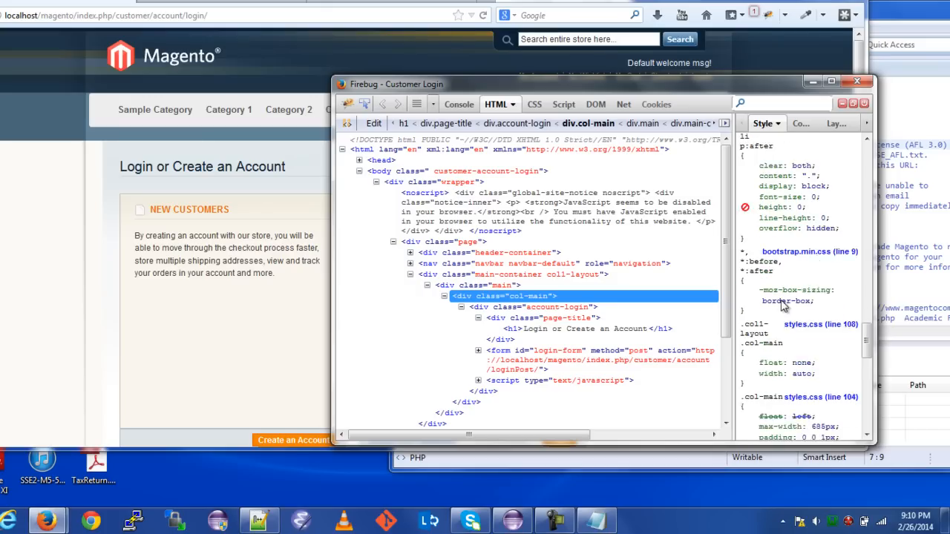
scroll(down, 3)
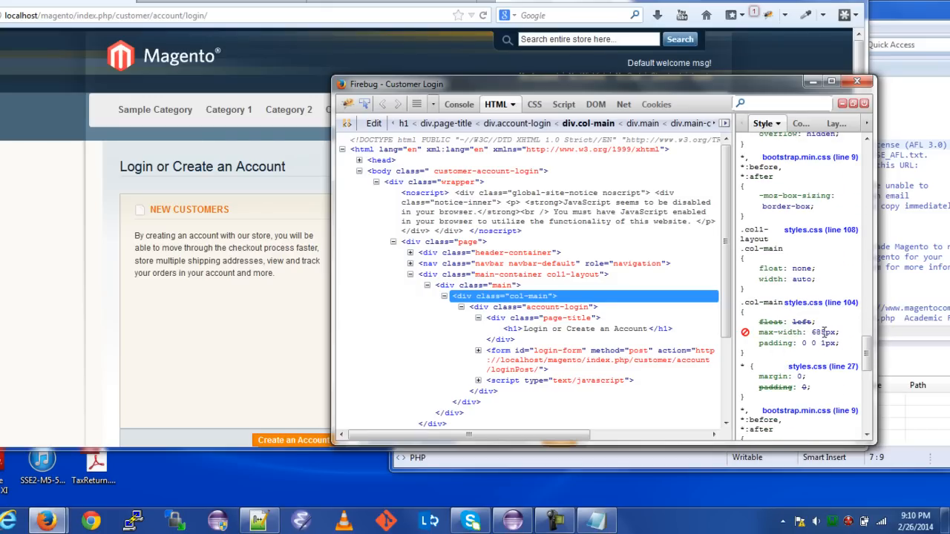
double_click(780, 332)
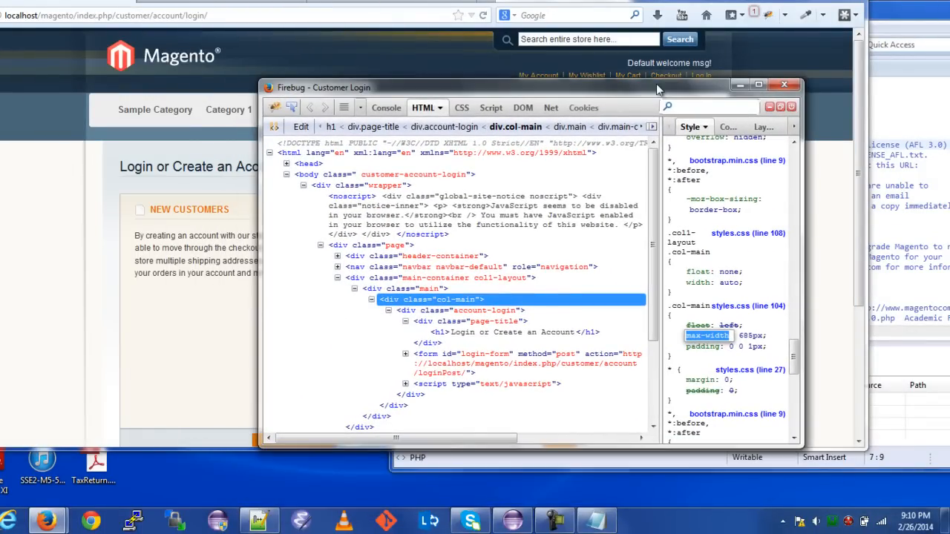
Move the Firebug inspector panel off the login boxes to see the wider layout.
drag(519, 86, 519, 174)
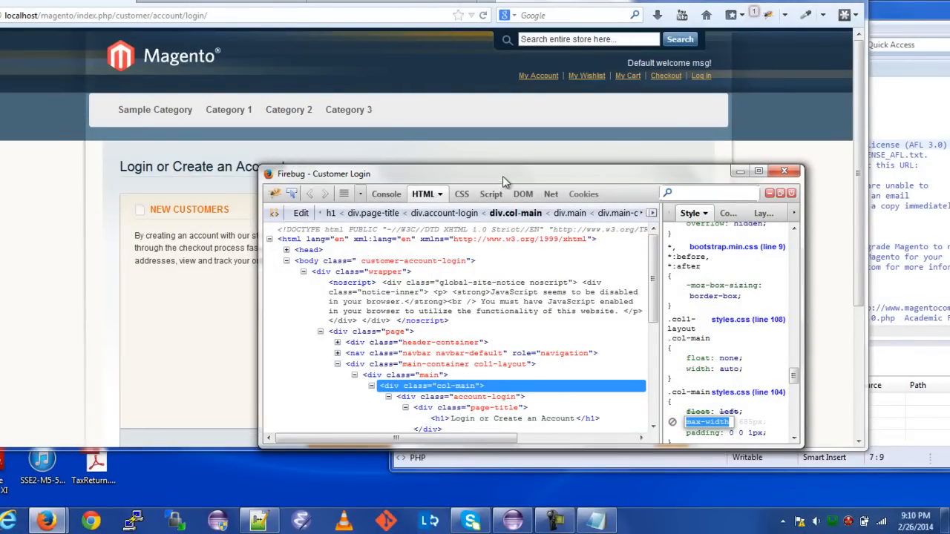
drag(505, 173, 861, 67)
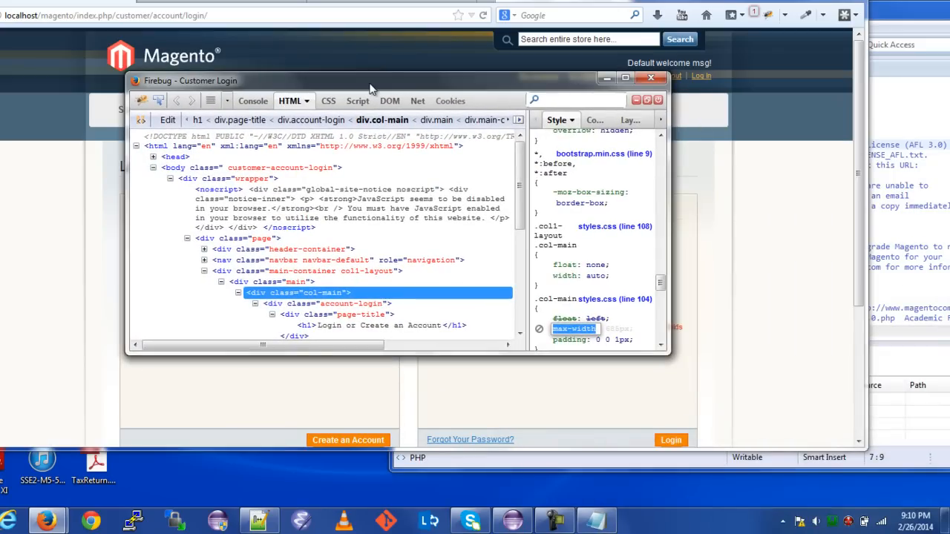
mouse_move(615, 304)
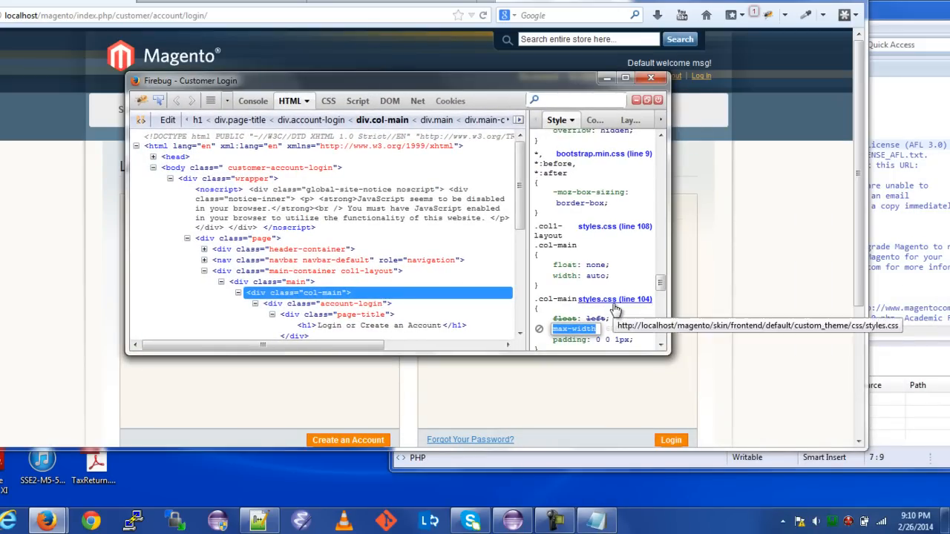
mouse_move(629, 311)
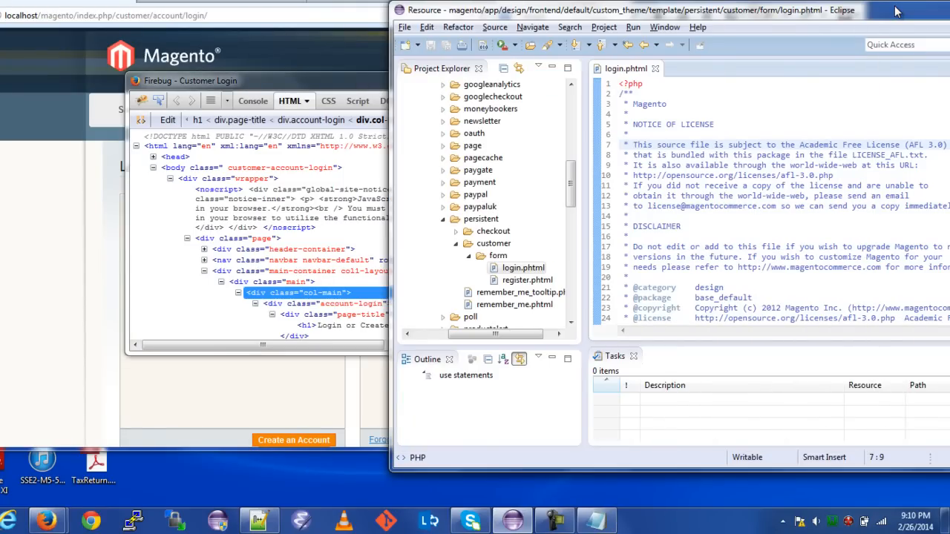
Expand skin > frontend > default > custom_theme > css and open styles.css beside login.phtml.
scroll(up, 3)
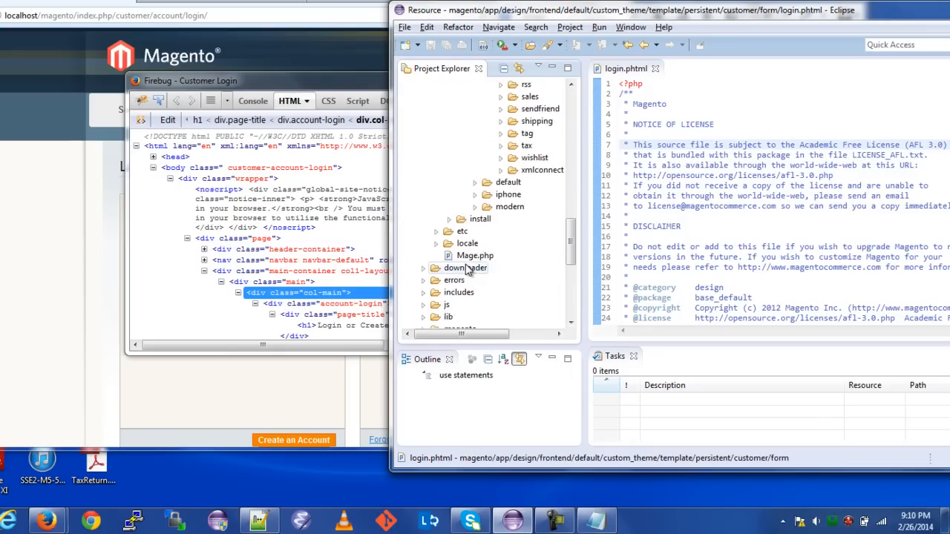
scroll(down, 3)
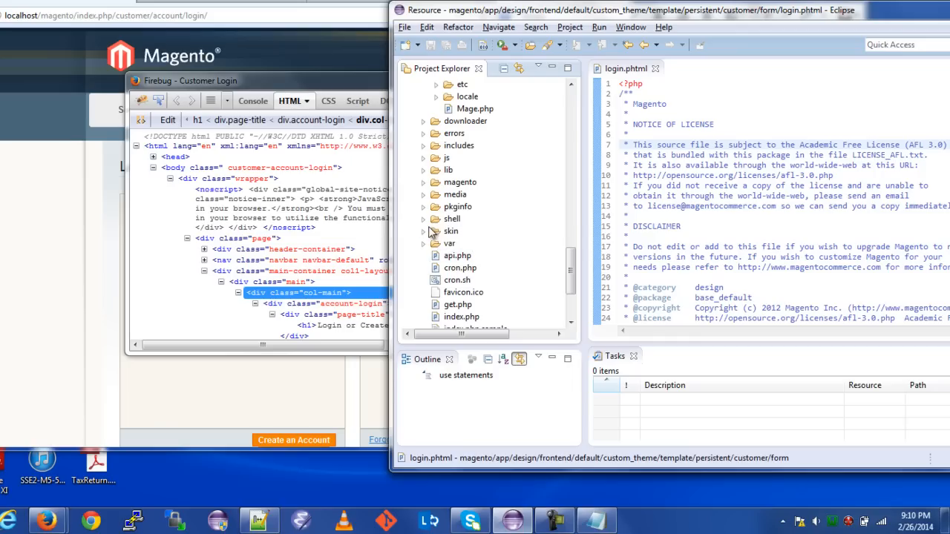
click(424, 231)
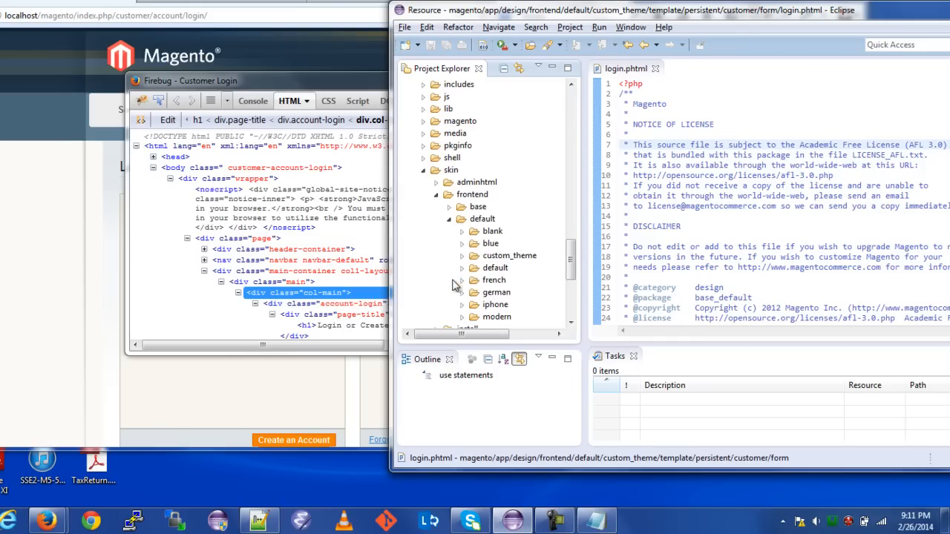
scroll(down, 3)
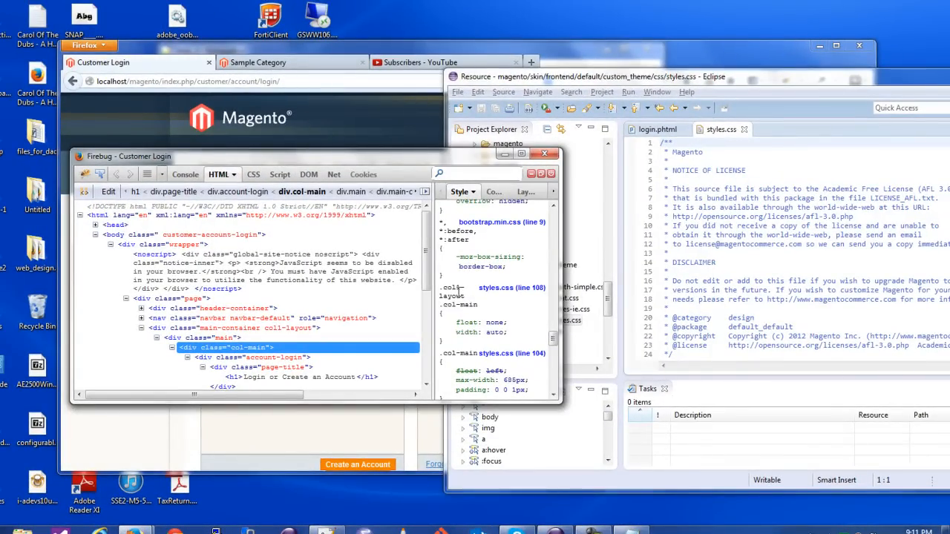
mouse_move(558, 281)
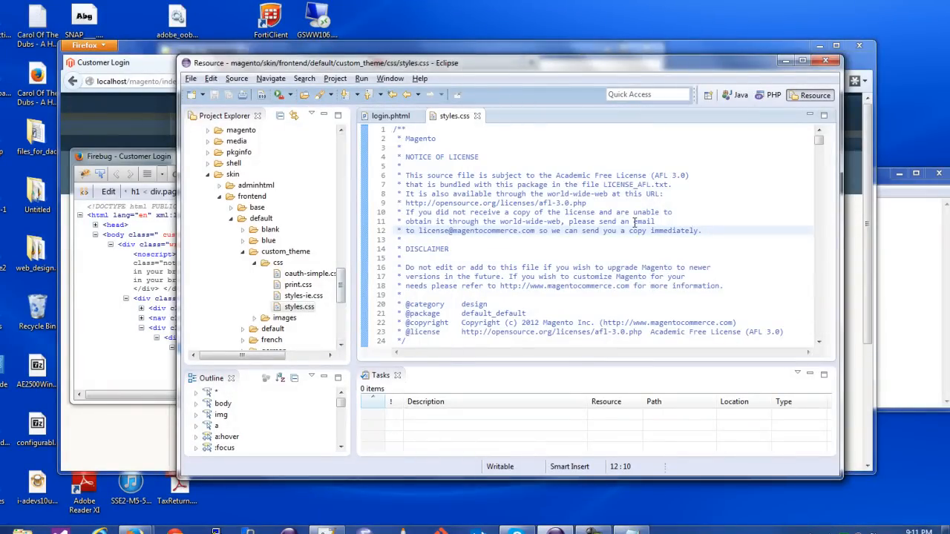
Comment out the .col-main max-width:685px declaration at line 104 with /* */ and save.
scroll(down, 3)
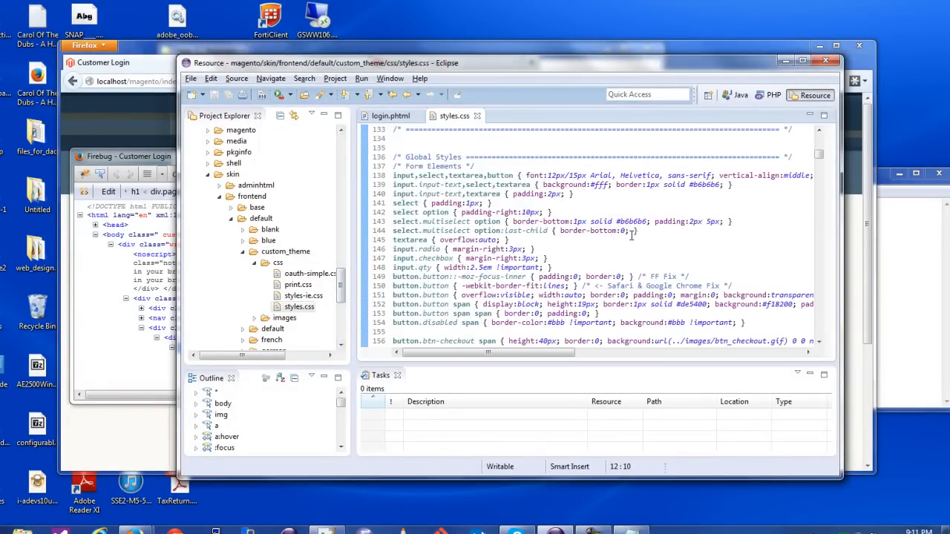
scroll(up, 3)
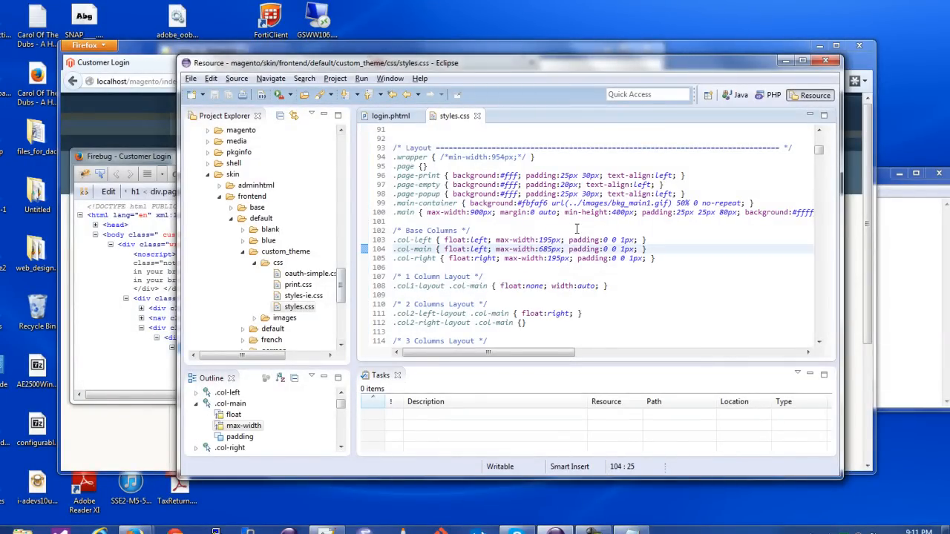
text(/*)
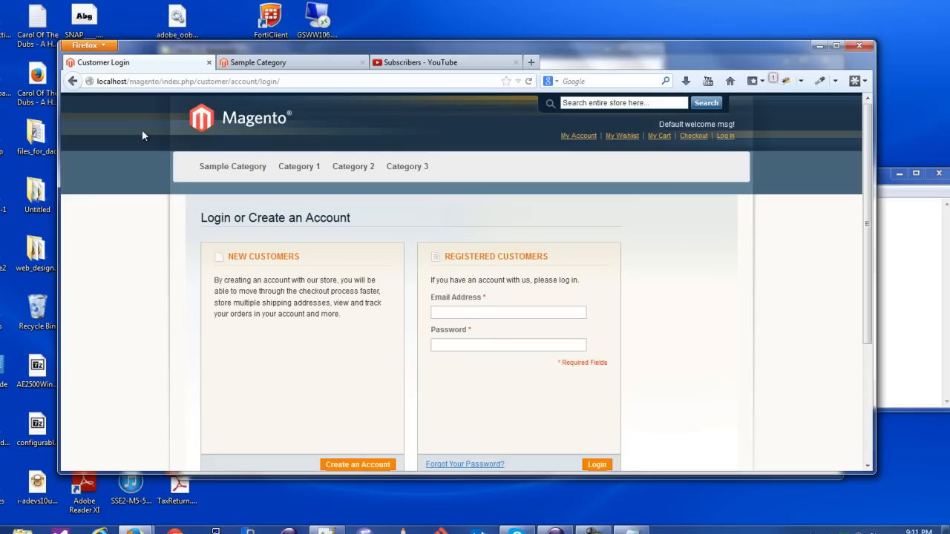
Check the Customer Login boxes in Firefox and return to styles.css in Eclipse.
click(528, 81)
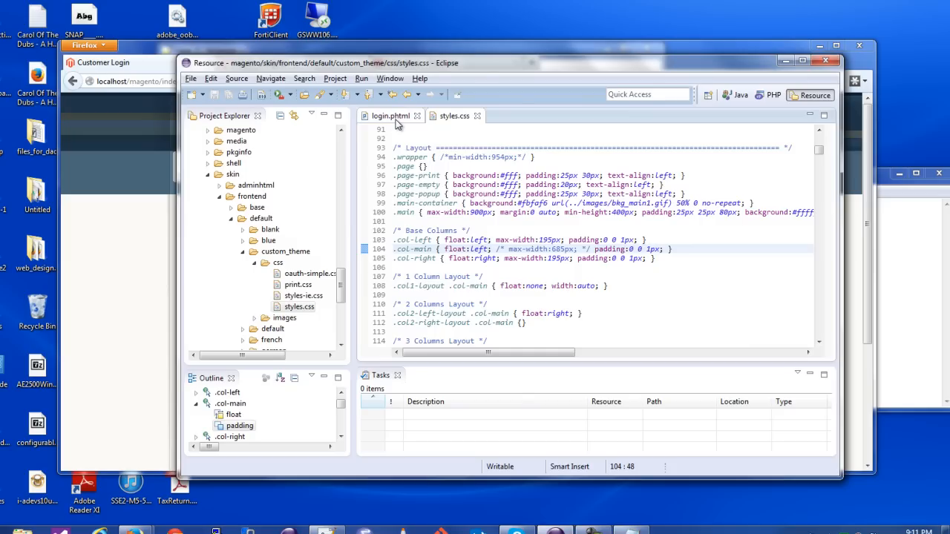
Switch to login.phtml and scroll to the login form markup.
click(390, 116)
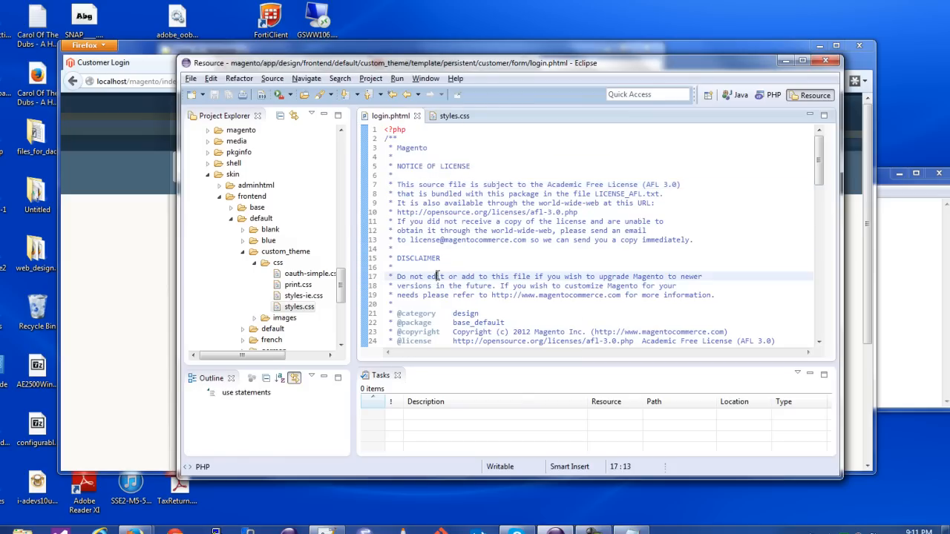
scroll(down, 3)
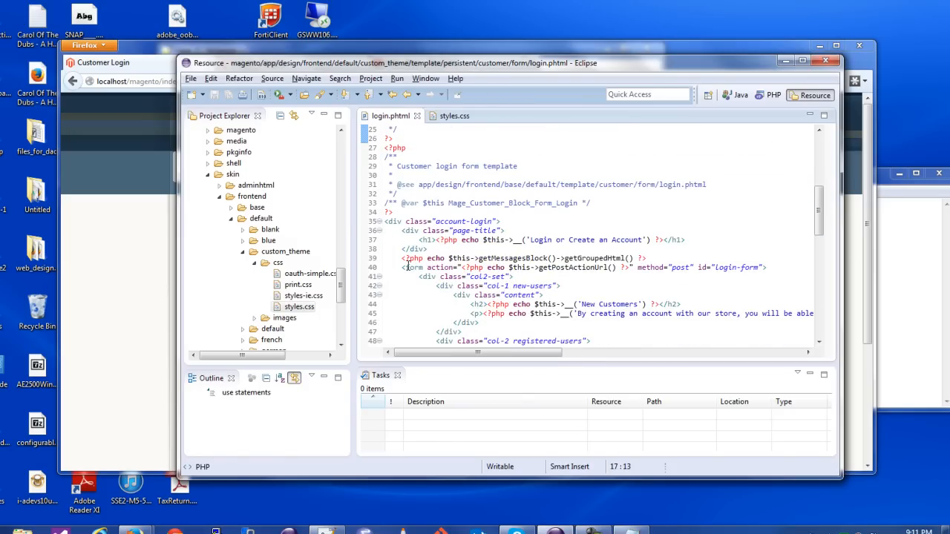
scroll(down, 3)
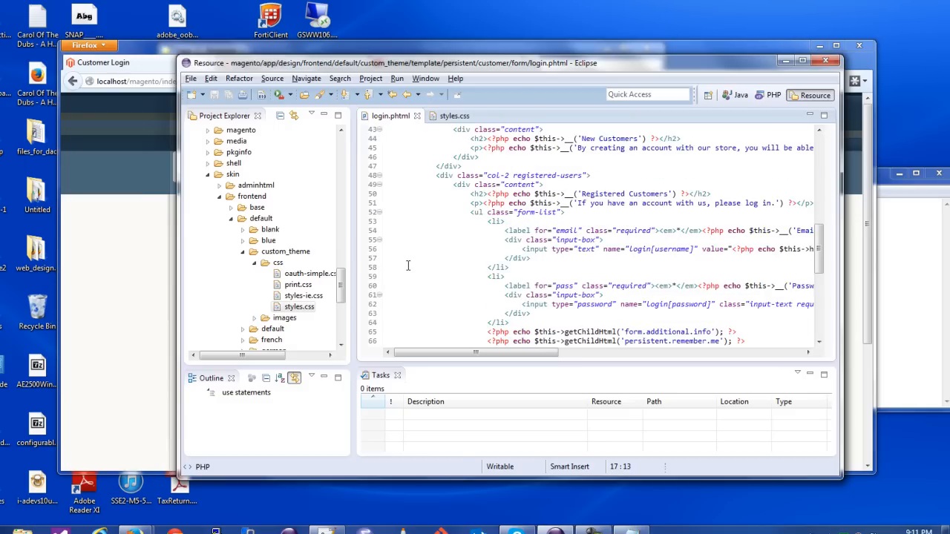
scroll(up, 3)
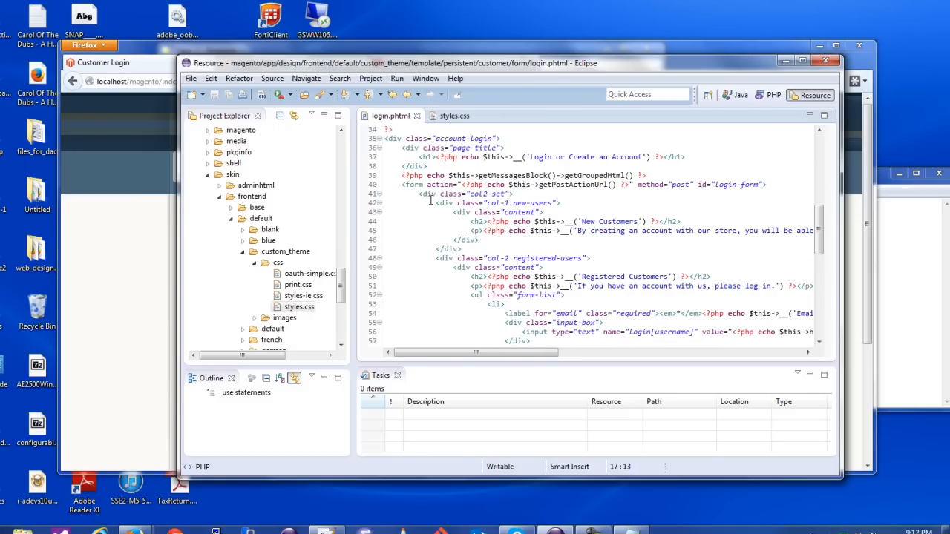
mouse_move(429, 194)
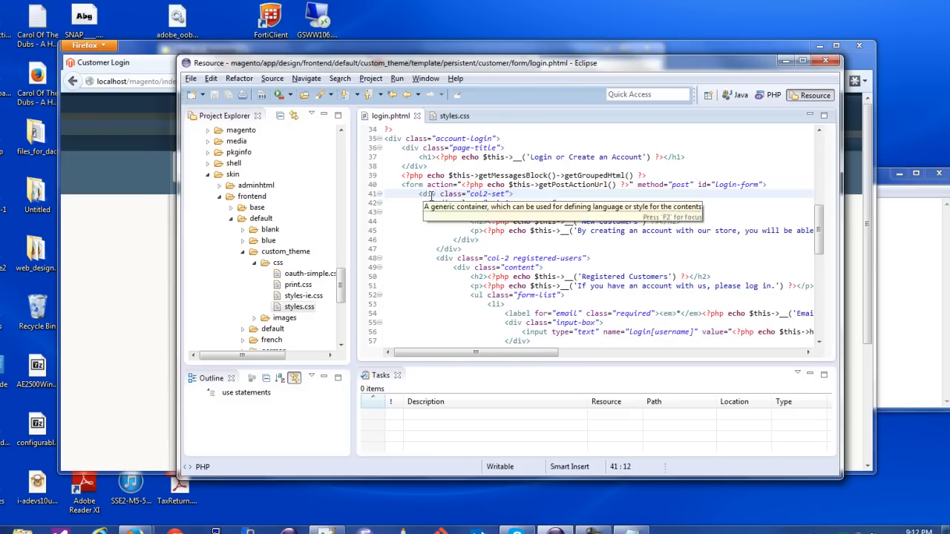
Examine the col2-set container, page title and opening form element lines.
click(429, 193)
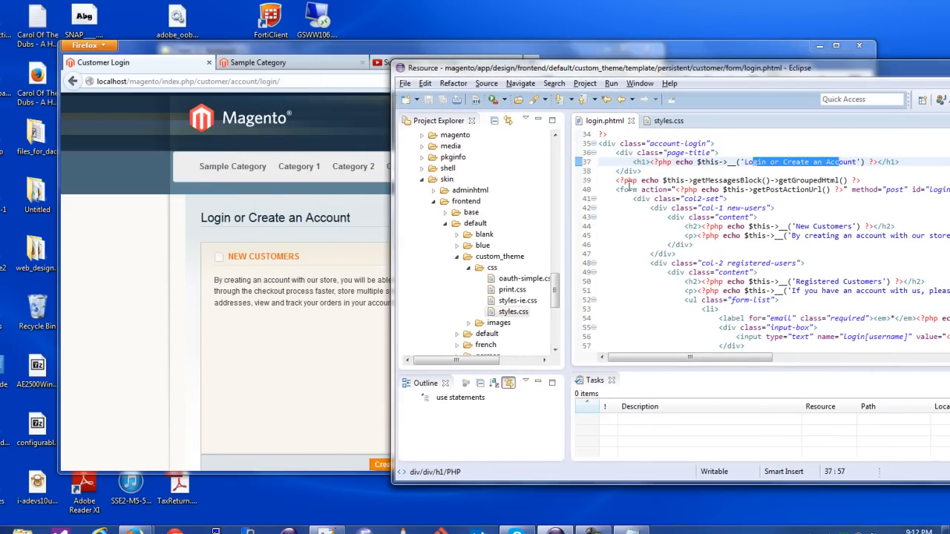
click(629, 189)
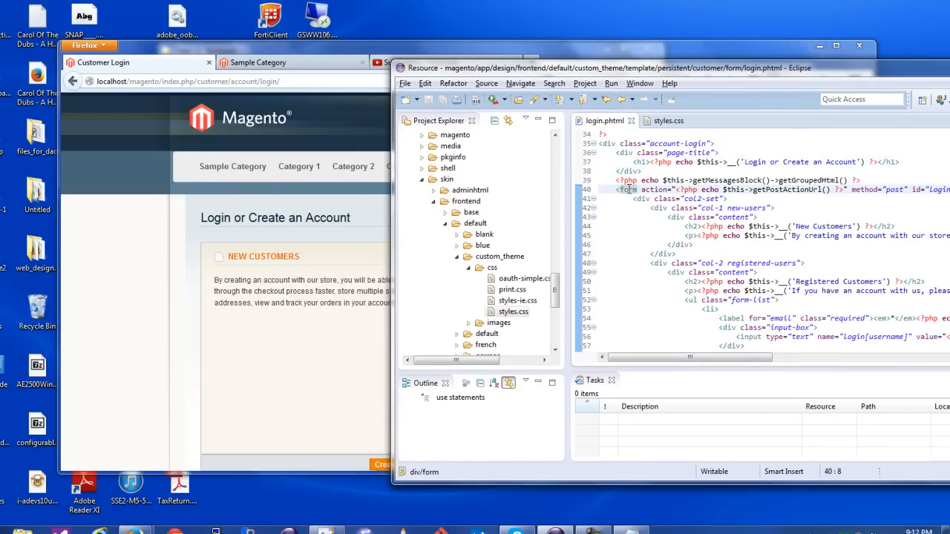
mouse_move(641, 199)
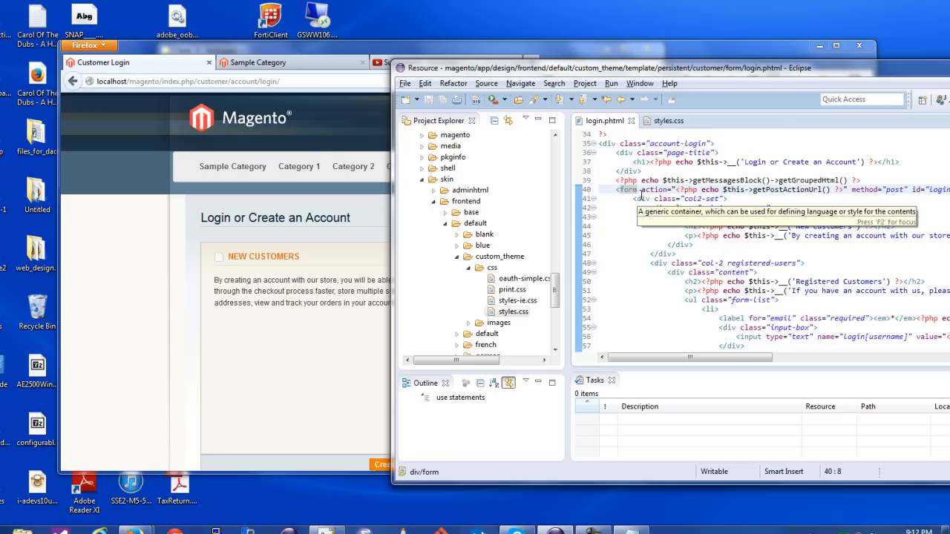
click(712, 199)
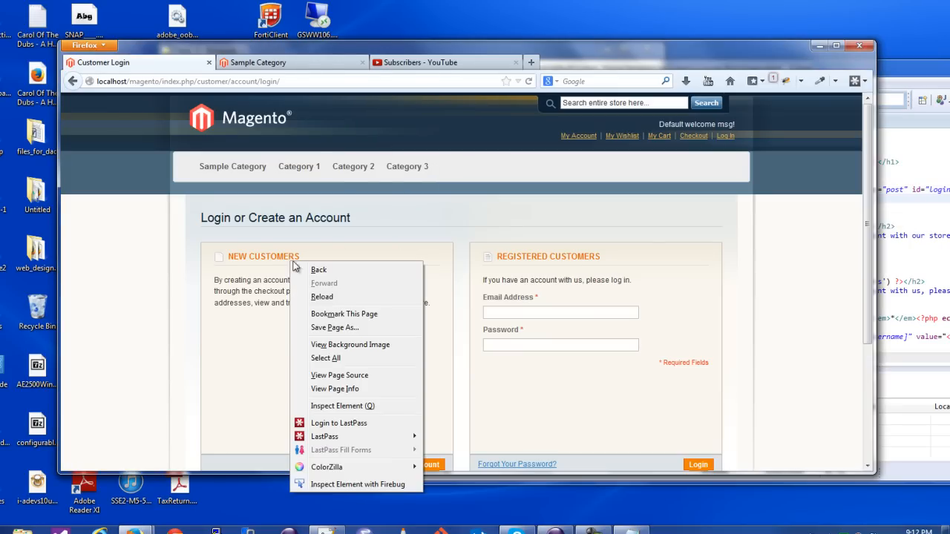
Inspect the col2-set and col-1 new-users divs in Firebug to read the float left, width 48.5% rule.
click(357, 484)
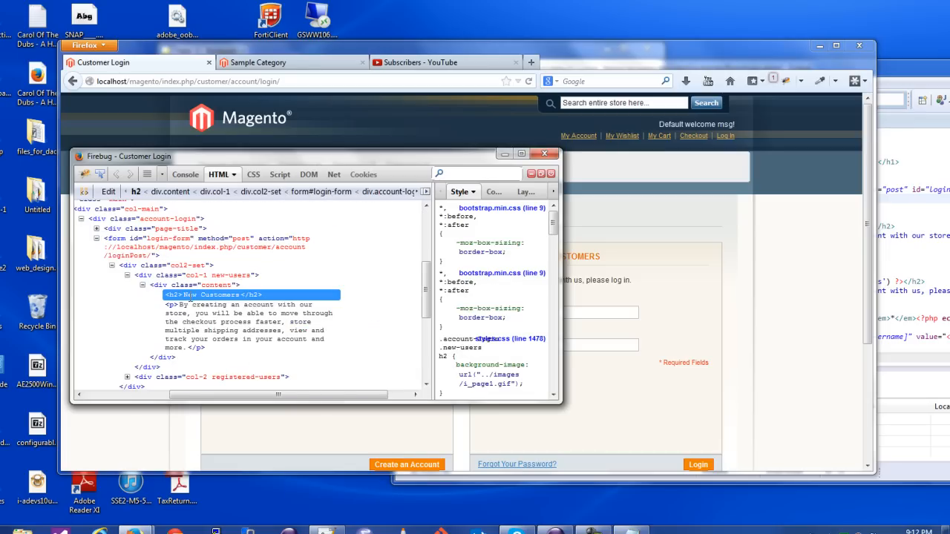
click(161, 265)
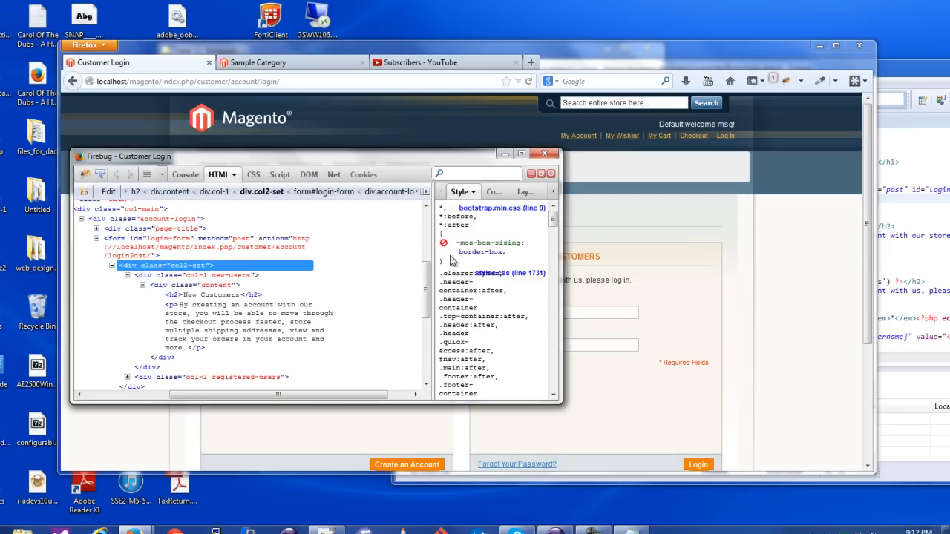
scroll(down, 3)
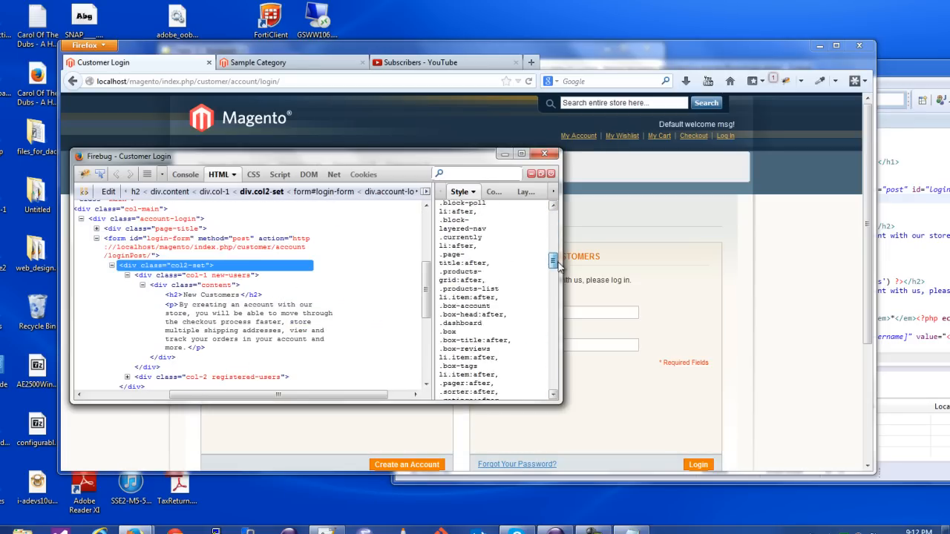
scroll(down, 3)
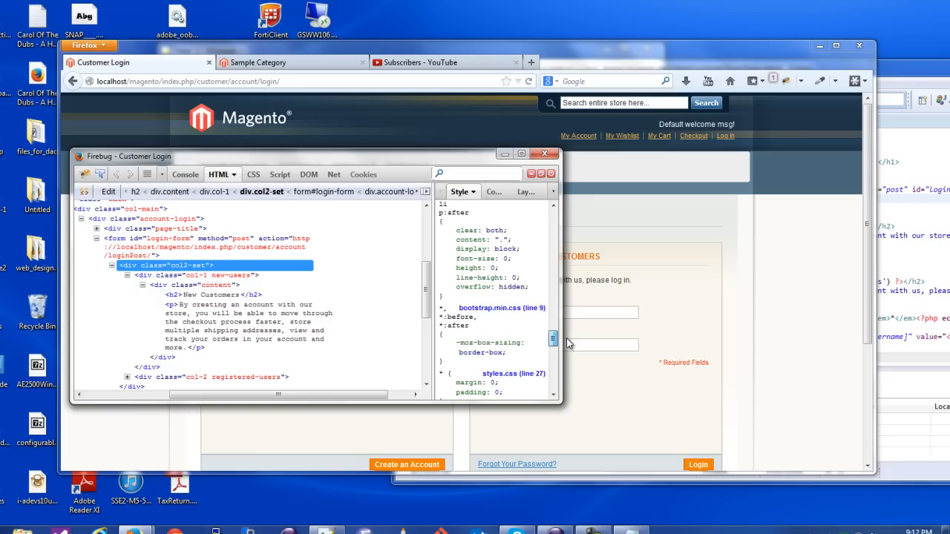
scroll(down, 3)
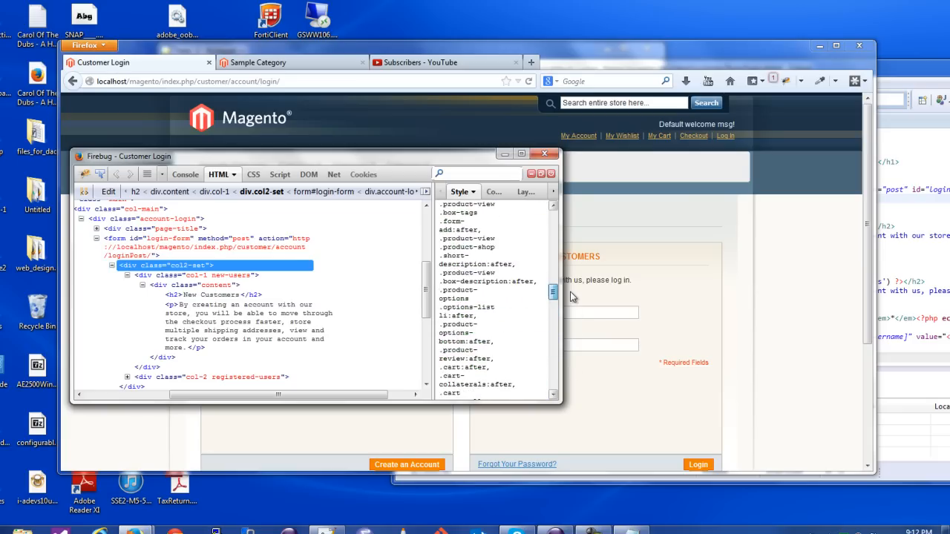
scroll(up, 3)
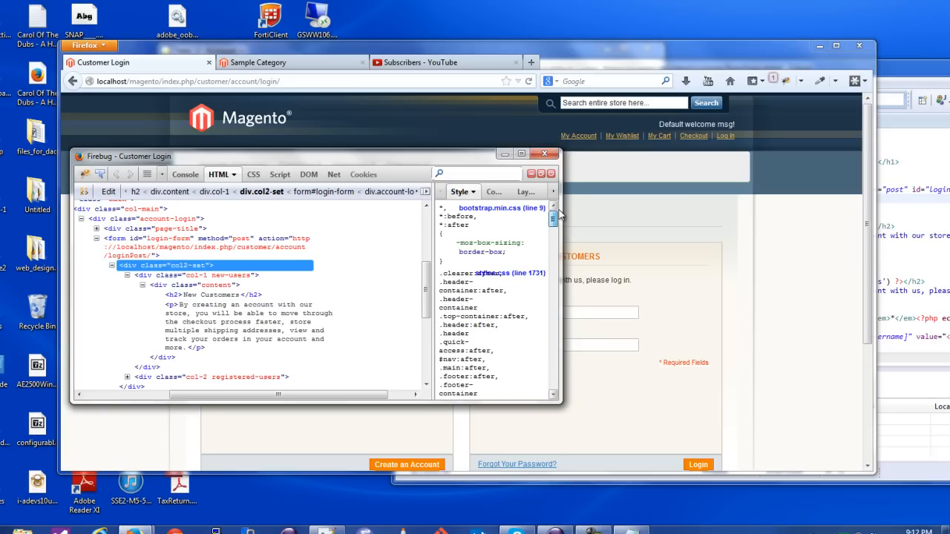
scroll(down, 3)
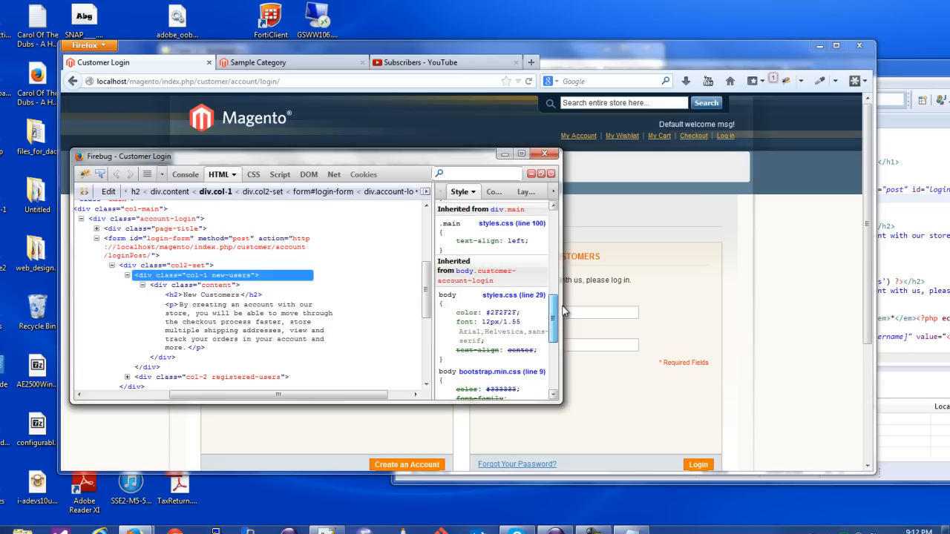
scroll(down, 3)
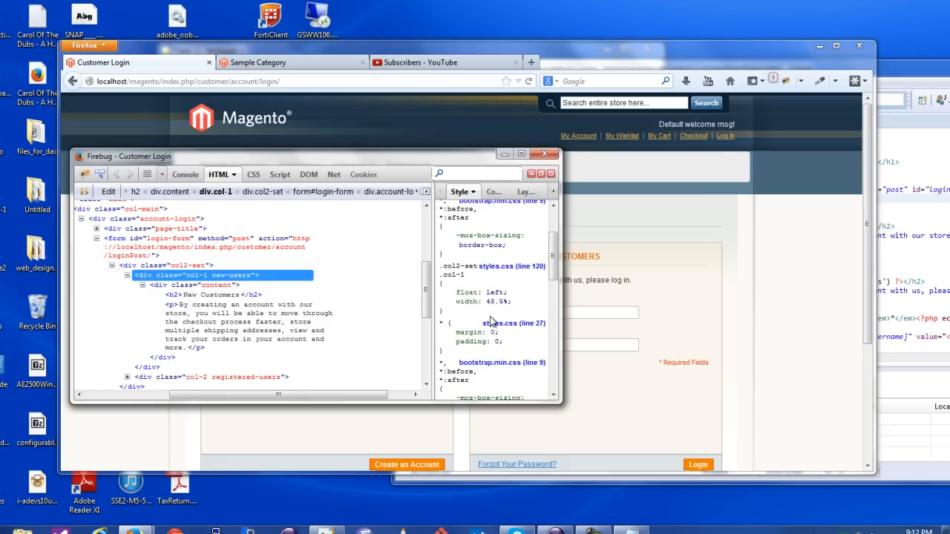
mouse_move(438, 161)
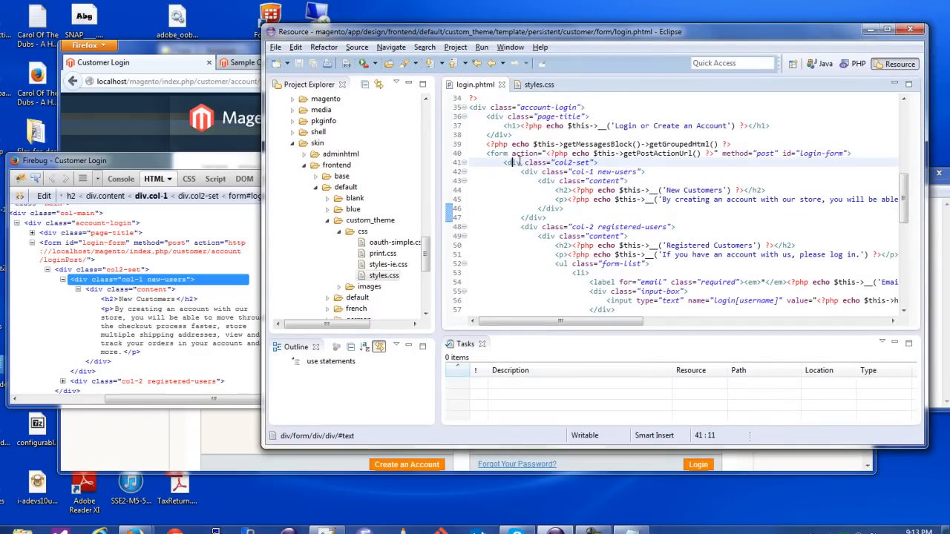
Insert <div class="row-fluid"> inside the login form, wrapping the col2-set container.
click(864, 154)
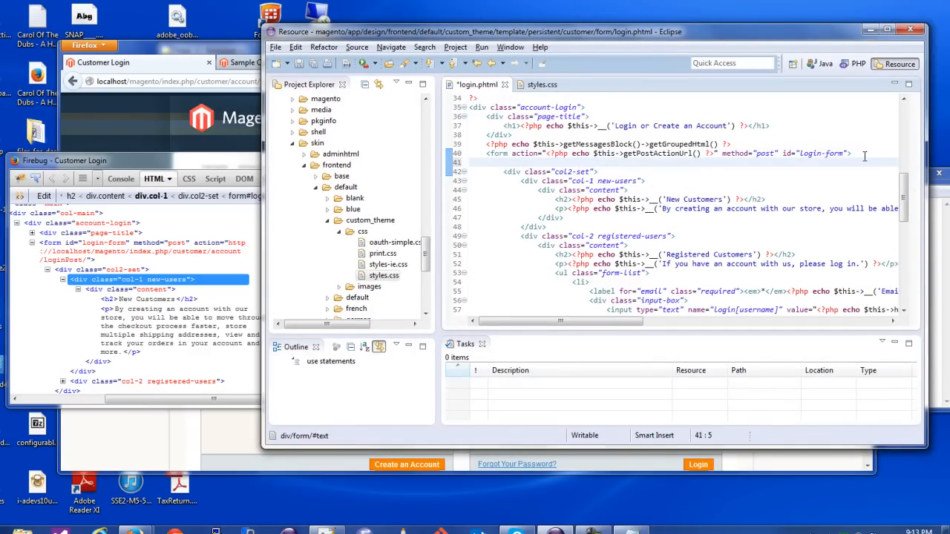
text(<Div)
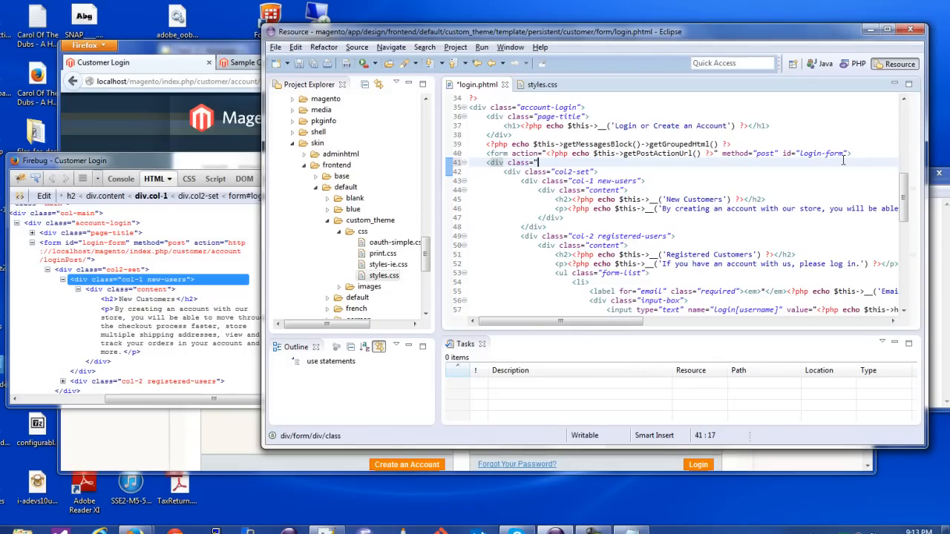
text(row)
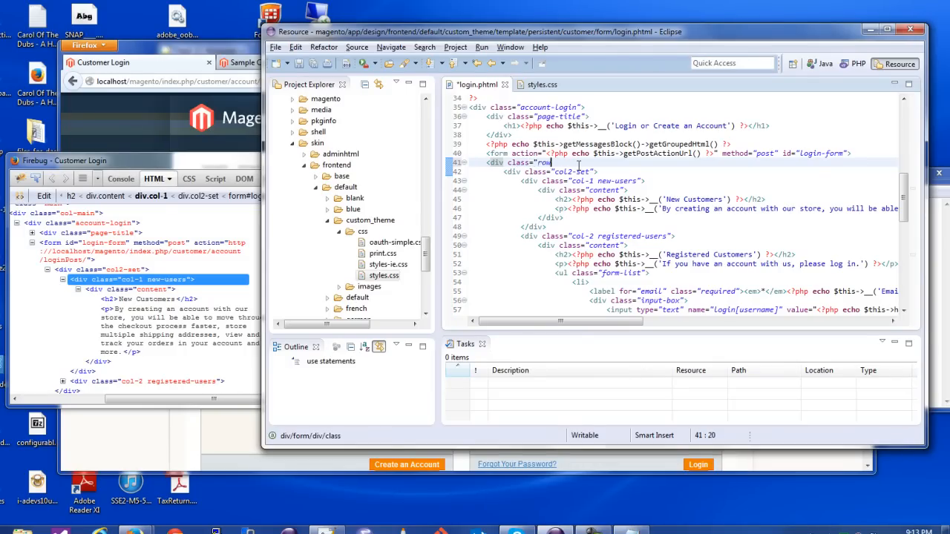
text(-fluid">)
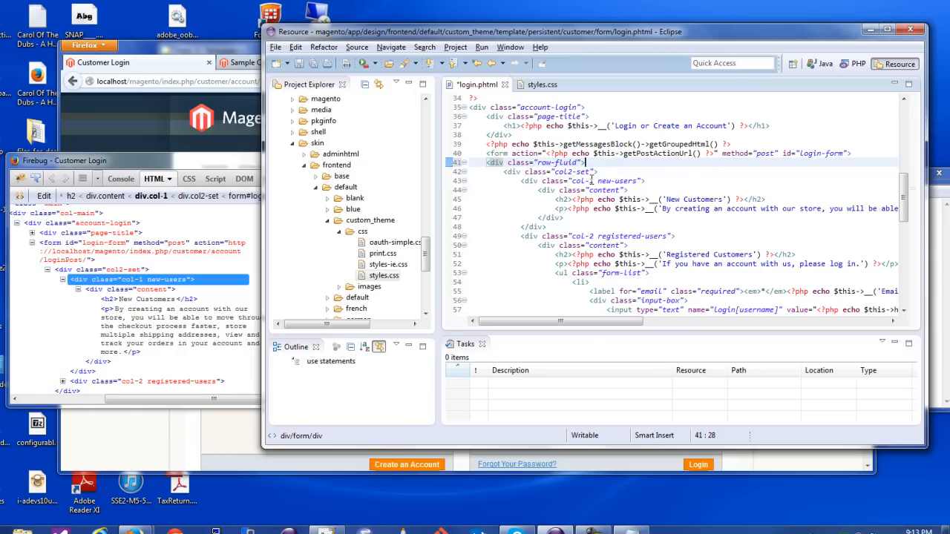
scroll(down, 3)
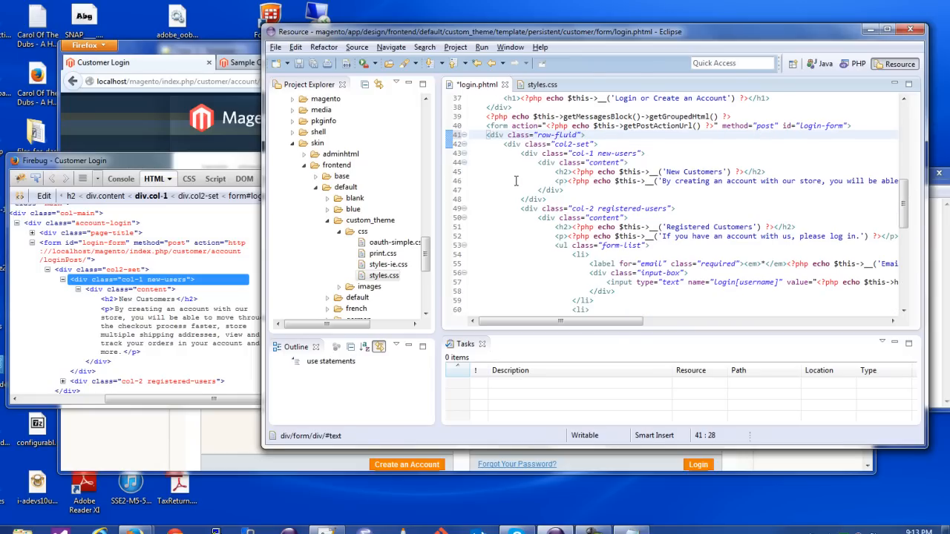
scroll(down, 3)
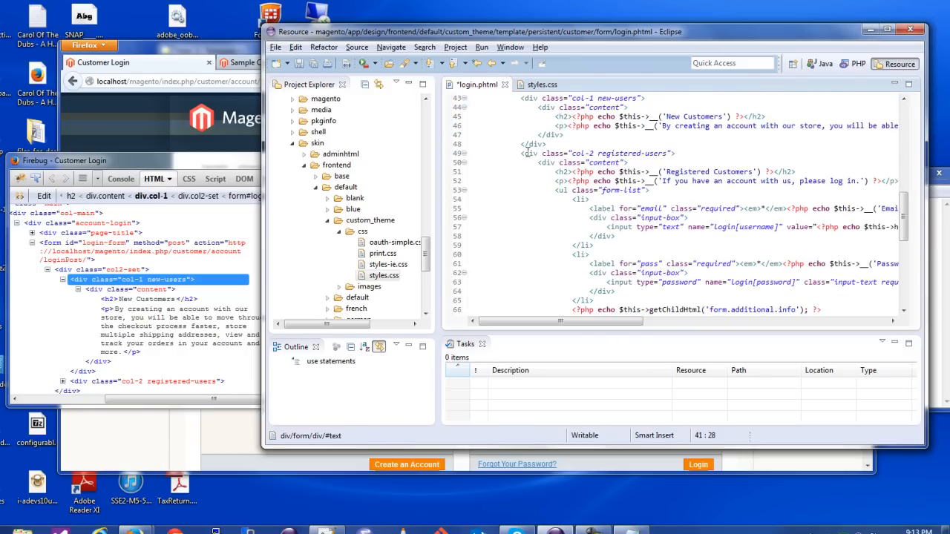
scroll(down, 3)
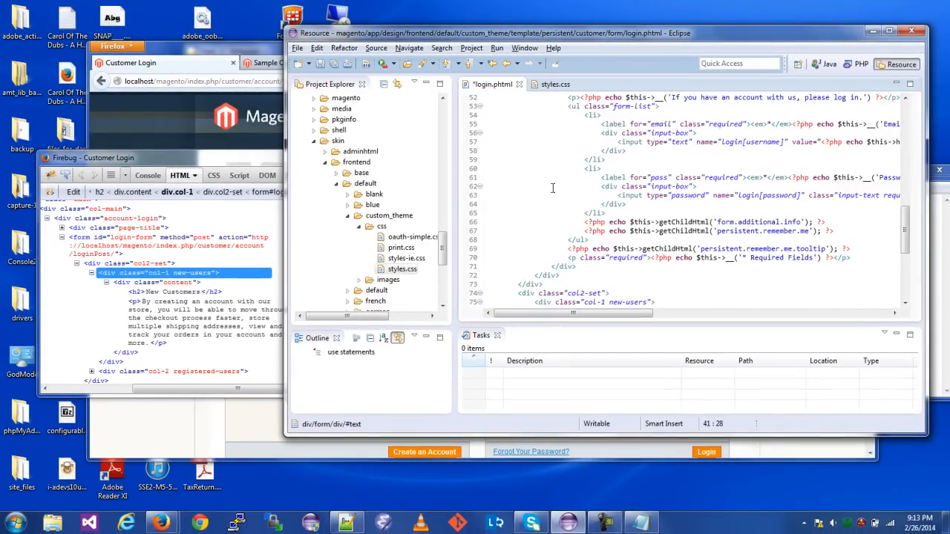
Close the row-fluid div after the first col2-set block with </div> and an <!-- END ROW --> comment, then save.
click(531, 283)
text(</div>)
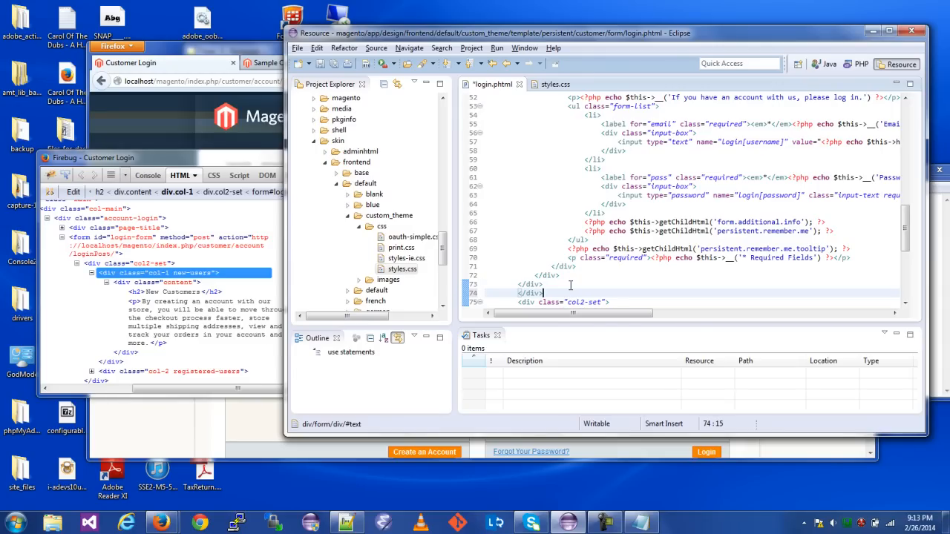
click(538, 292)
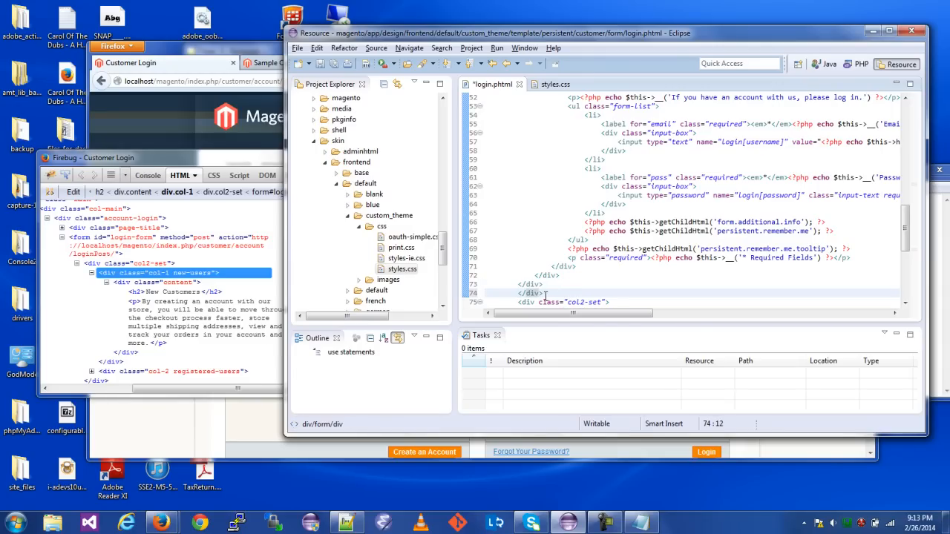
click(550, 292)
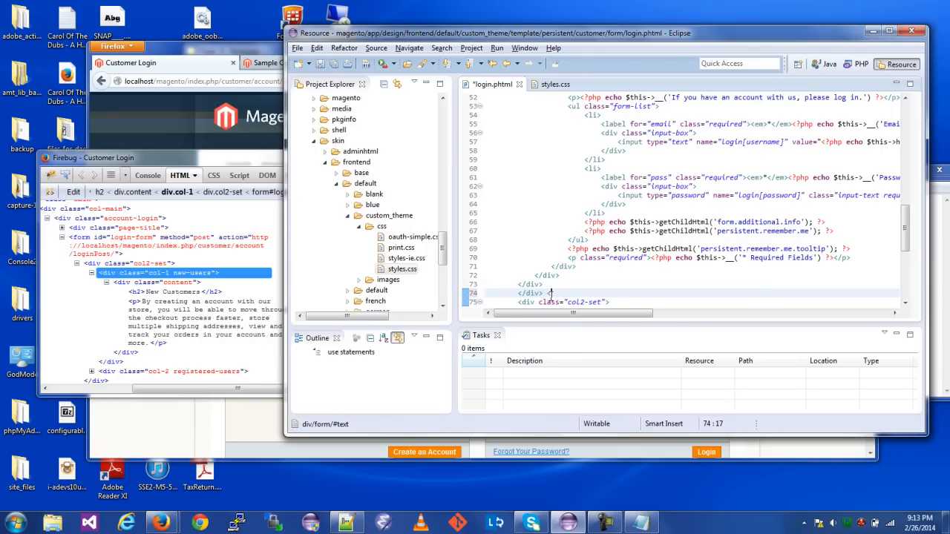
text(<!--  -->)
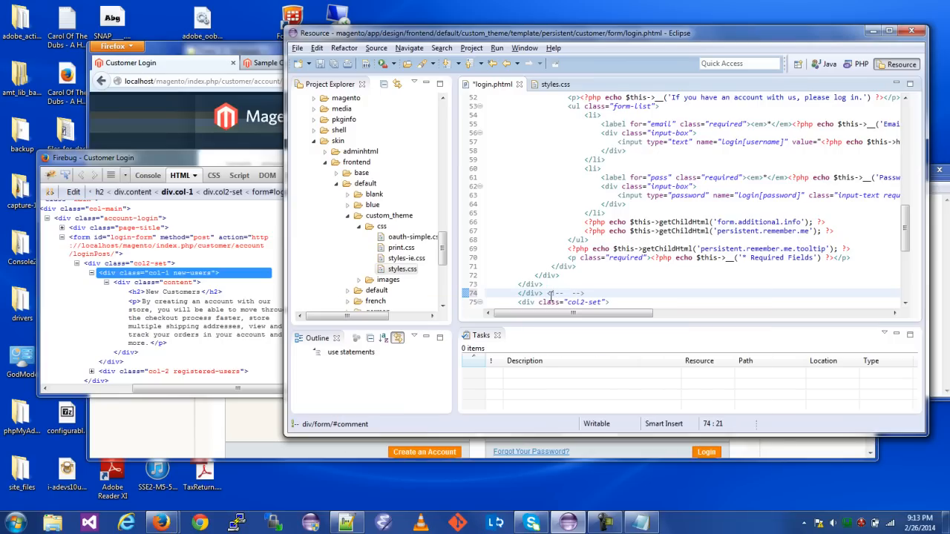
text(END ROW)
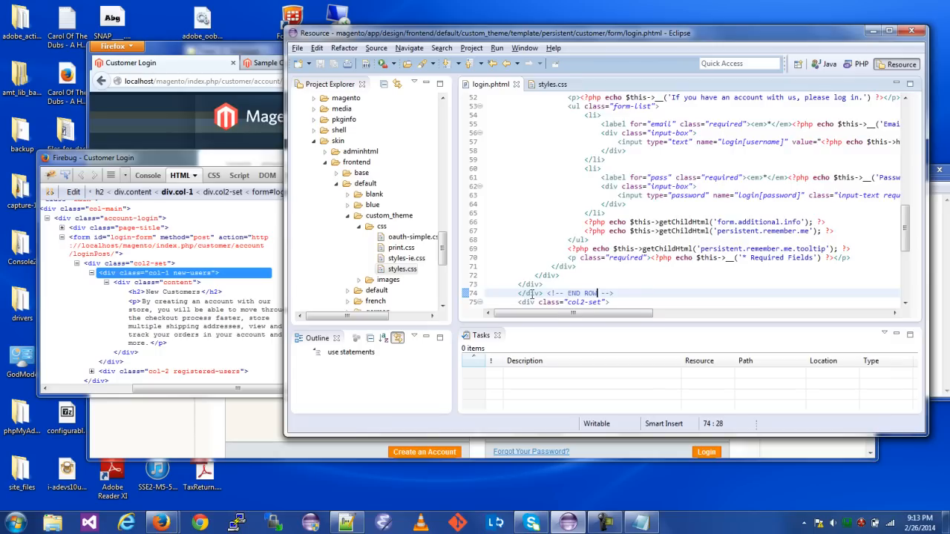
Review the reloaded Customer Login page and highlight the Registered Customers box contents.
scroll(down, 3)
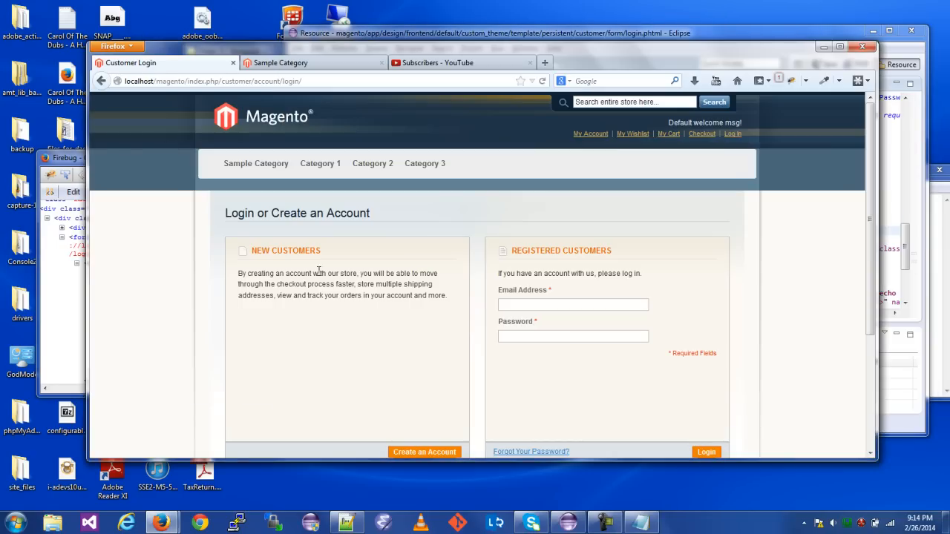
scroll(down, 3)
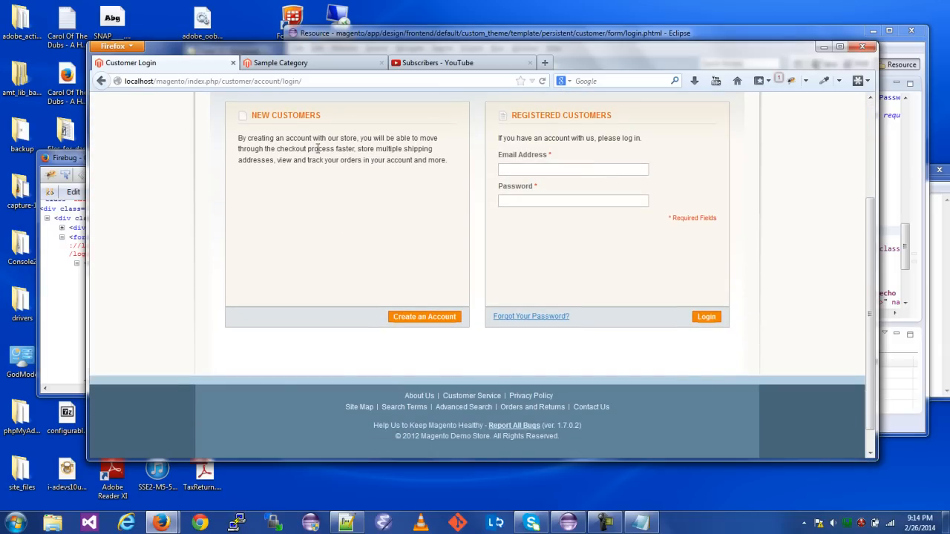
mouse_move(254, 124)
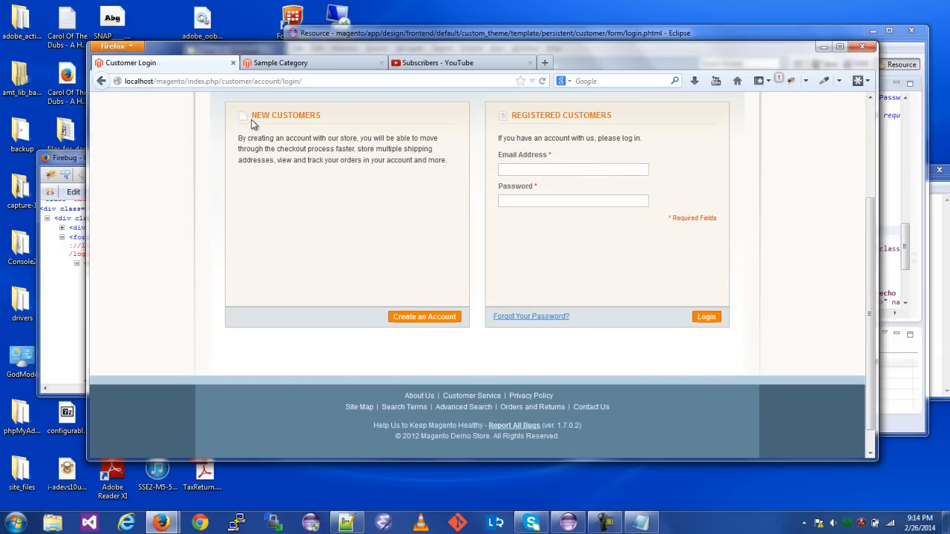
drag(252, 115, 448, 161)
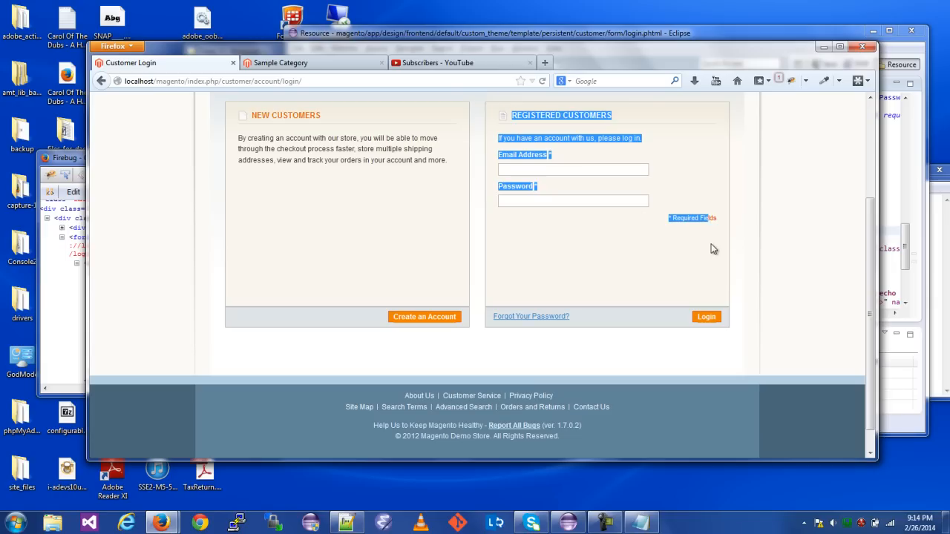
mouse_move(336, 314)
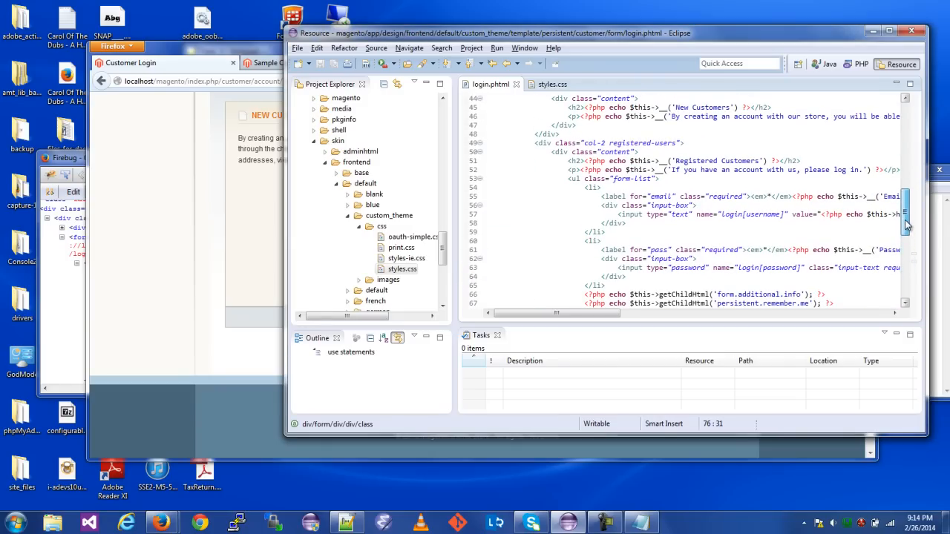
Delete the col2-set wrapper's closing </div> and opening <div class="col2-set"> line from login.phtml.
scroll(up, 3)
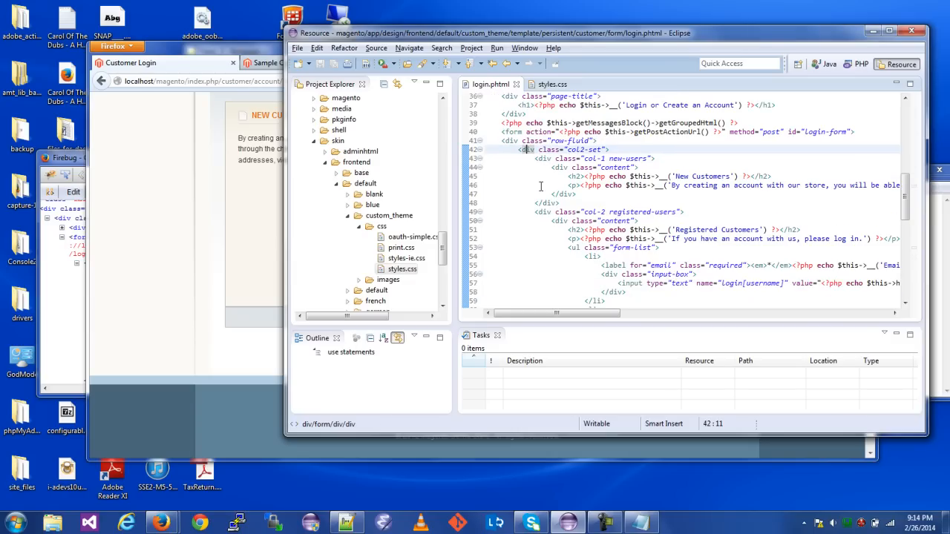
scroll(down, 3)
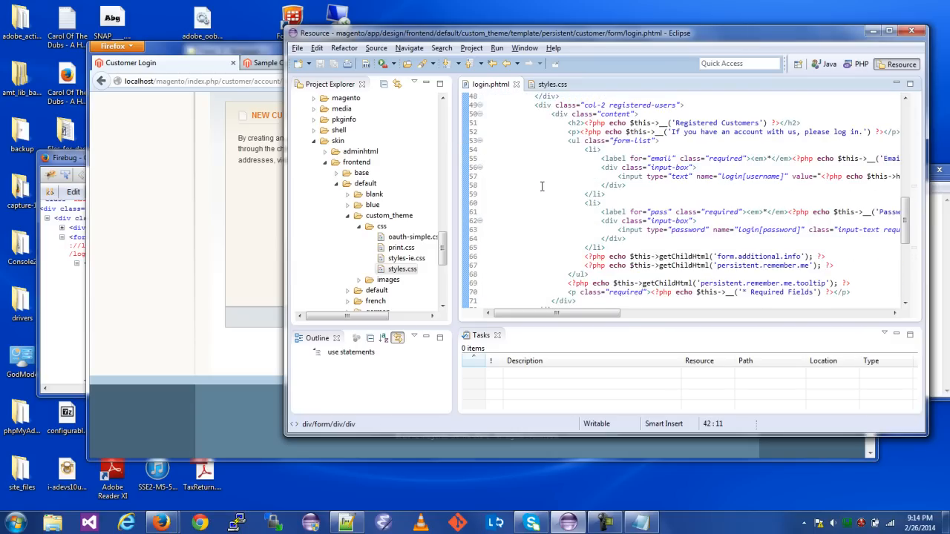
scroll(down, 3)
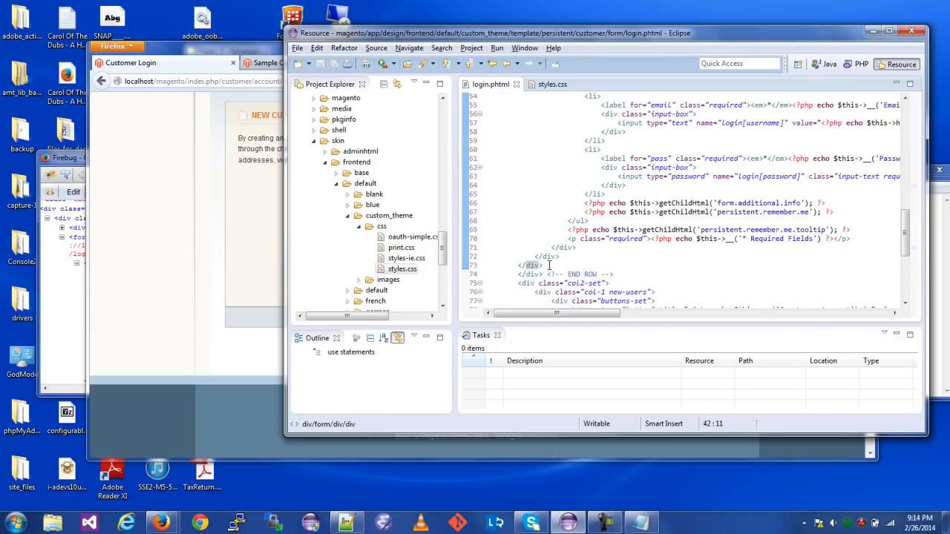
click(530, 265)
text(\\)
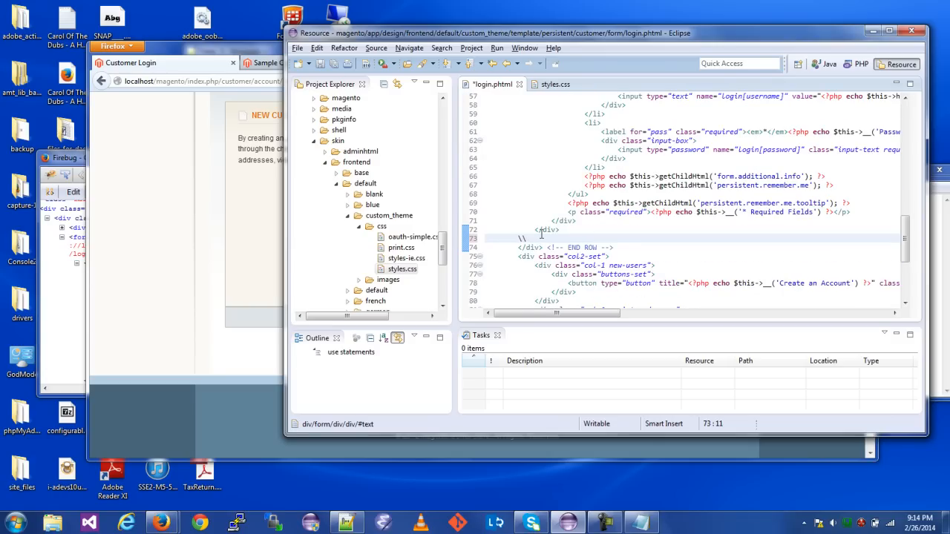
scroll(up, 3)
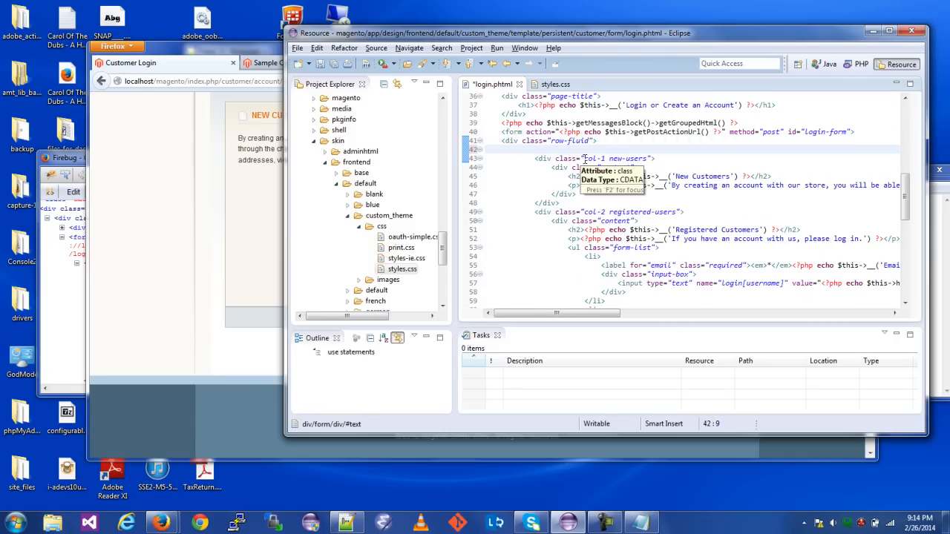
Change the col-1 new-users and col-2 registered-users divs to the col-sm-6 class.
double_click(616, 158)
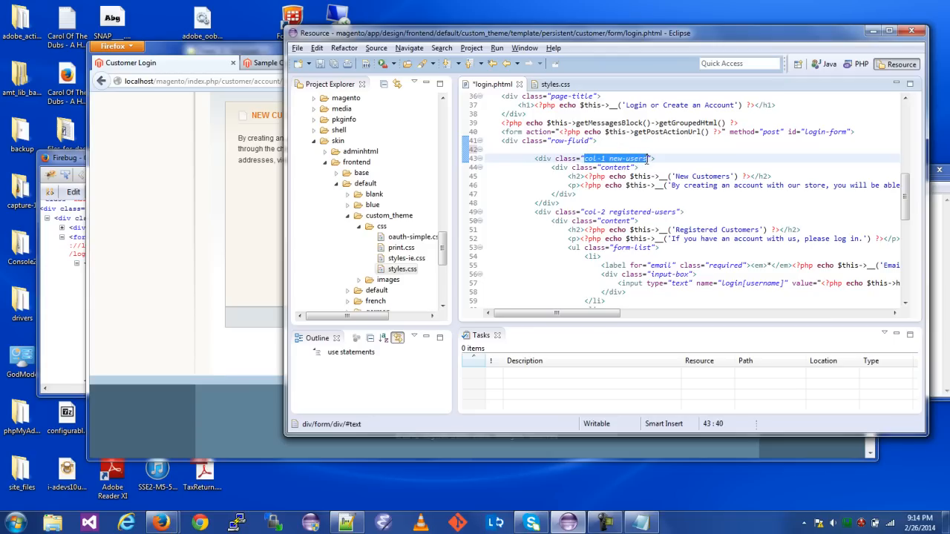
mouse_move(612, 159)
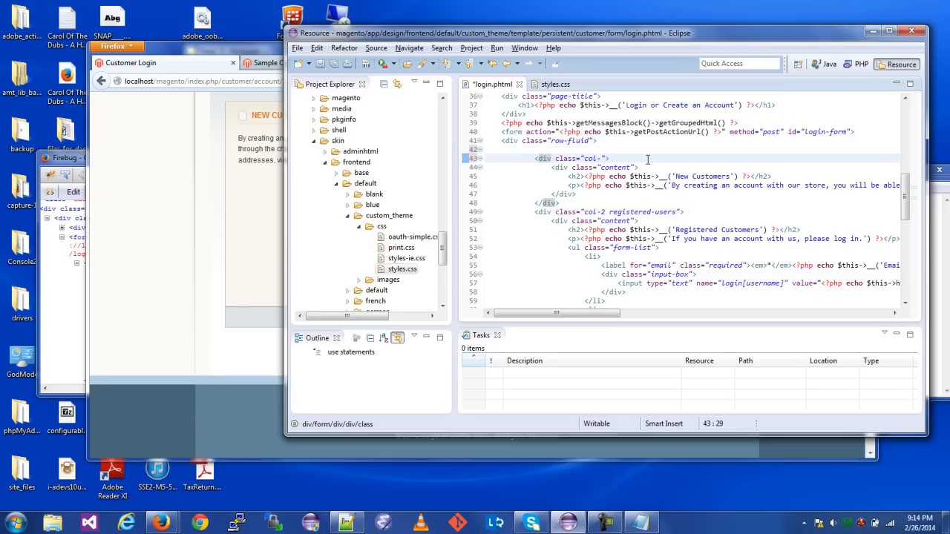
text(sm-6)
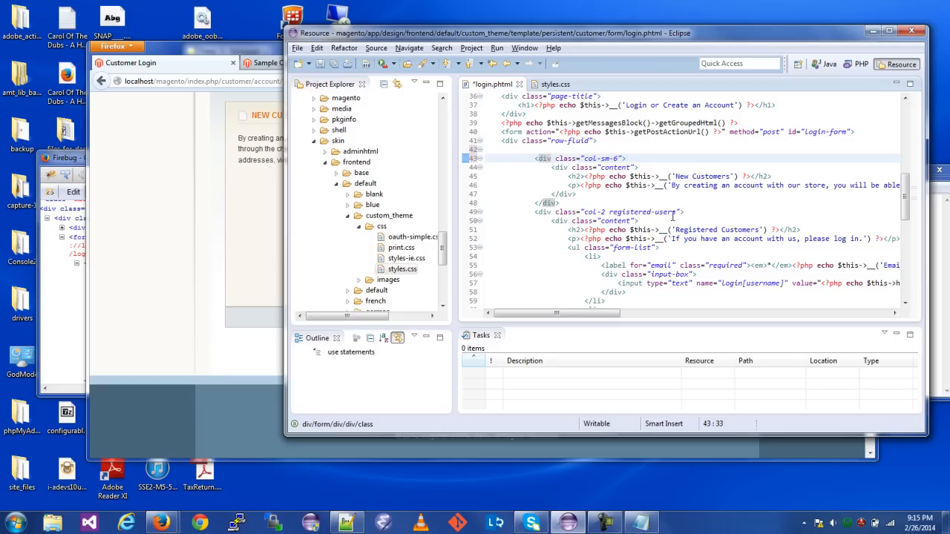
click(666, 213)
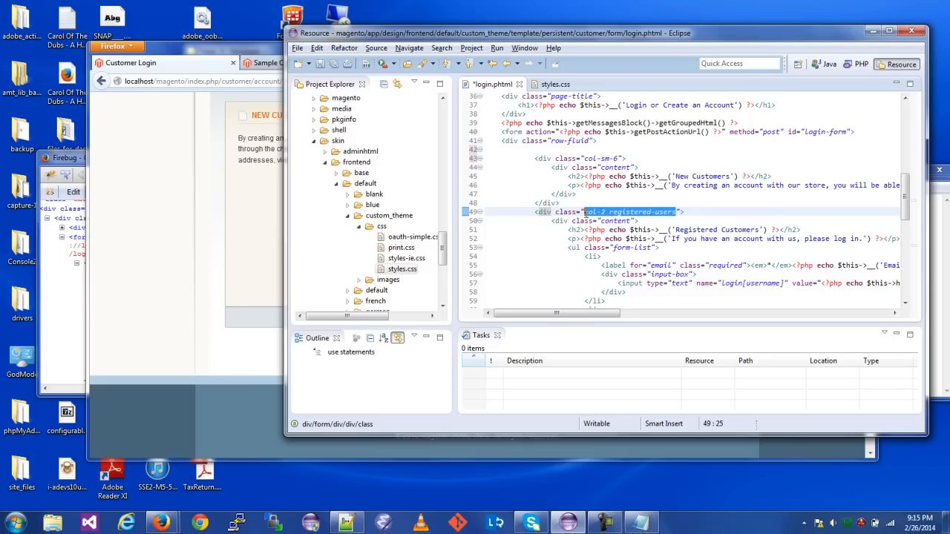
text(col-sm)
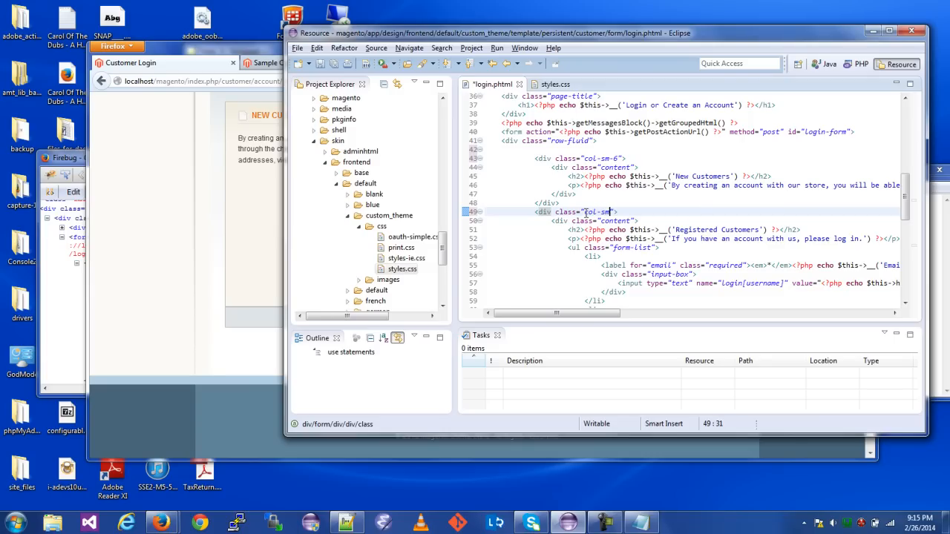
text(-6)
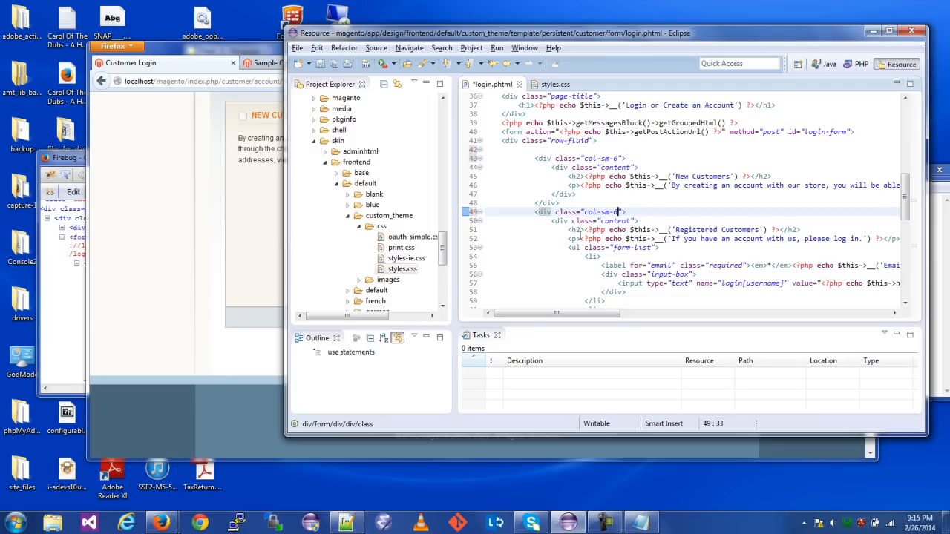
Scroll through login.phtml to check the col-sm-6 markup before returning to Firefox.
scroll(down, 3)
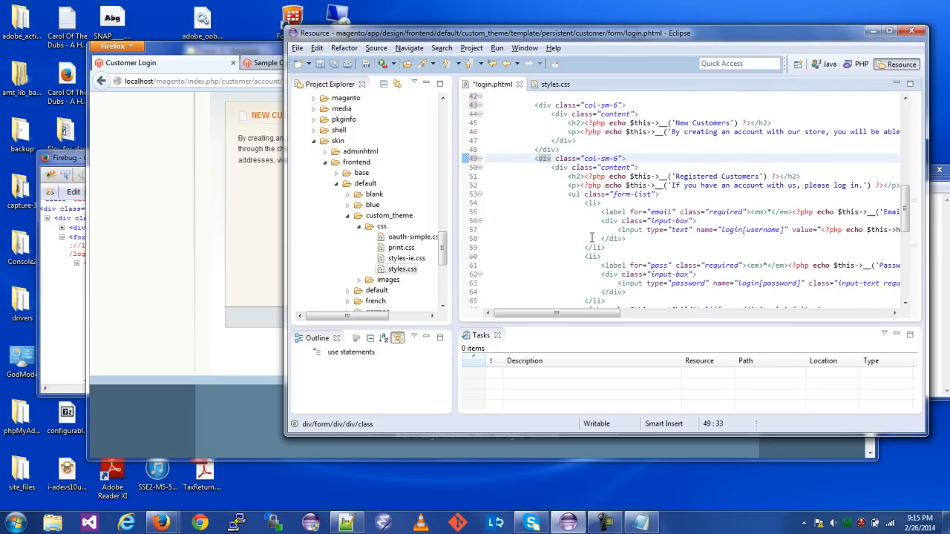
scroll(down, 3)
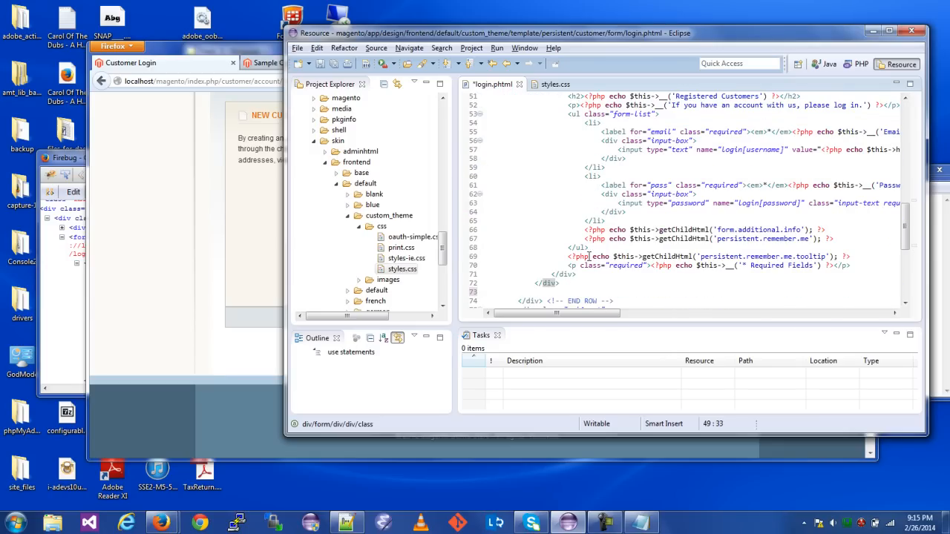
scroll(up, 3)
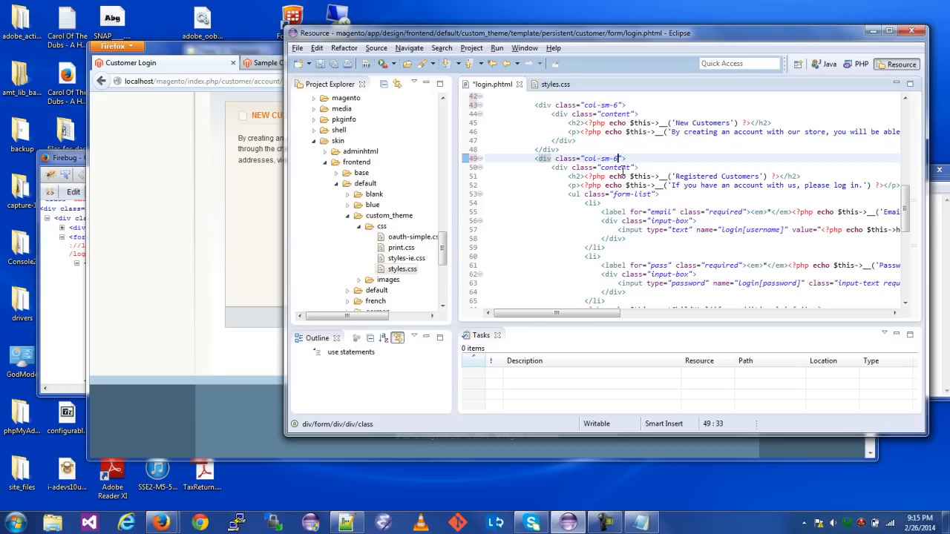
scroll(up, 3)
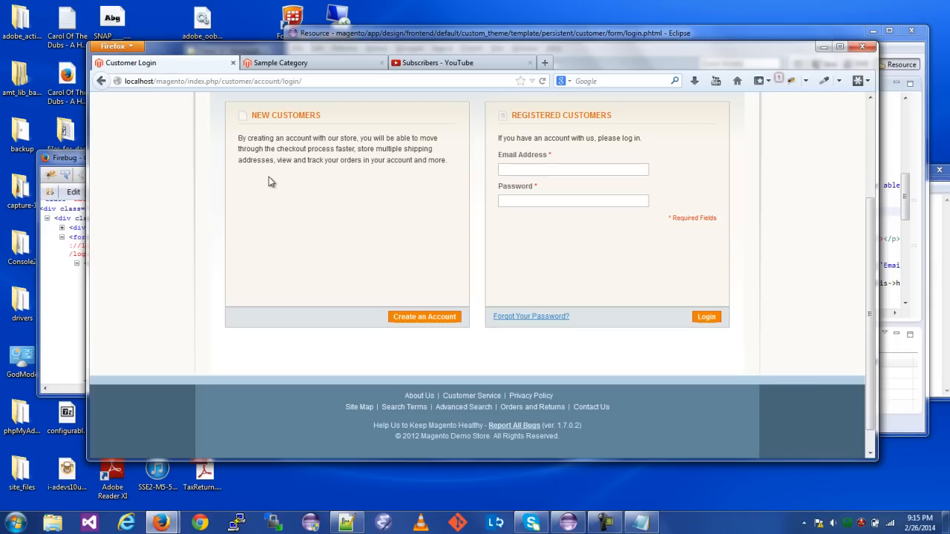
mouse_move(334, 313)
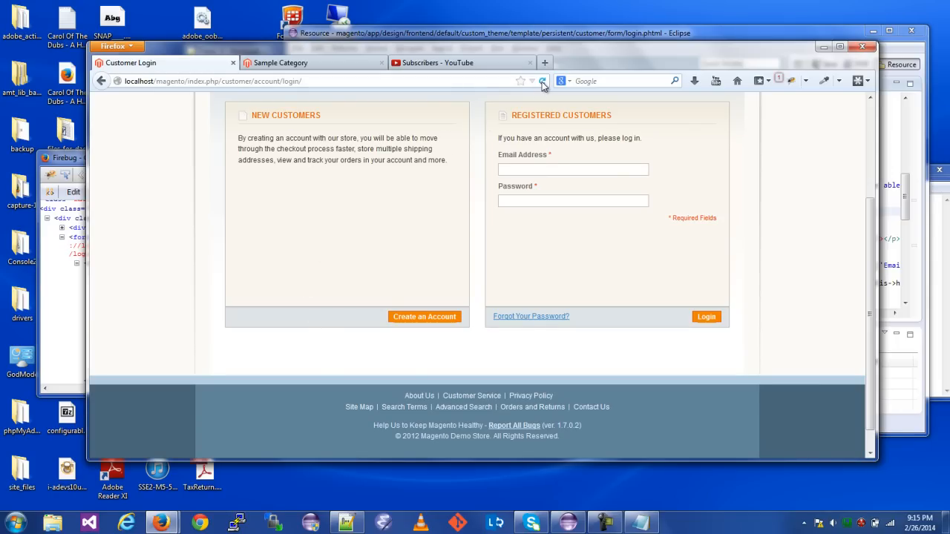
Reload the Customer Login page maximized so both account boxes show side by side, and bring up the New Customers context menu.
click(542, 81)
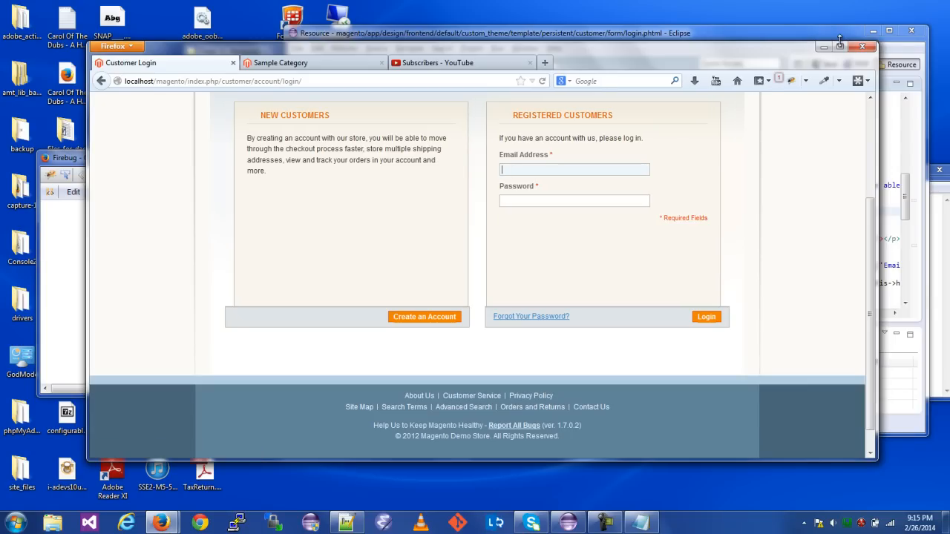
click(840, 43)
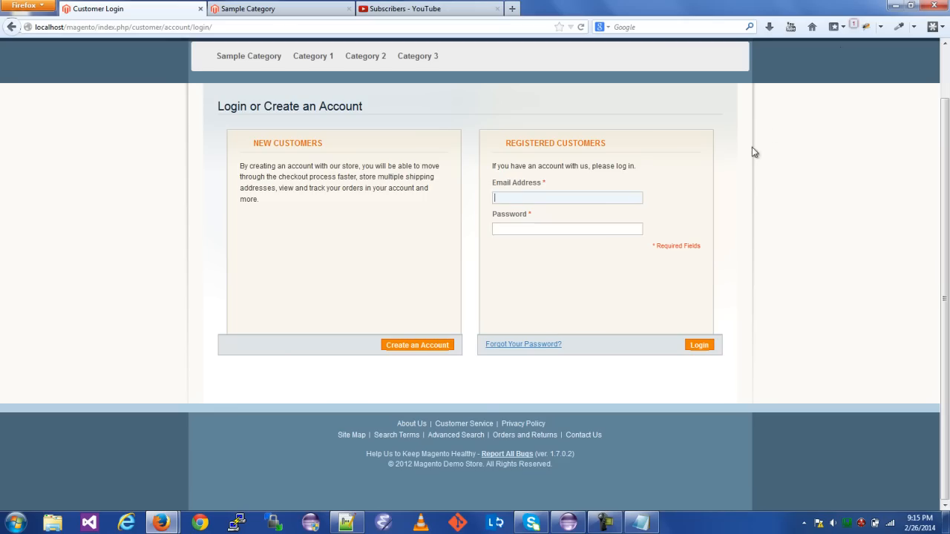
mouse_move(270, 150)
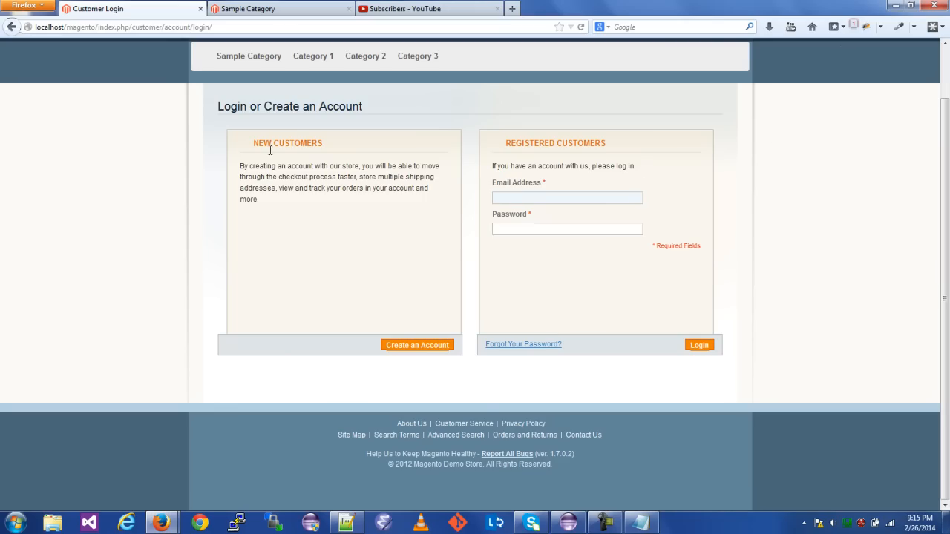
mouse_move(266, 352)
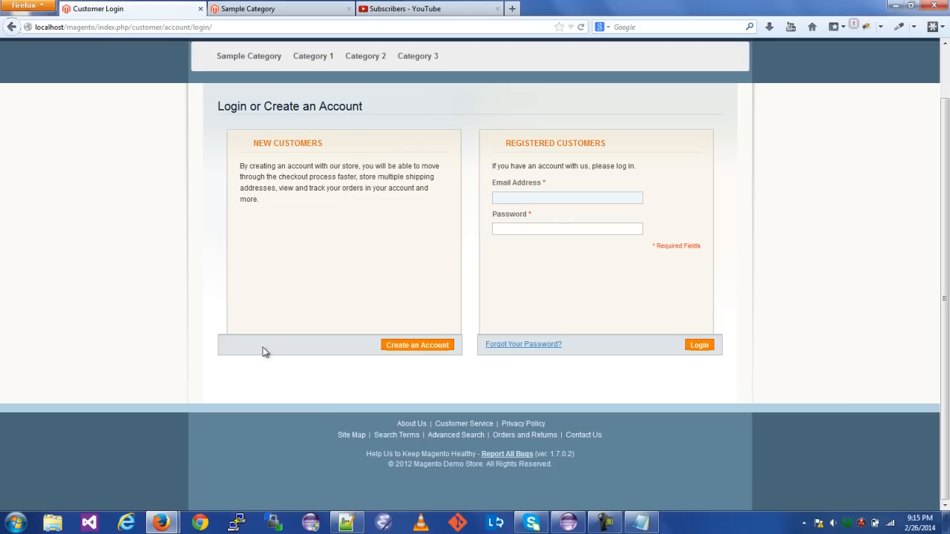
mouse_move(523, 344)
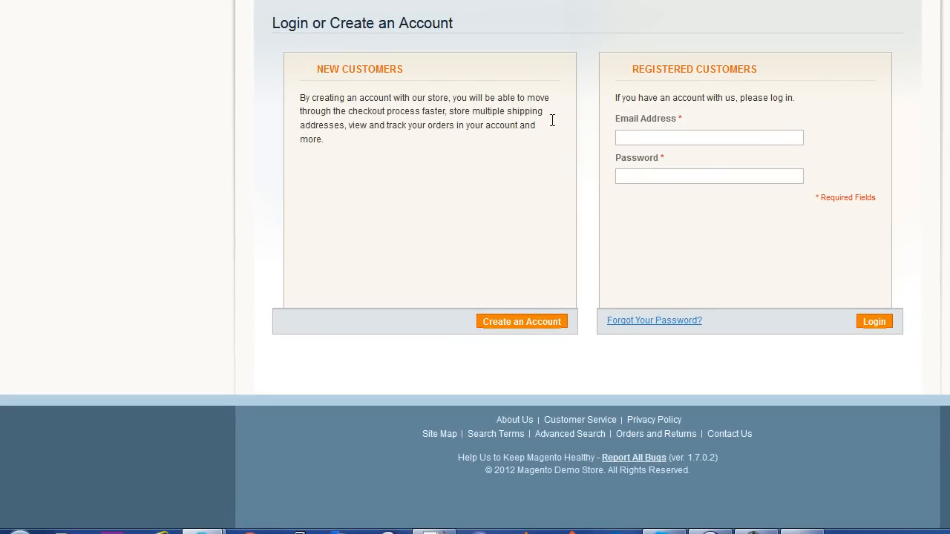
right_click(401, 215)
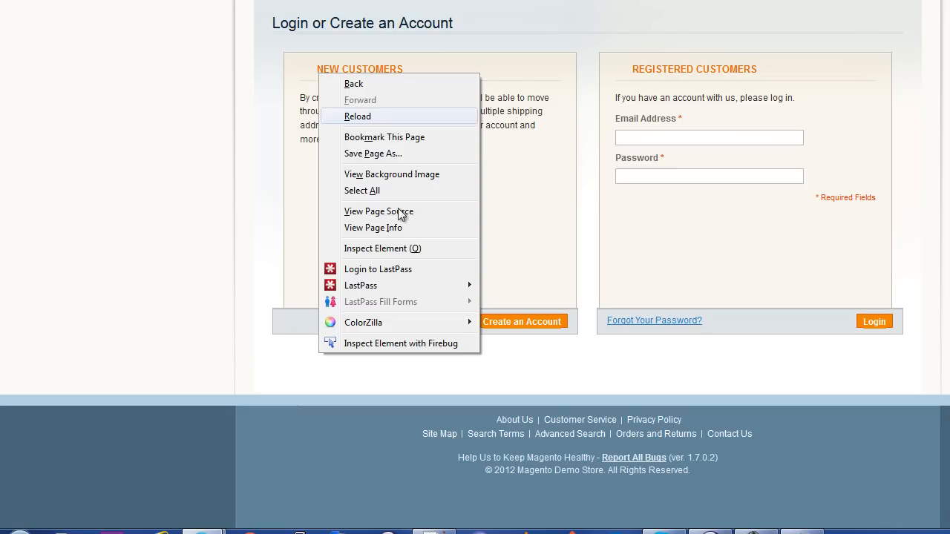
Inspect with Firebug and collapse the column nodes to confirm the row-fluid div holds two col-sm-6 columns.
click(401, 343)
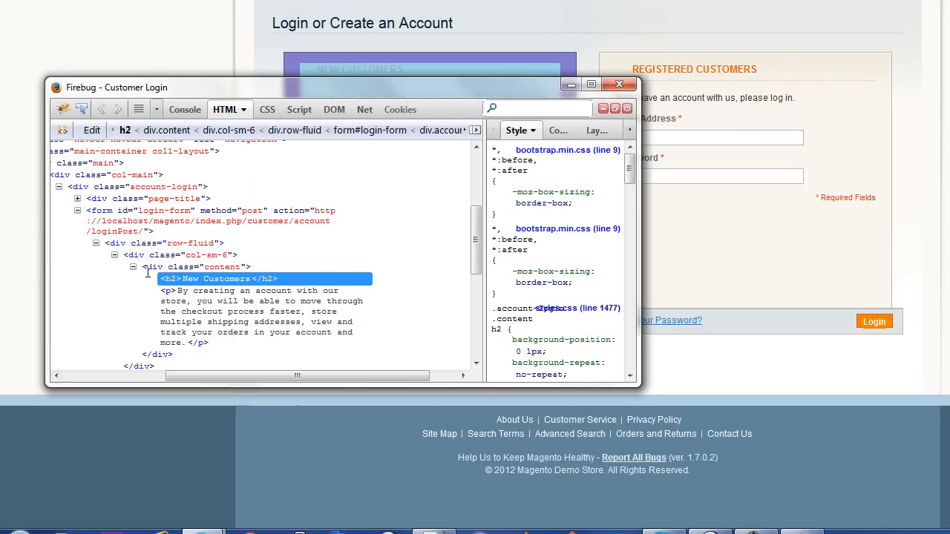
click(142, 266)
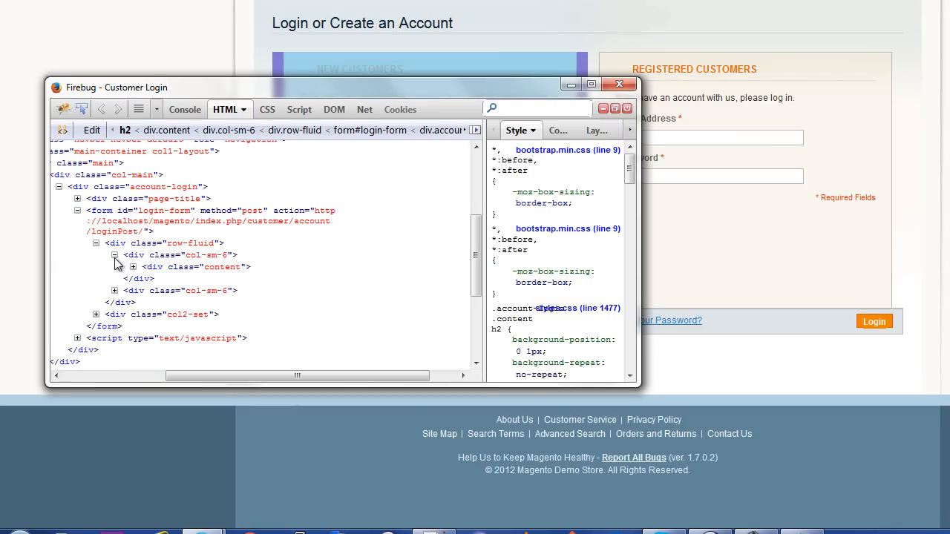
click(115, 255)
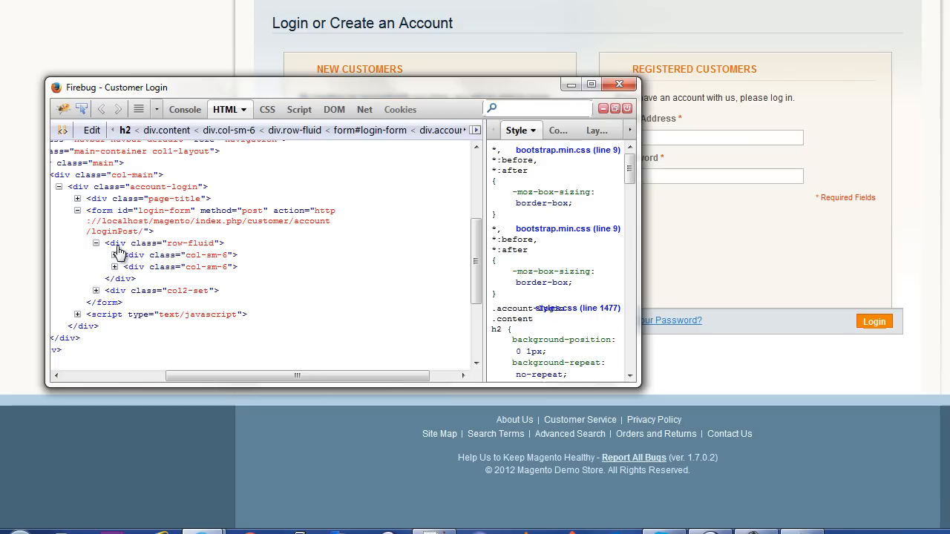
click(182, 243)
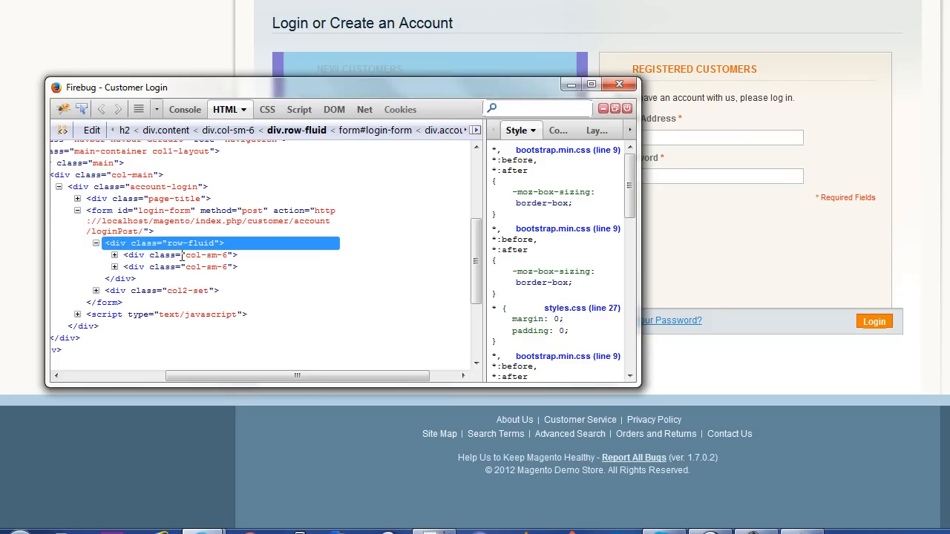
click(178, 267)
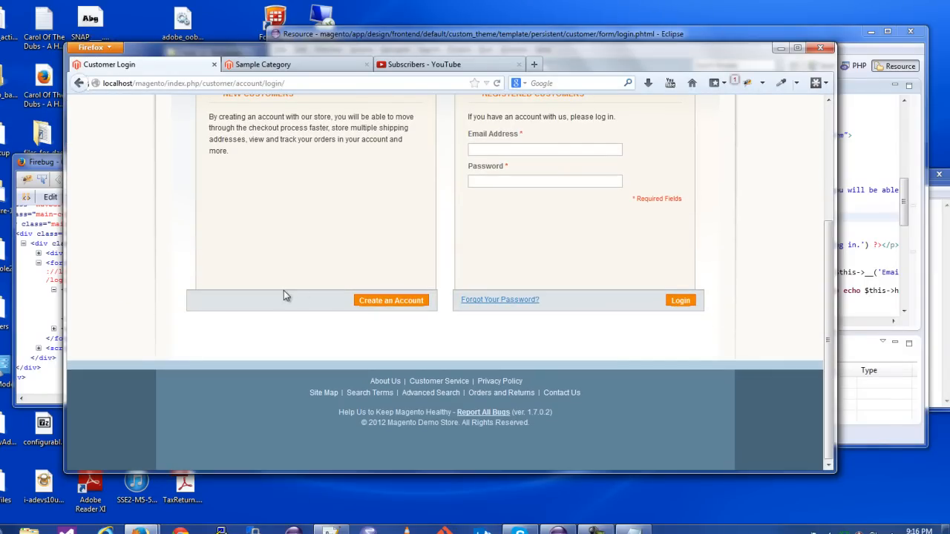
mouse_move(552, 298)
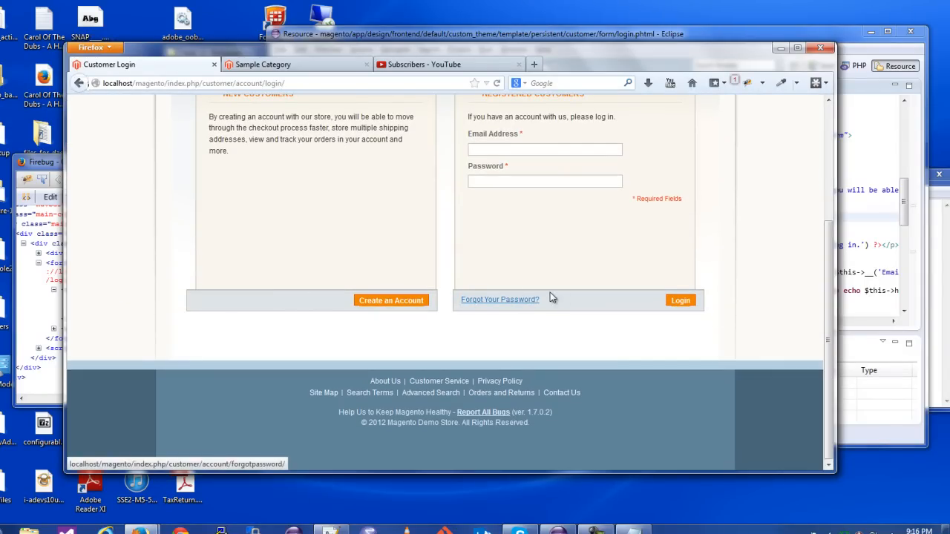
mouse_move(399, 163)
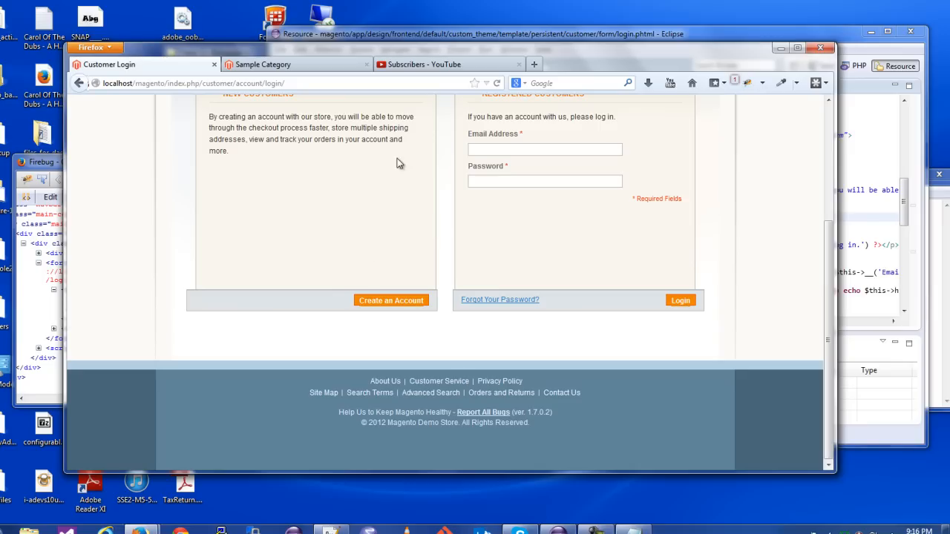
mouse_move(723, 329)
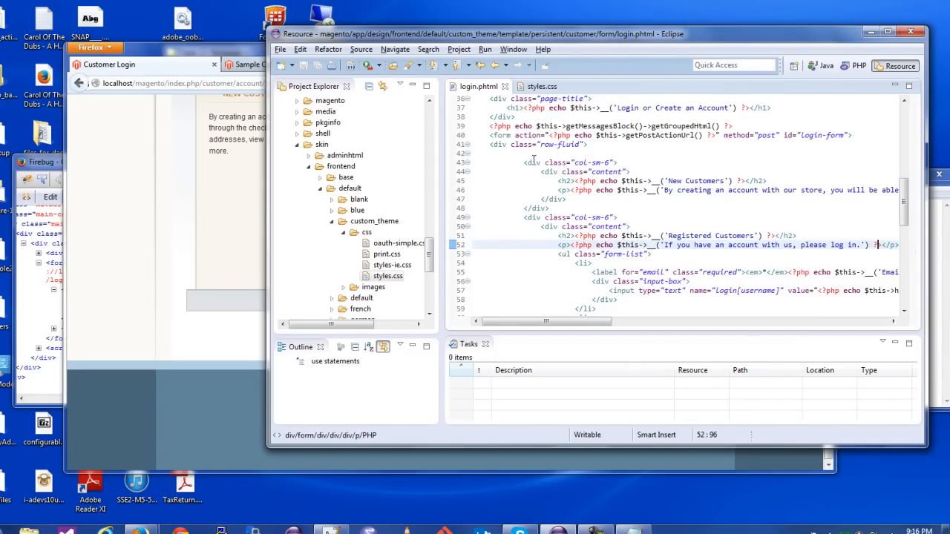
Select and cut the Create an Account buttons-set block from the col-1 new-users div.
click(550, 207)
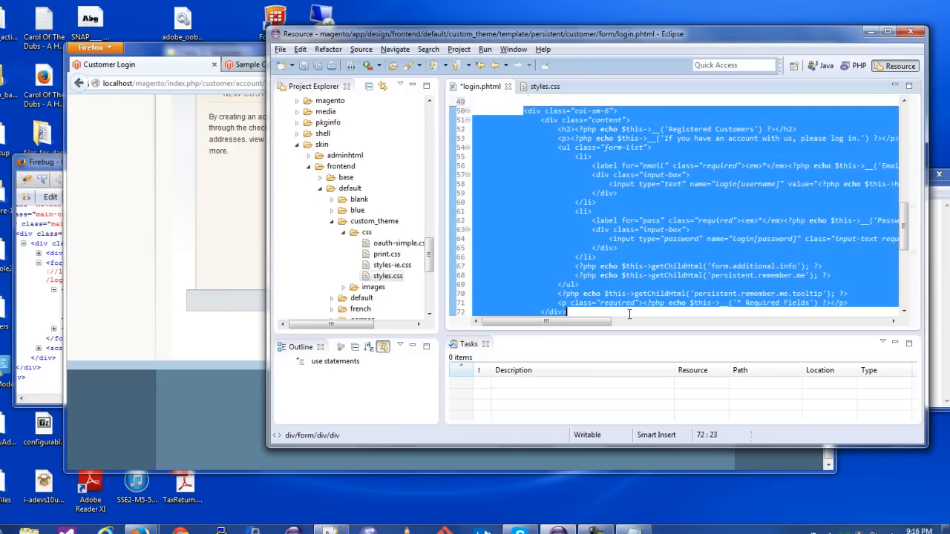
scroll(down, 3)
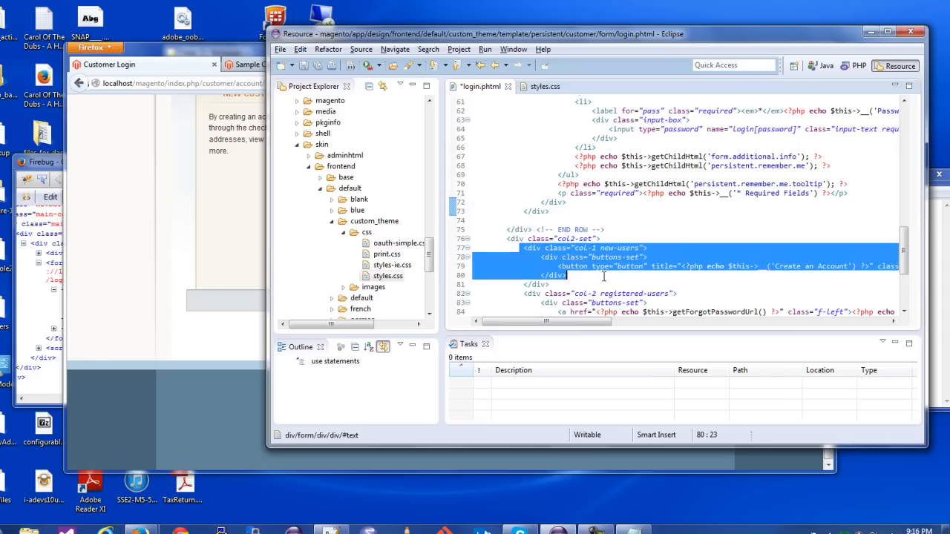
click(603, 284)
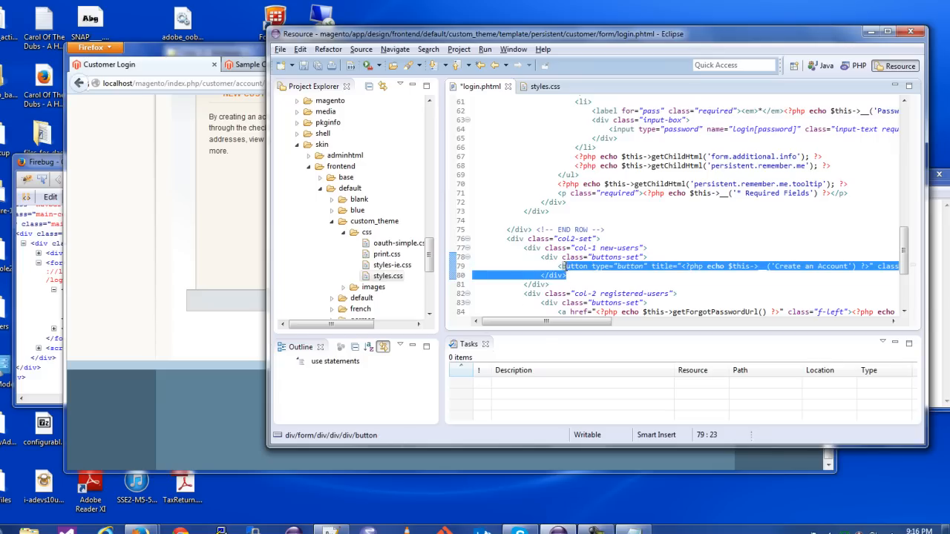
click(594, 257)
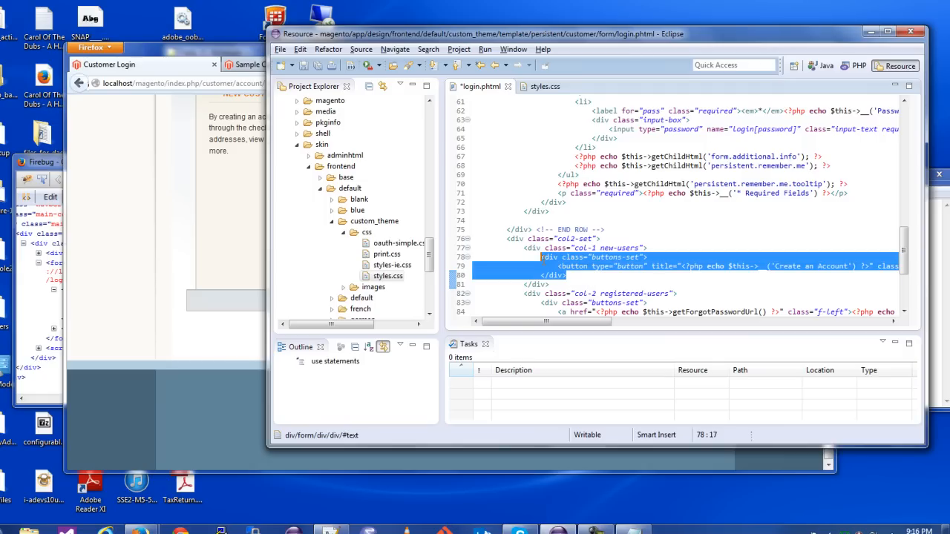
mouse_move(586, 268)
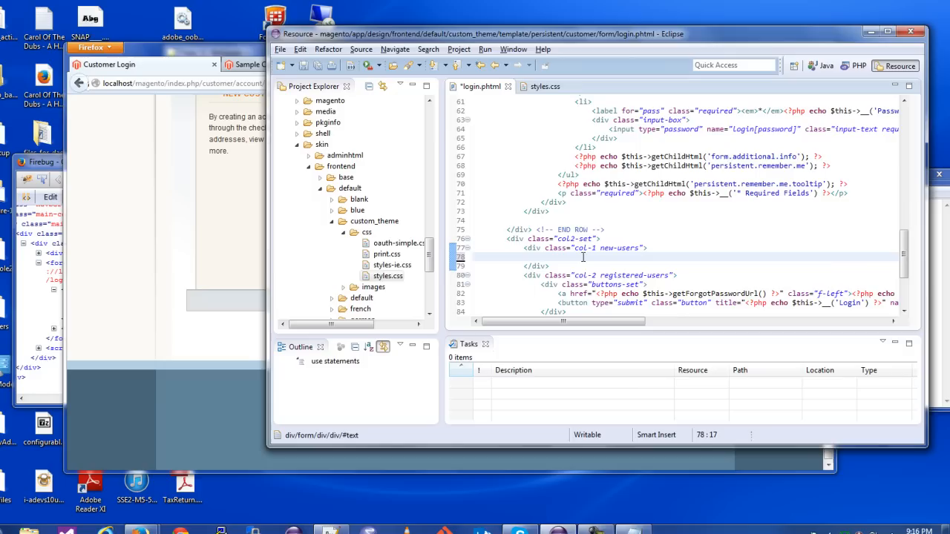
Paste the buttons-set after the New Customers content div in the first col-sm-6 column and select the registered-users buttons block.
scroll(up, 3)
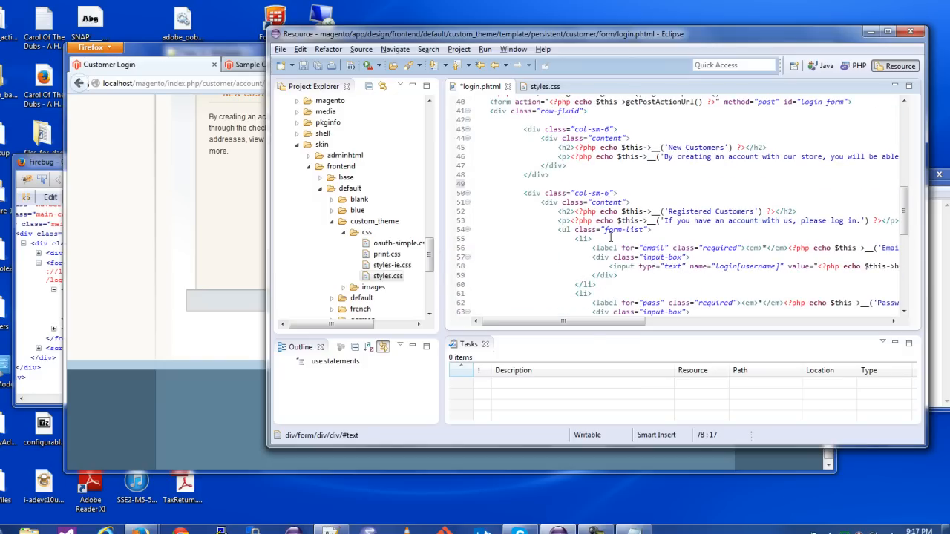
click(577, 165)
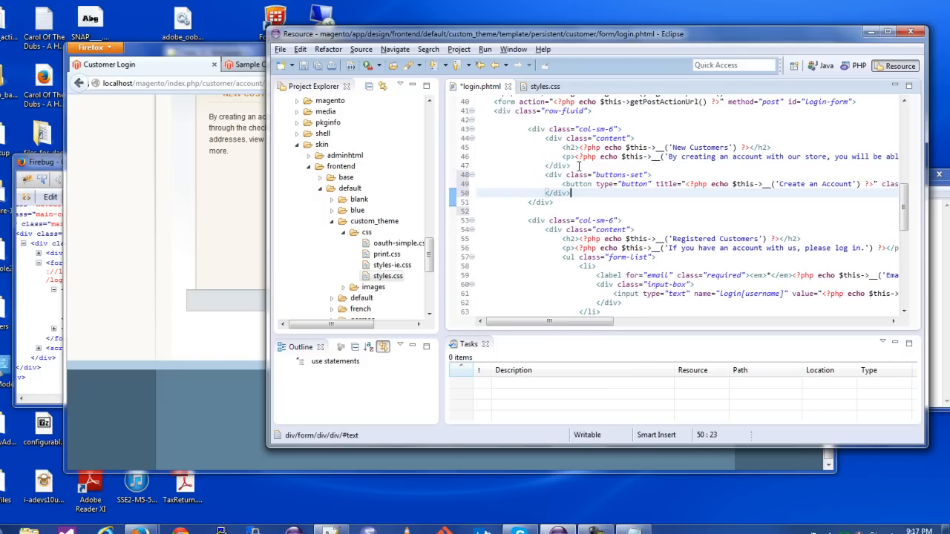
scroll(down, 3)
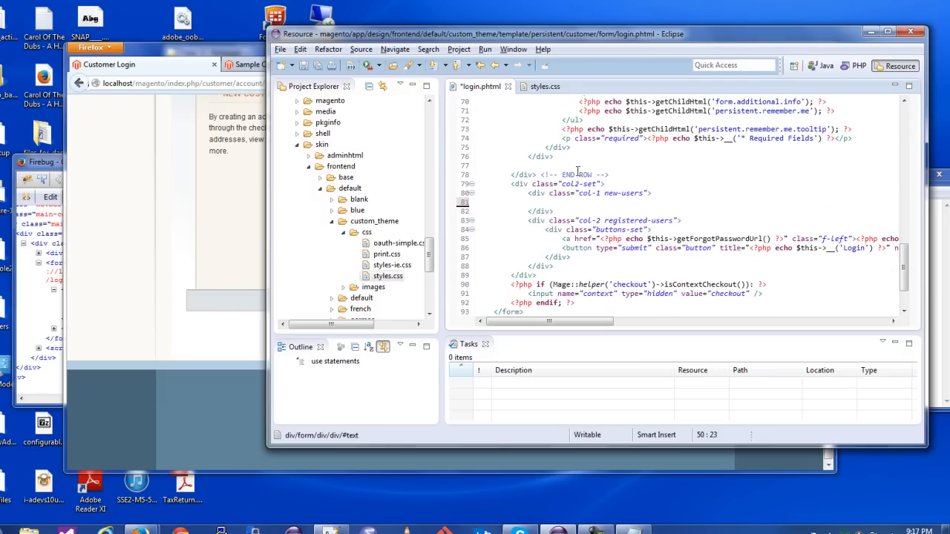
click(559, 211)
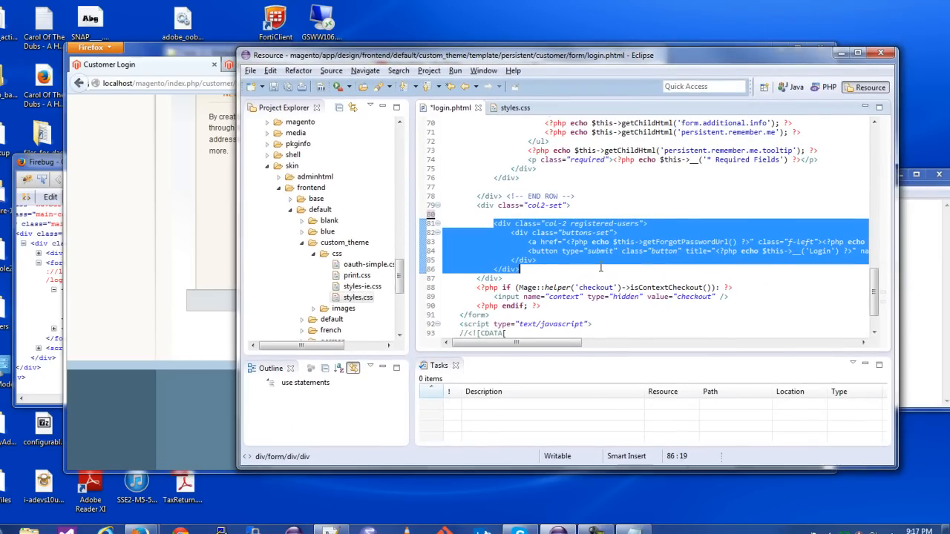
Cut the Login buttons-set block and paste it below the login fields' closing div, above END ROW.
key(Delete)
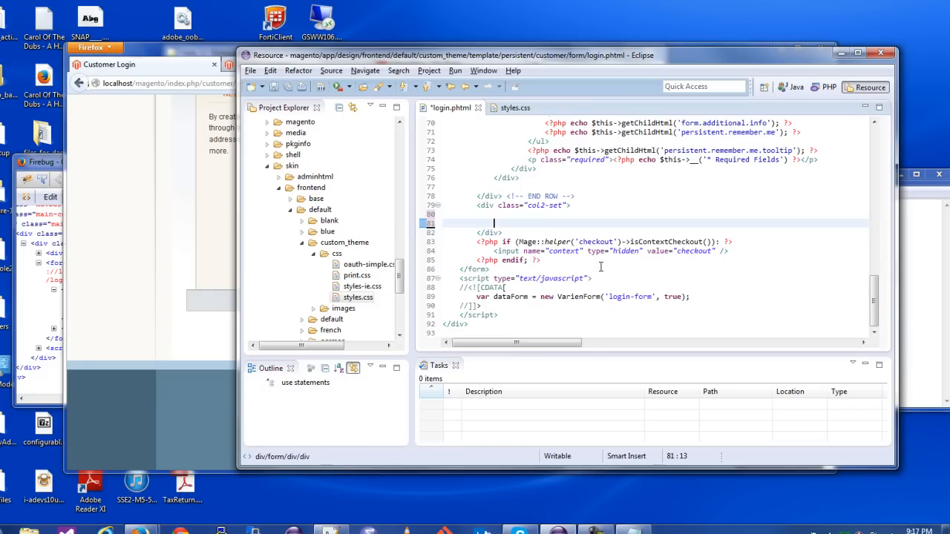
scroll(up, 3)
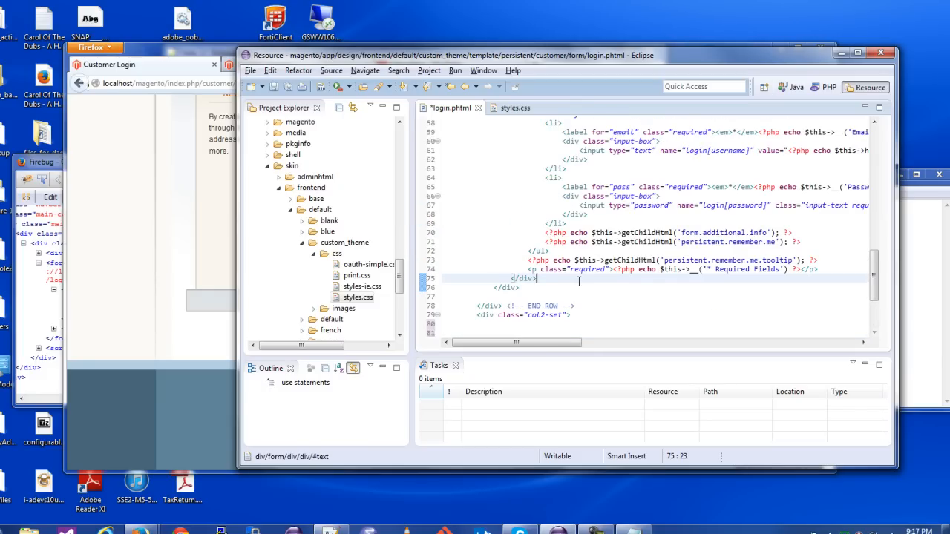
scroll(up, 3)
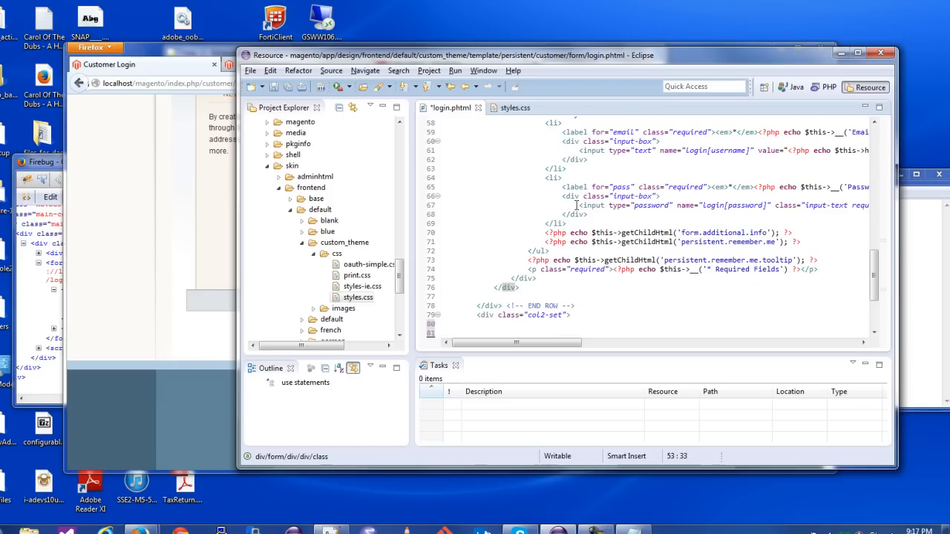
click(575, 277)
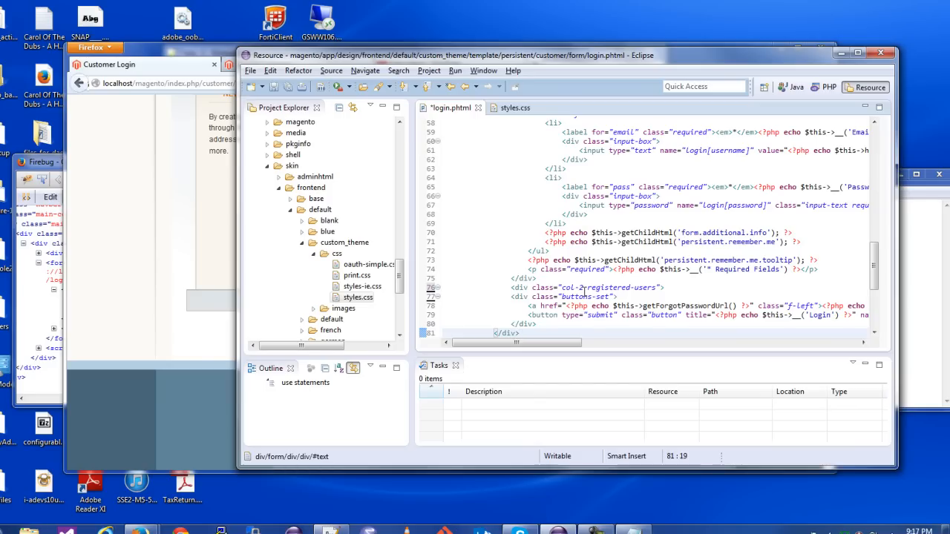
Fix the moved Login buttons-set's indentation inside the Registered Customers column.
scroll(down, 3)
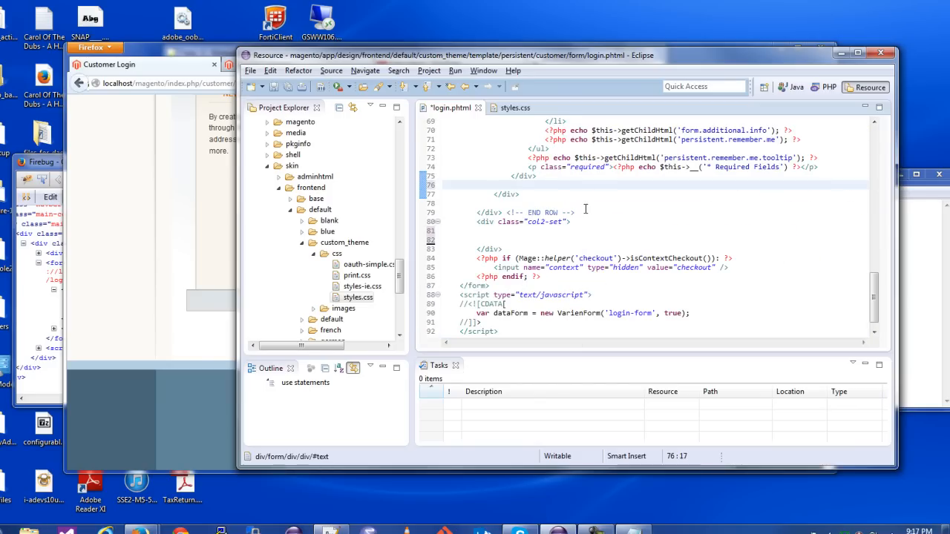
scroll(up, 3)
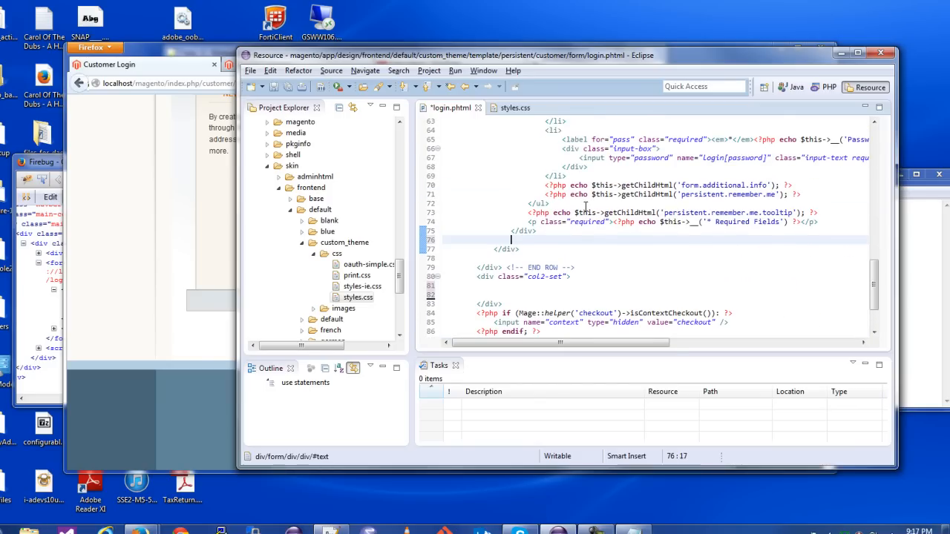
scroll(up, 3)
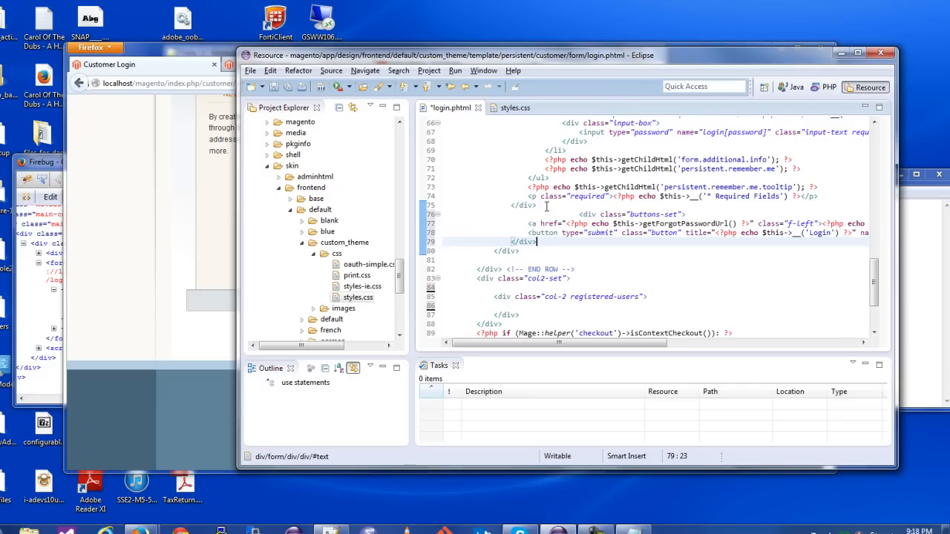
click(575, 214)
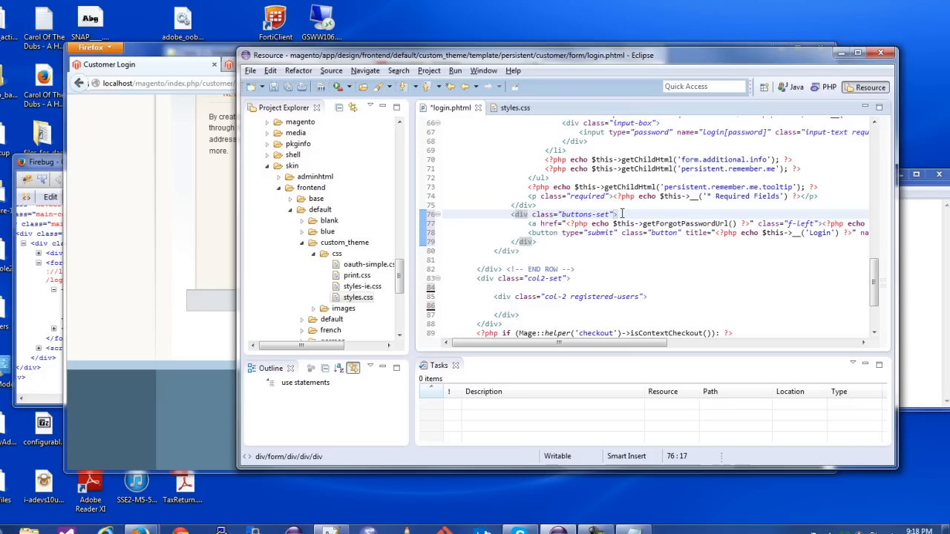
scroll(down, 3)
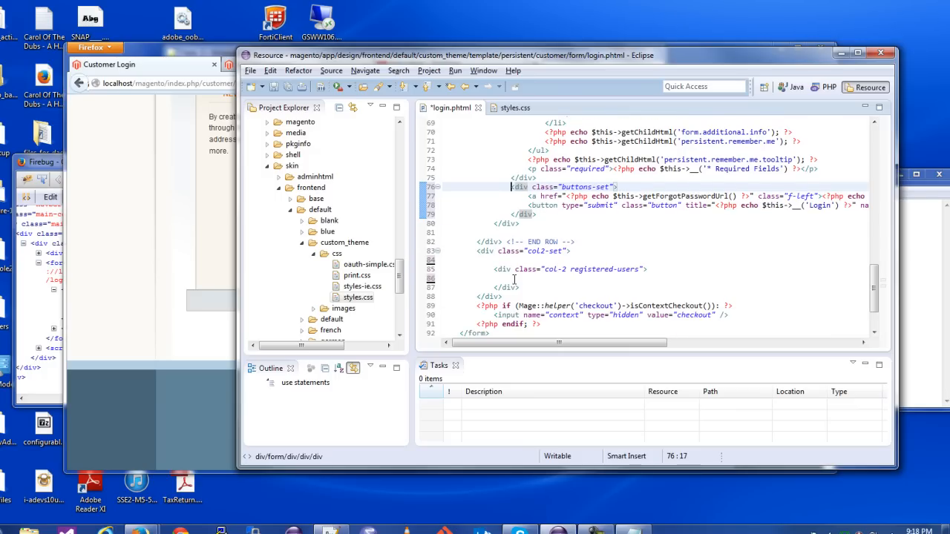
click(488, 296)
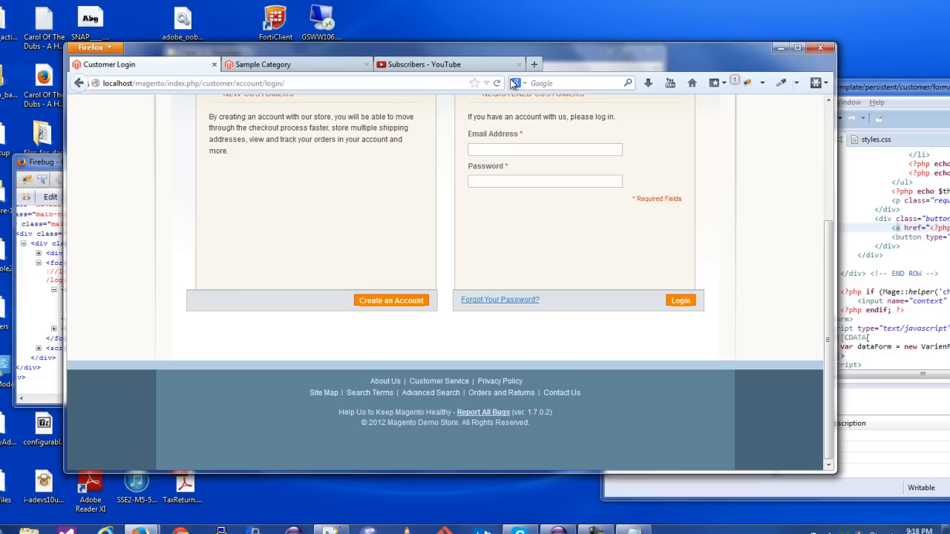
Reload the Customer Login page in Firefox and scroll up to view the New Customers box.
click(498, 83)
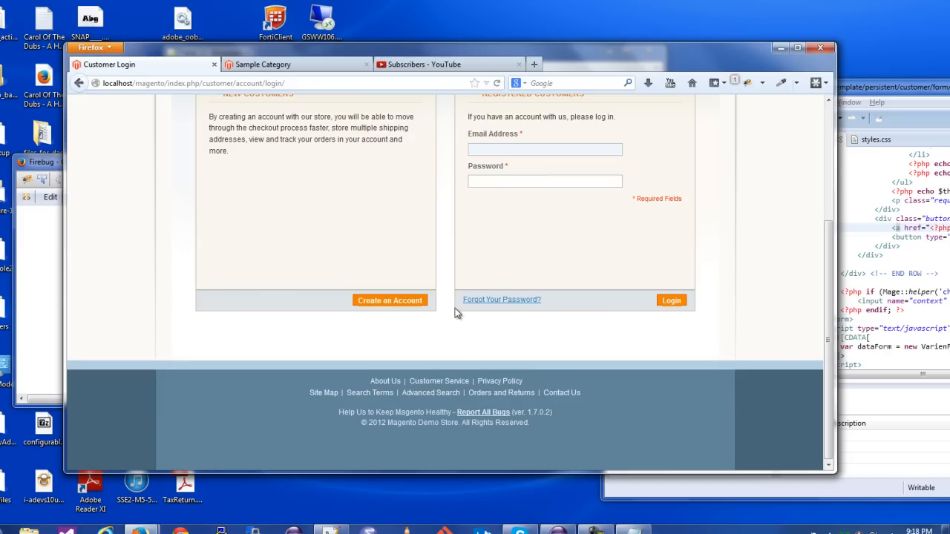
mouse_move(805, 278)
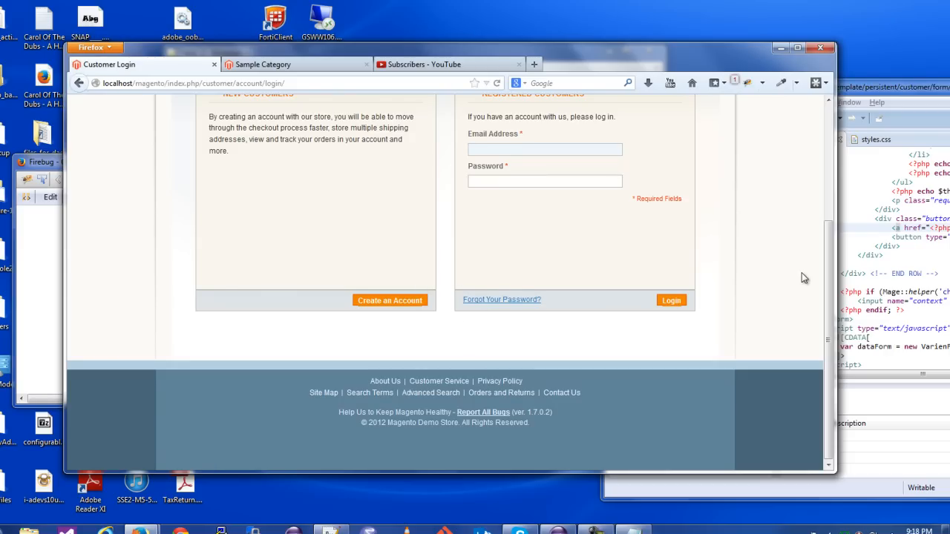
scroll(up, 3)
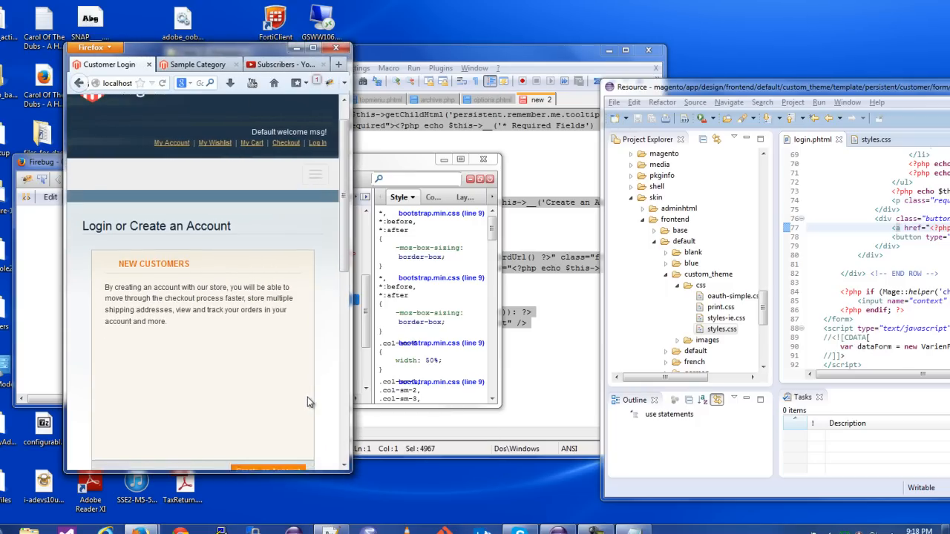
Scroll through the stacked New Customers and Registered Customers boxes at narrow width.
scroll(down, 3)
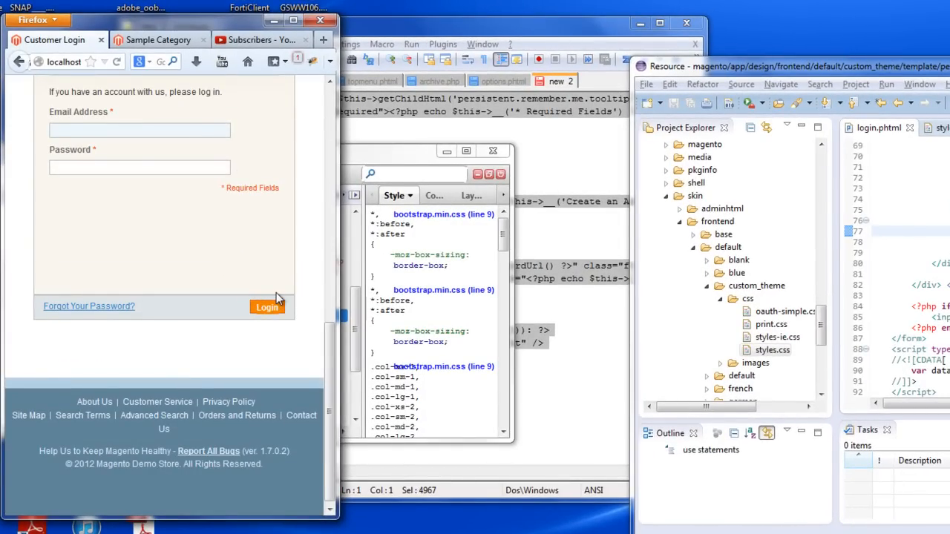
scroll(up, 3)
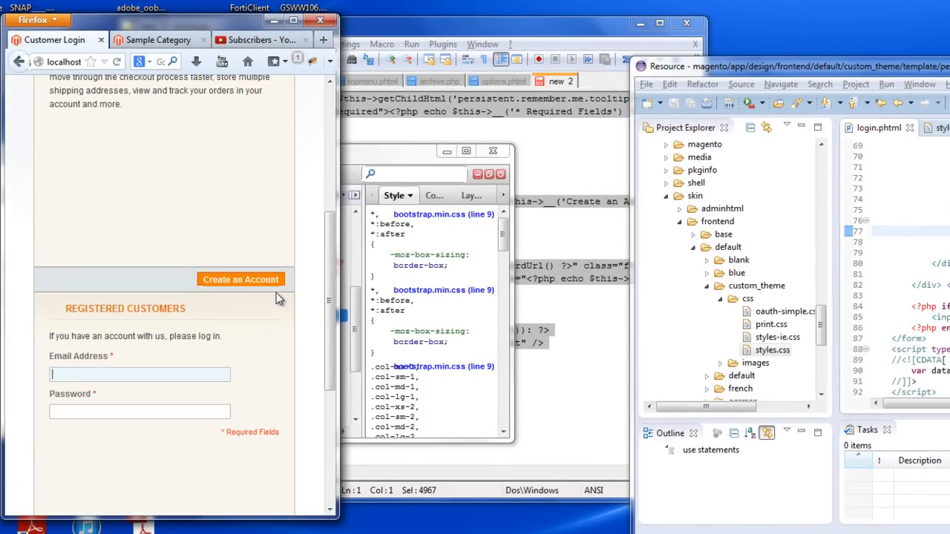
mouse_move(189, 313)
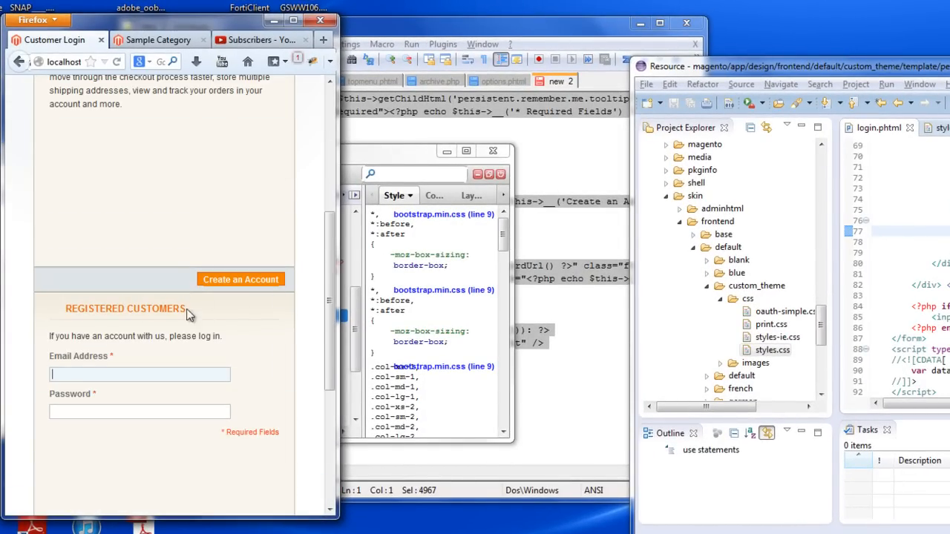
mouse_move(230, 351)
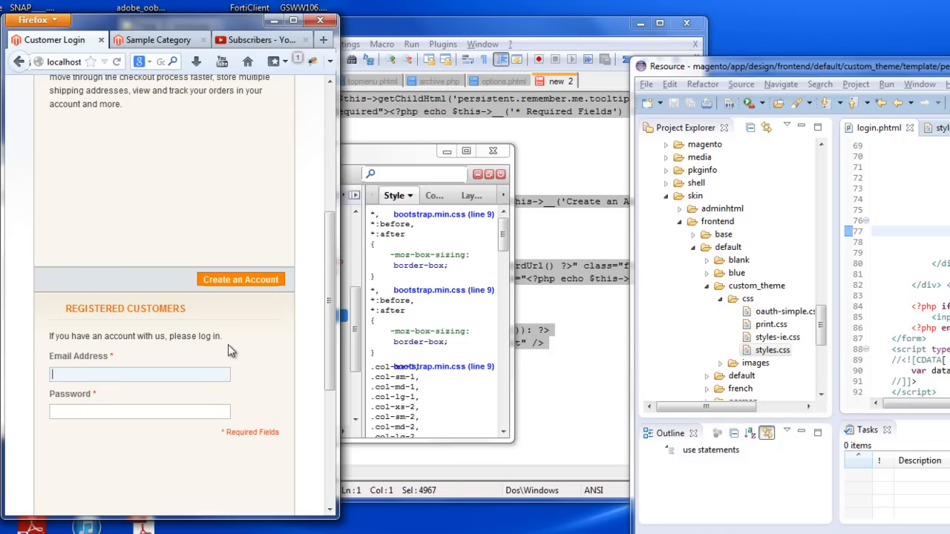
mouse_move(297, 331)
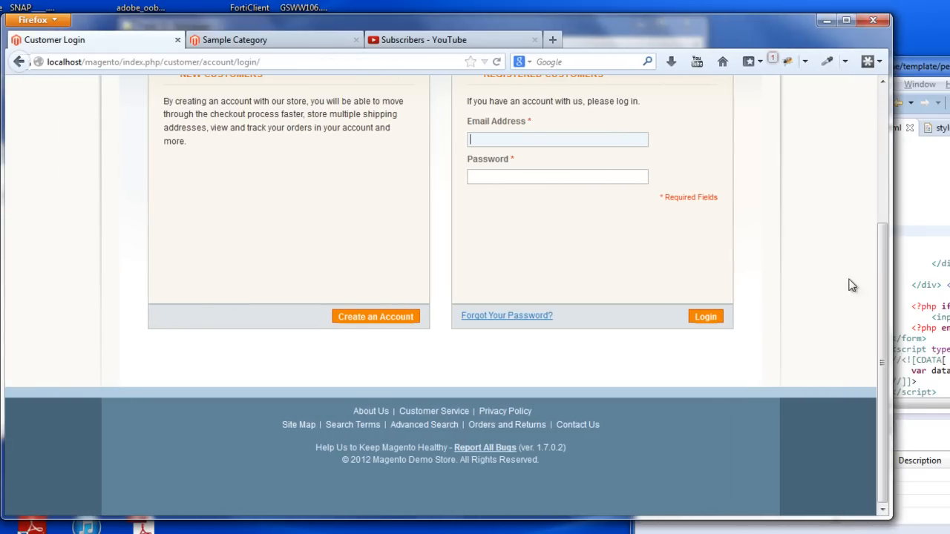
scroll(up, 3)
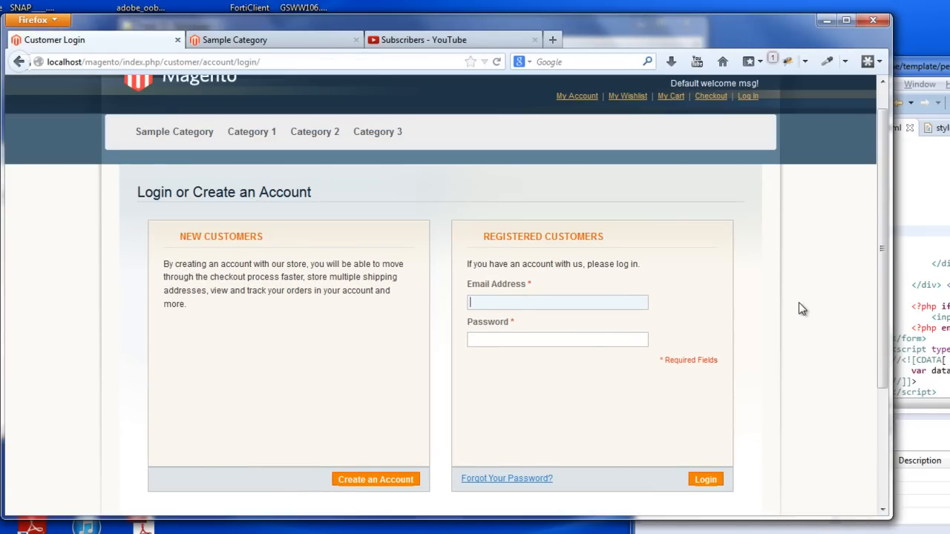
mouse_move(395, 434)
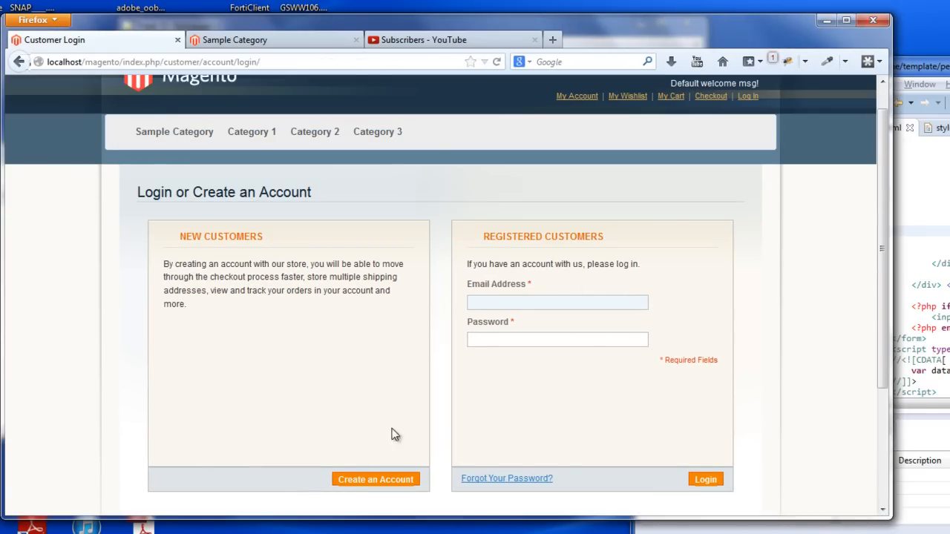
mouse_move(302, 485)
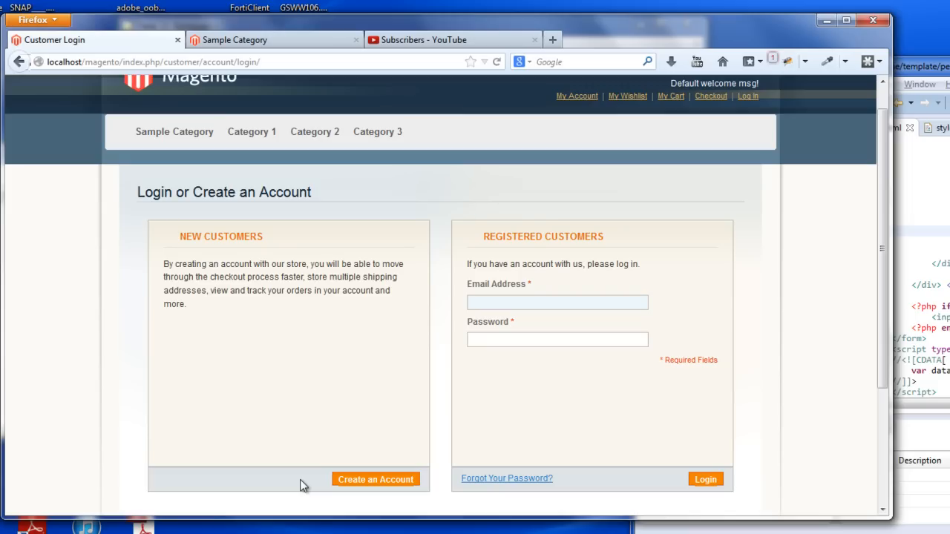
mouse_move(475, 405)
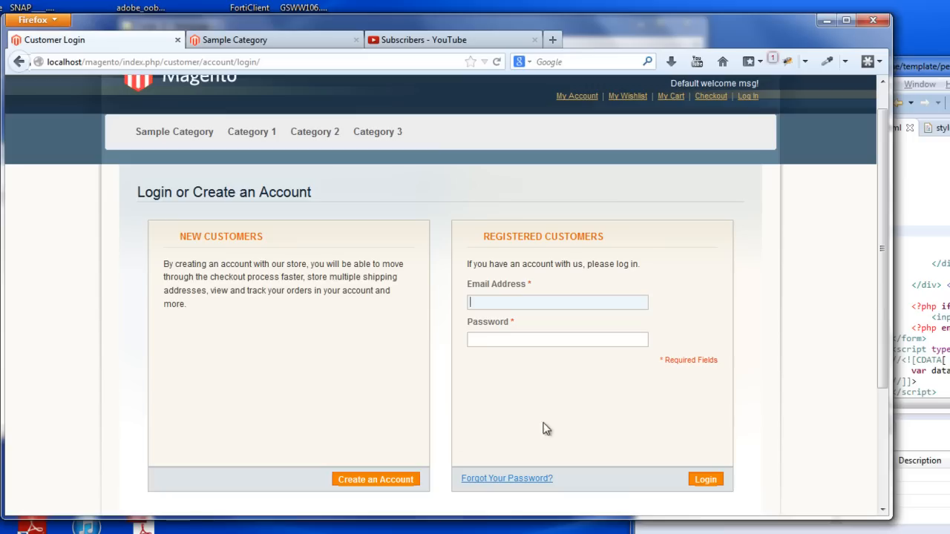
click(557, 339)
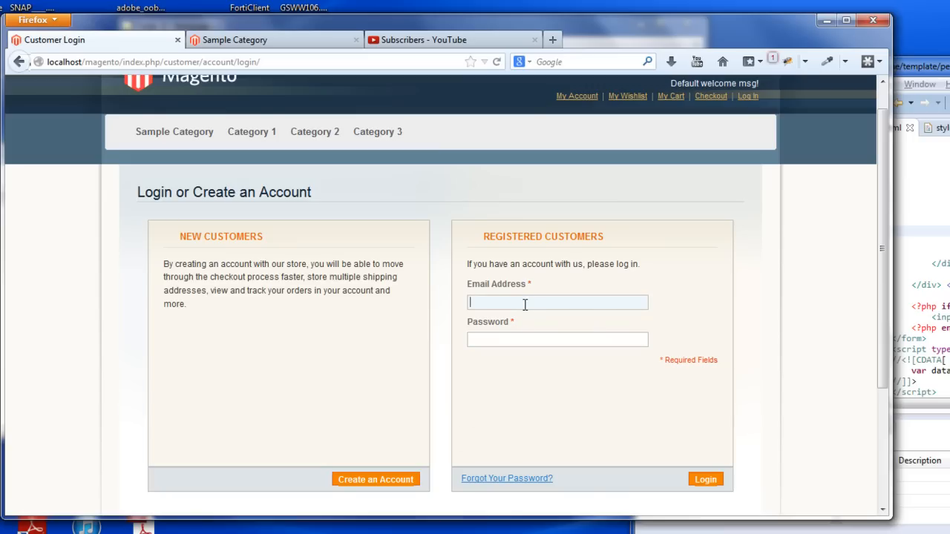
scroll(down, 3)
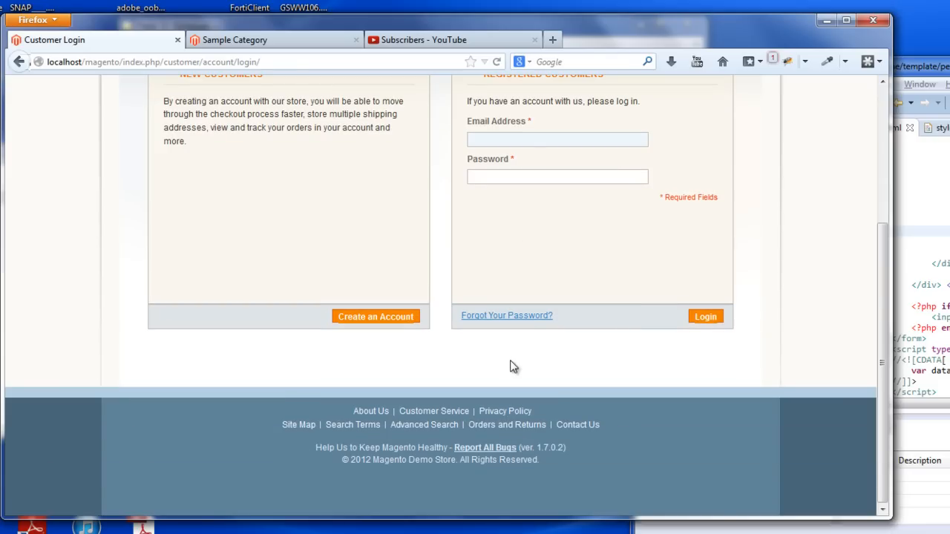
scroll(up, 3)
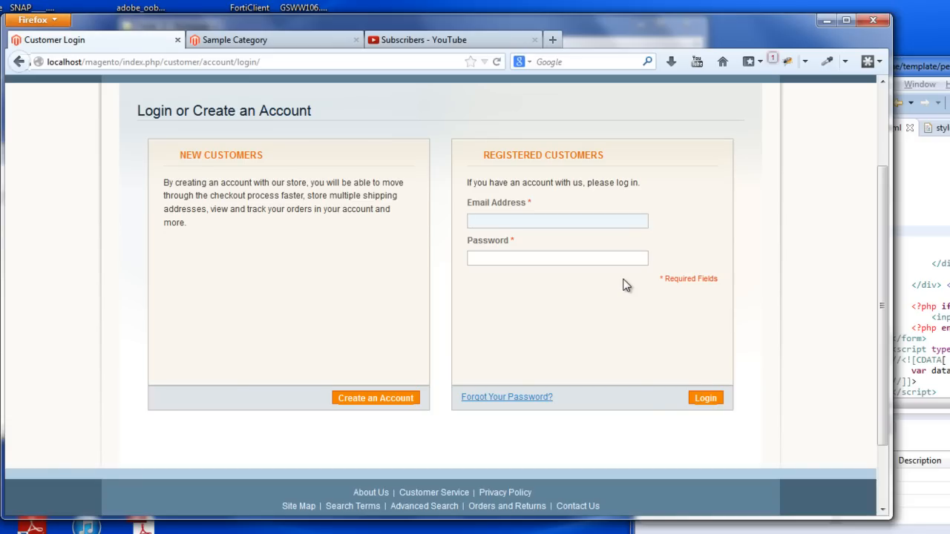
click(557, 220)
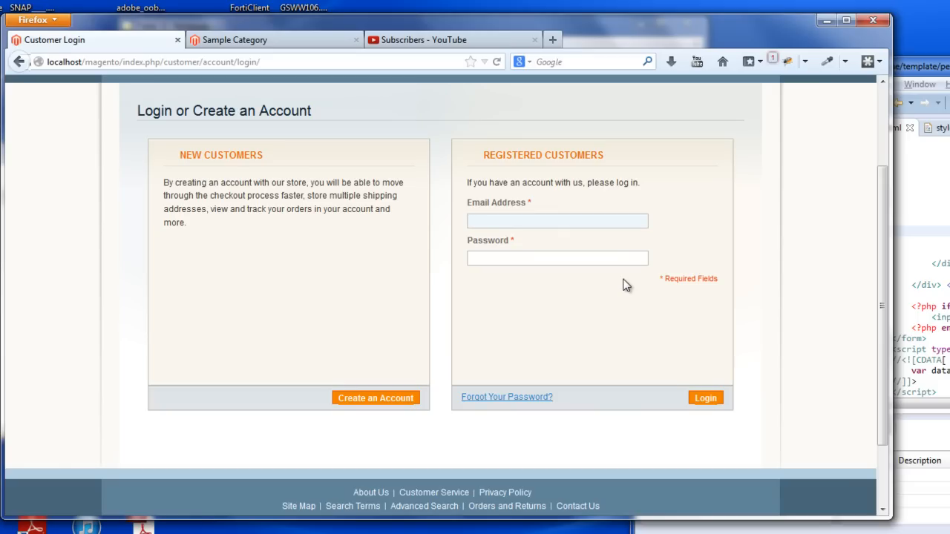
mouse_move(427, 39)
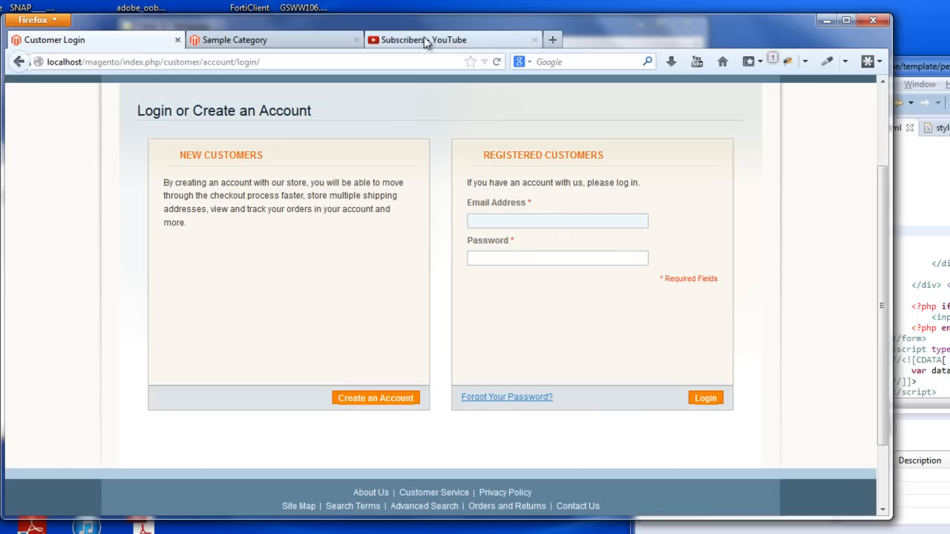
click(453, 39)
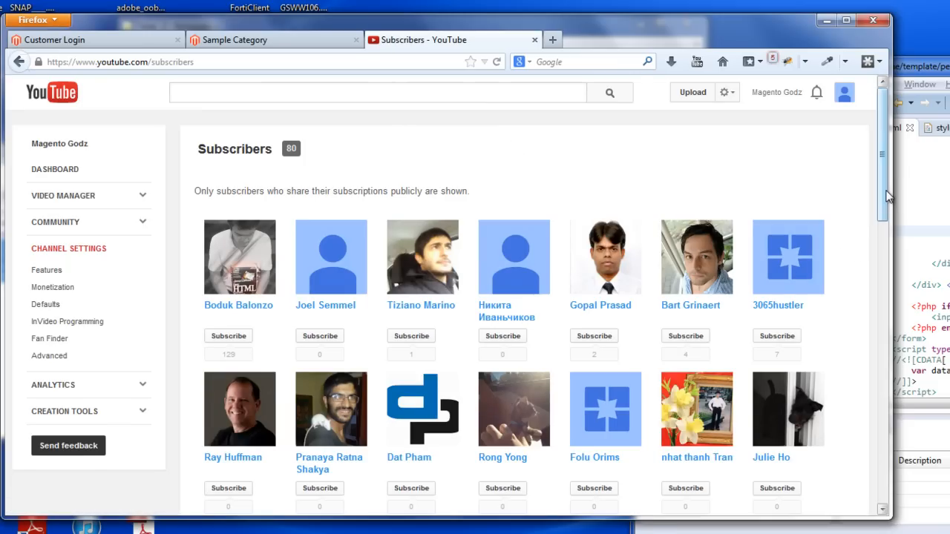
click(89, 40)
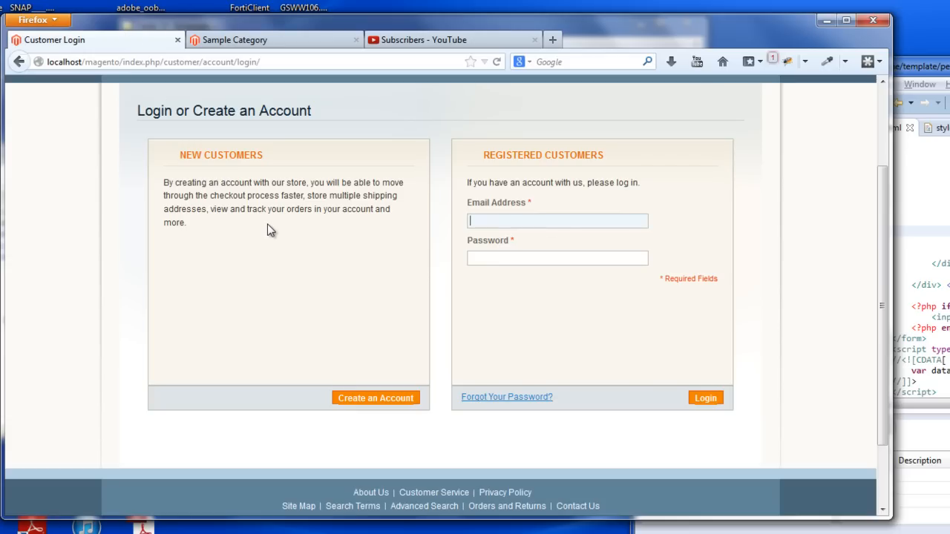
mouse_move(270, 260)
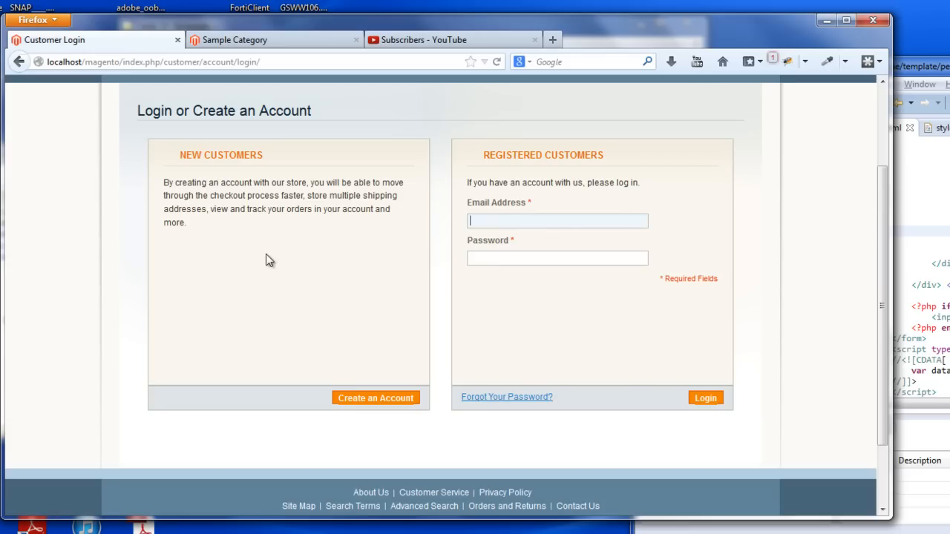